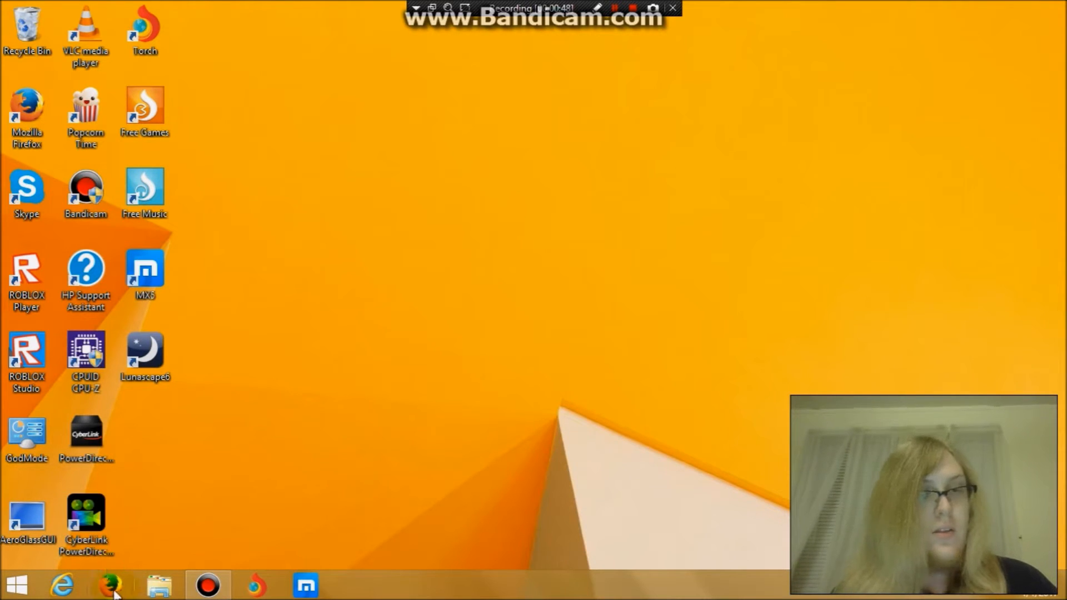
Launch Mozilla Firefox from the taskbar so its start page appears
{"action": "left_click", "coordinate": [110, 583]}
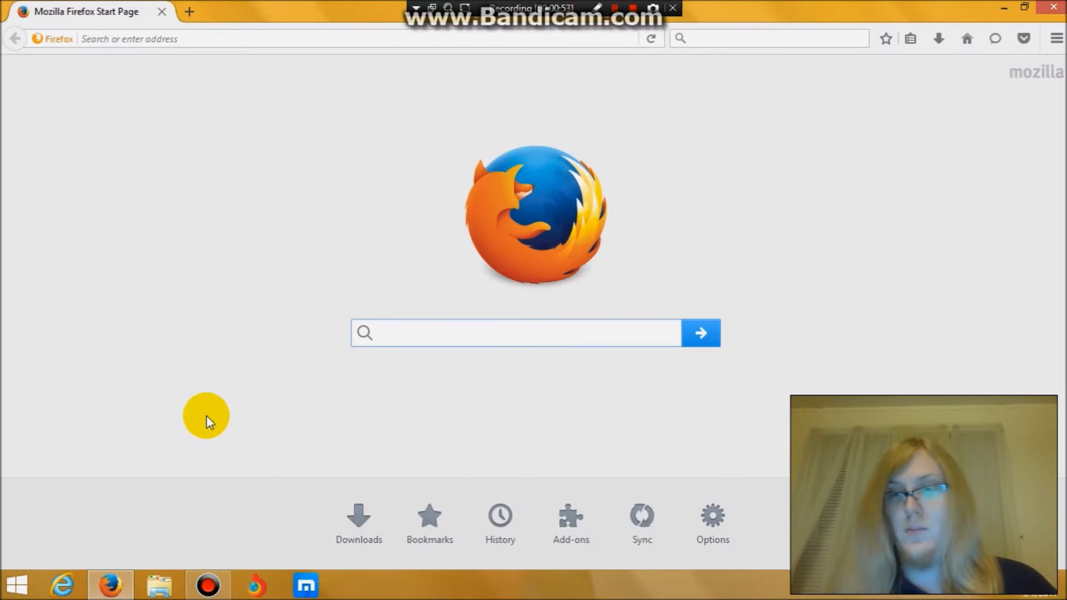
{"action": "mouse_move", "coordinate": [300, 39]}
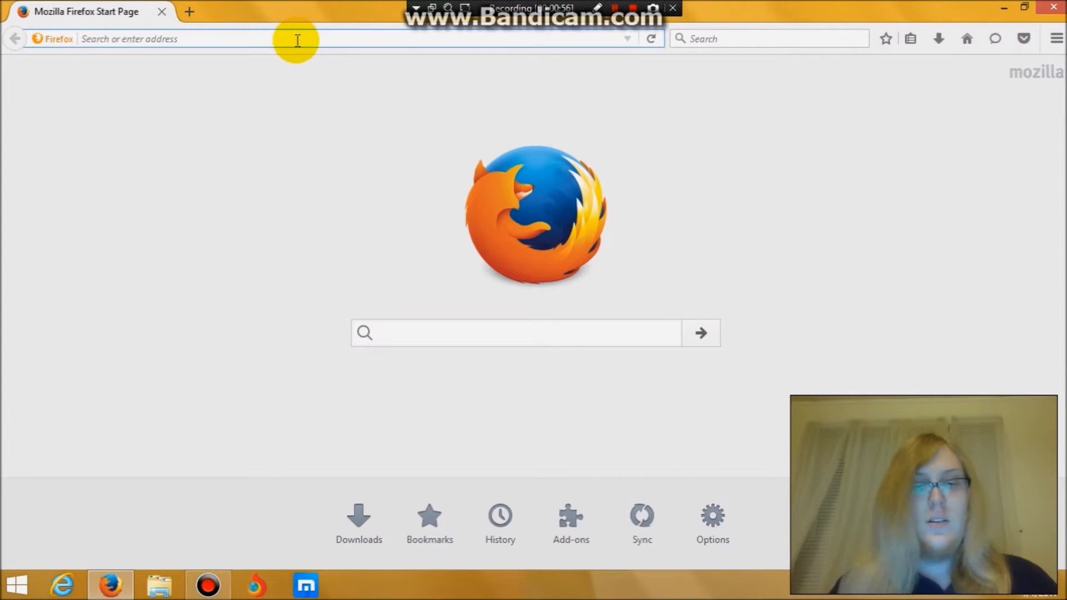
Load the winxp4life.tk address to reach the Windows XP 4 Life page
{"action": "type", "text": "w"}
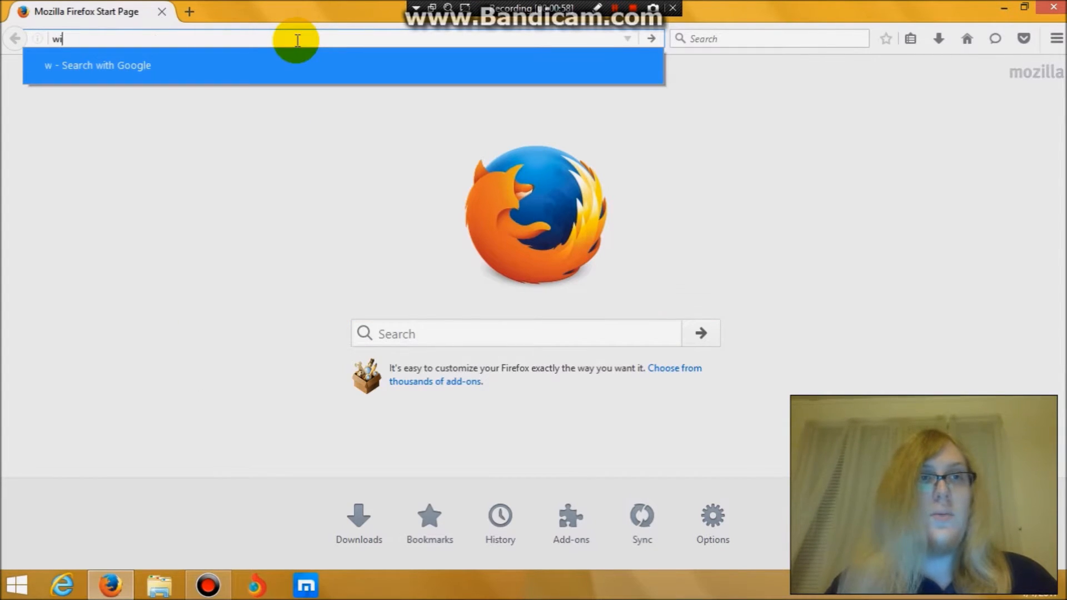
{"action": "type", "text": "inx"}
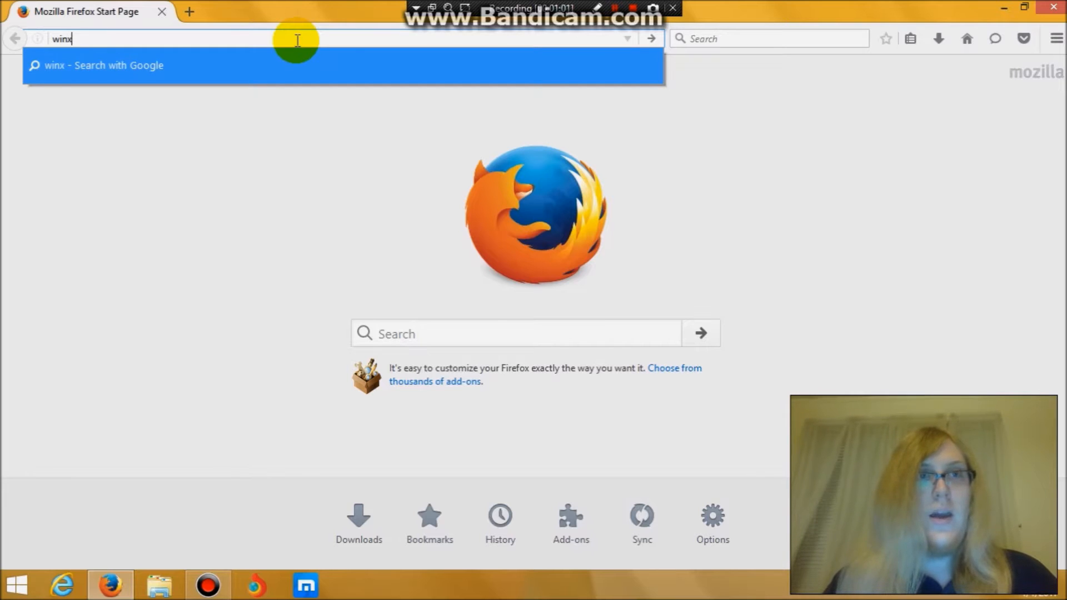
{"action": "type", "text": "p4"}
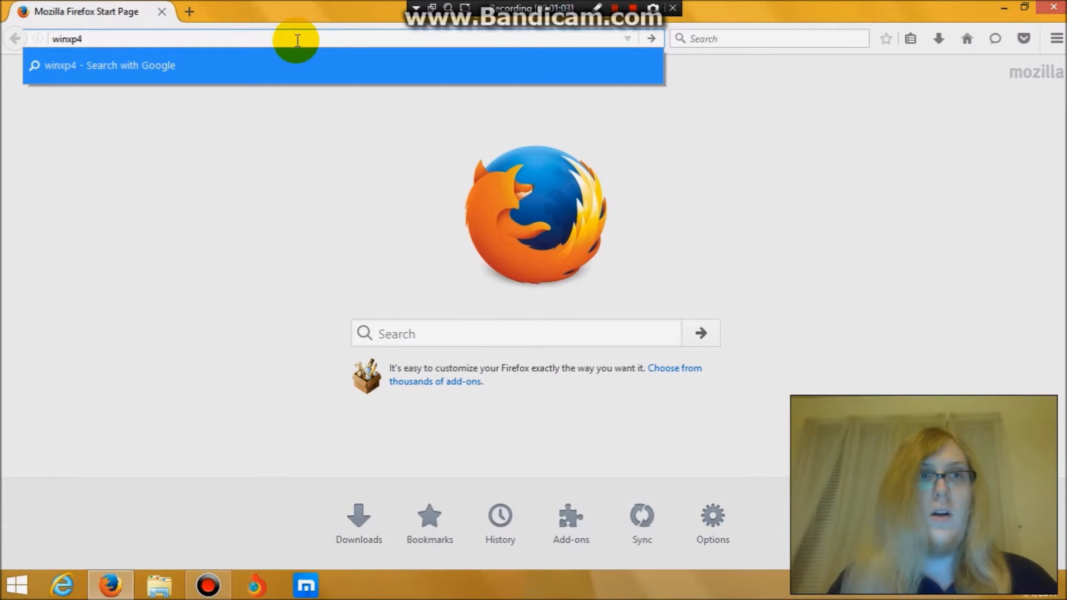
{"action": "type", "text": "life.tk"}
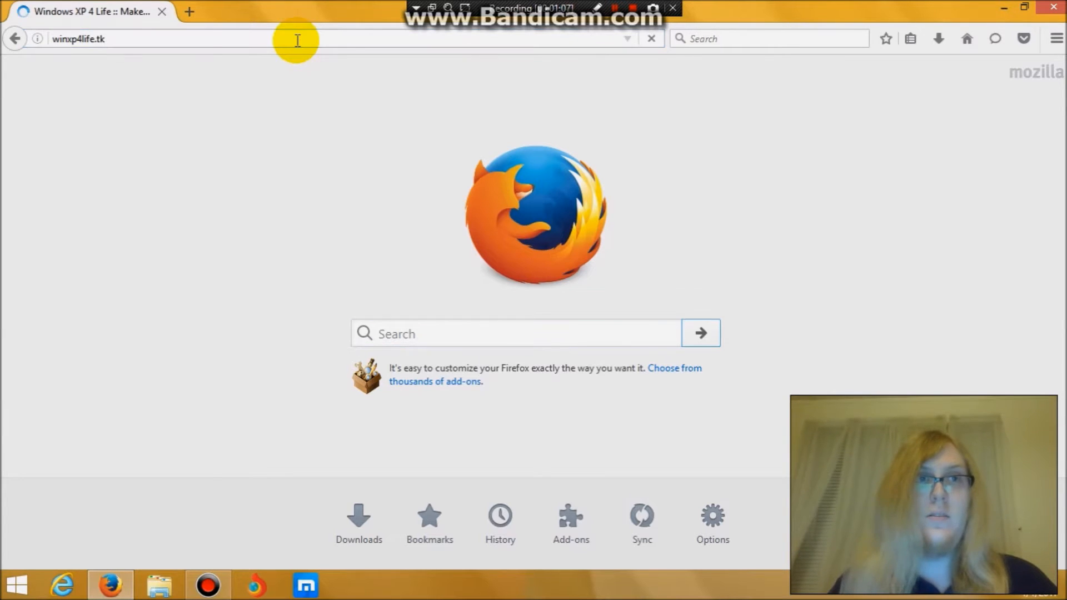
{"action": "key", "text": "Return"}
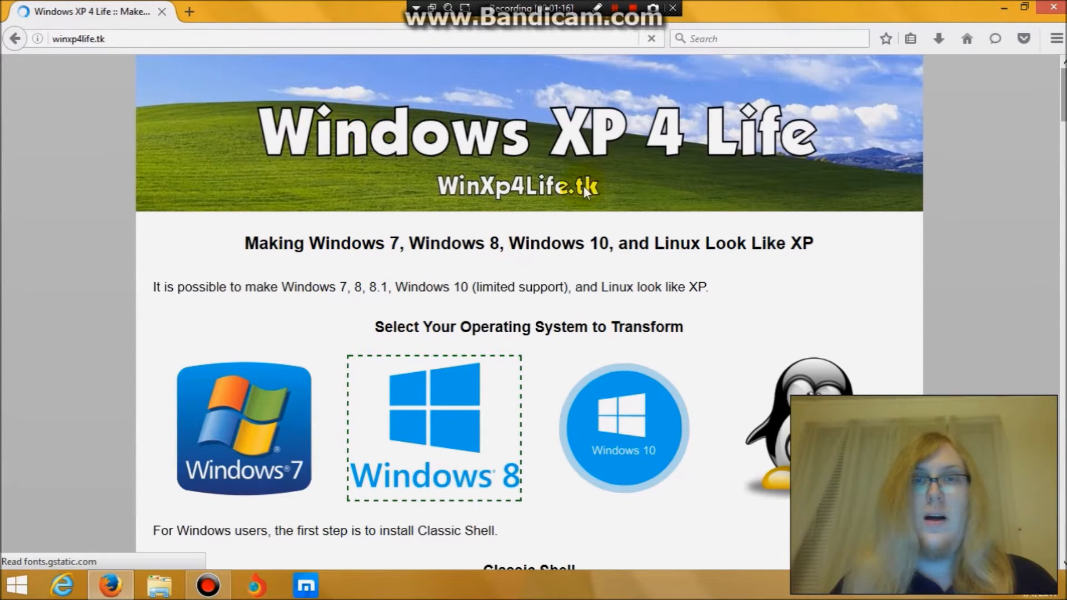
{"action": "scroll", "scroll_direction": "down", "scroll_amount": 3}
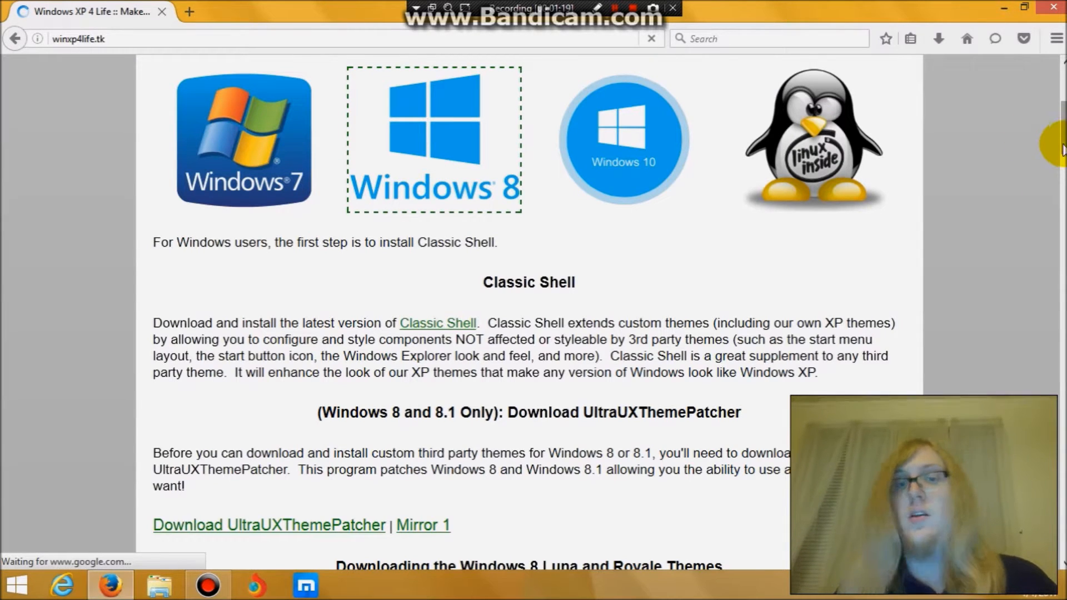
{"action": "scroll", "scroll_direction": "down", "scroll_amount": 3}
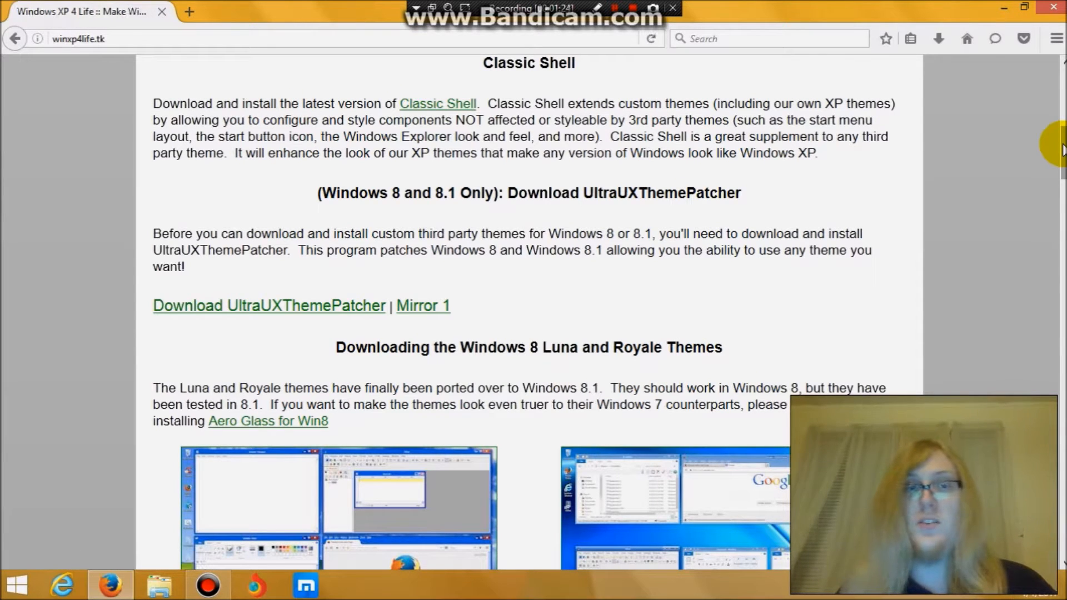
{"action": "scroll", "scroll_direction": "down", "scroll_amount": 3}
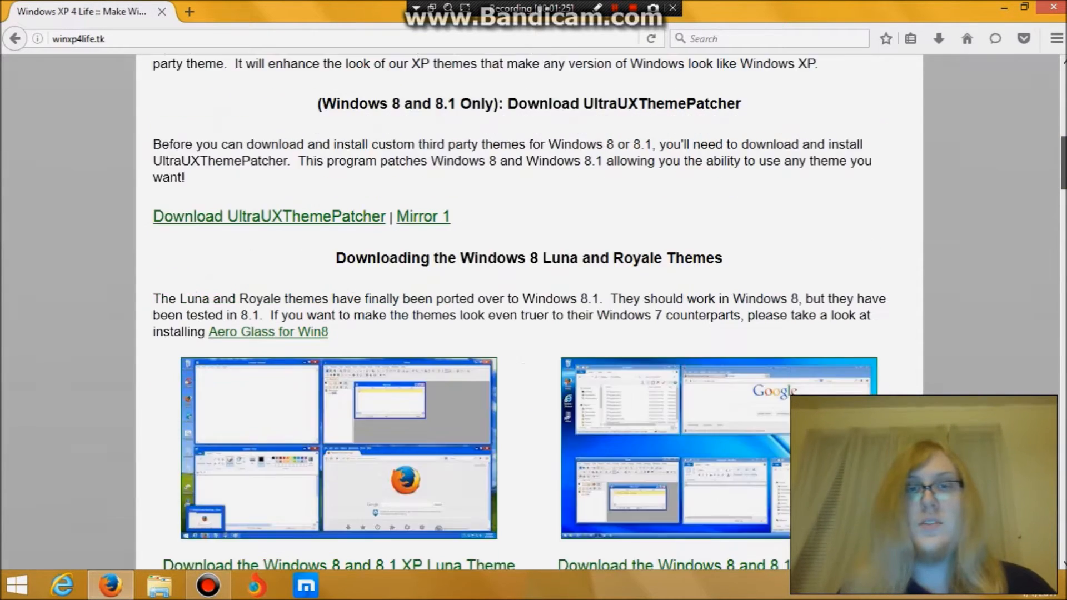
{"action": "scroll", "scroll_direction": "down", "scroll_amount": 3}
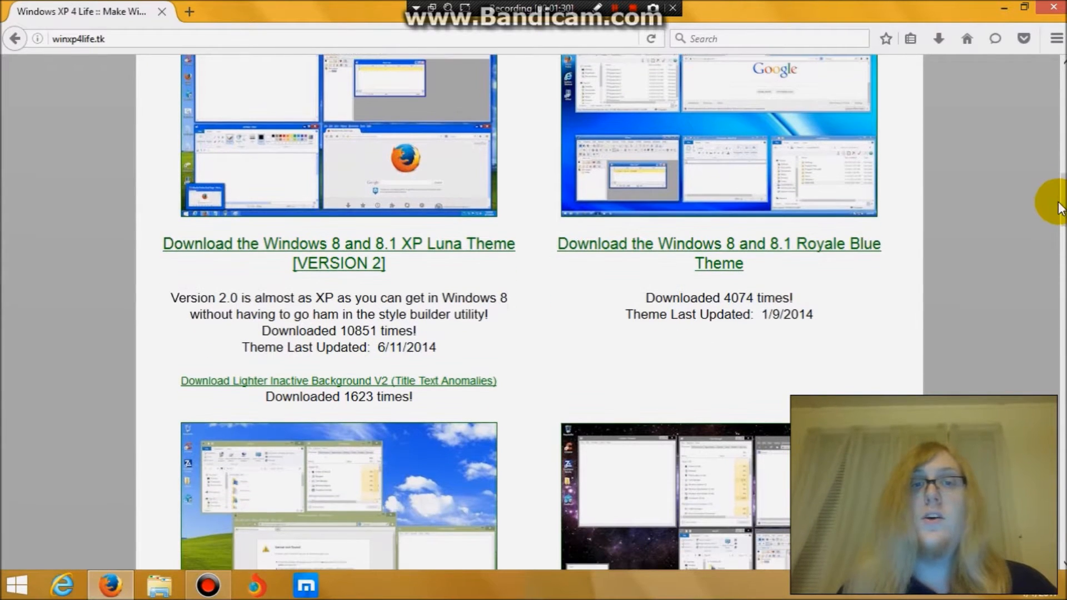
{"action": "mouse_move", "coordinate": [773, 224]}
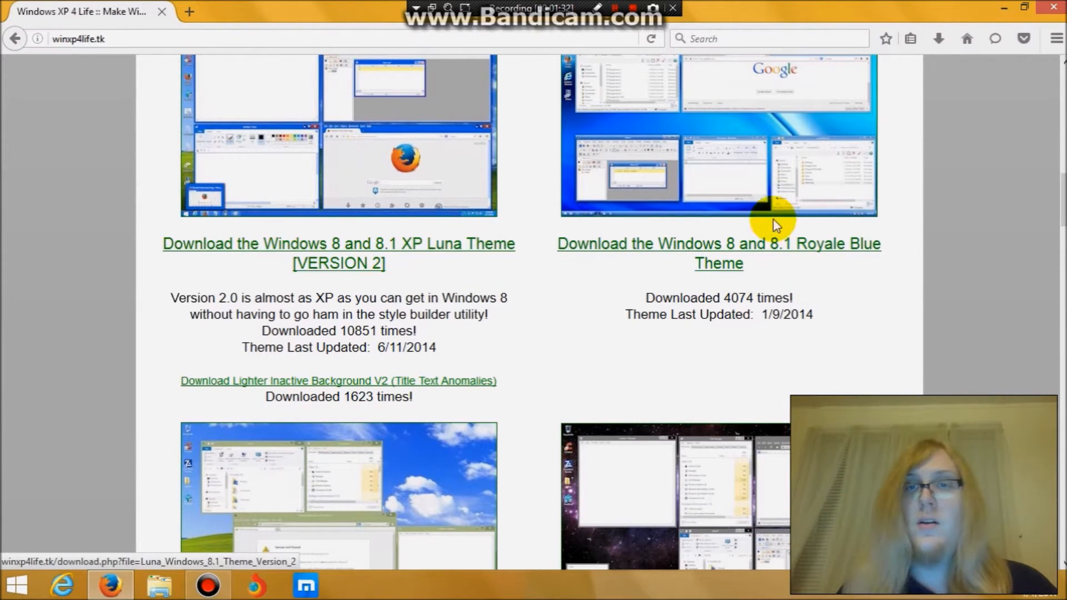
{"action": "scroll", "scroll_direction": "down", "scroll_amount": 3}
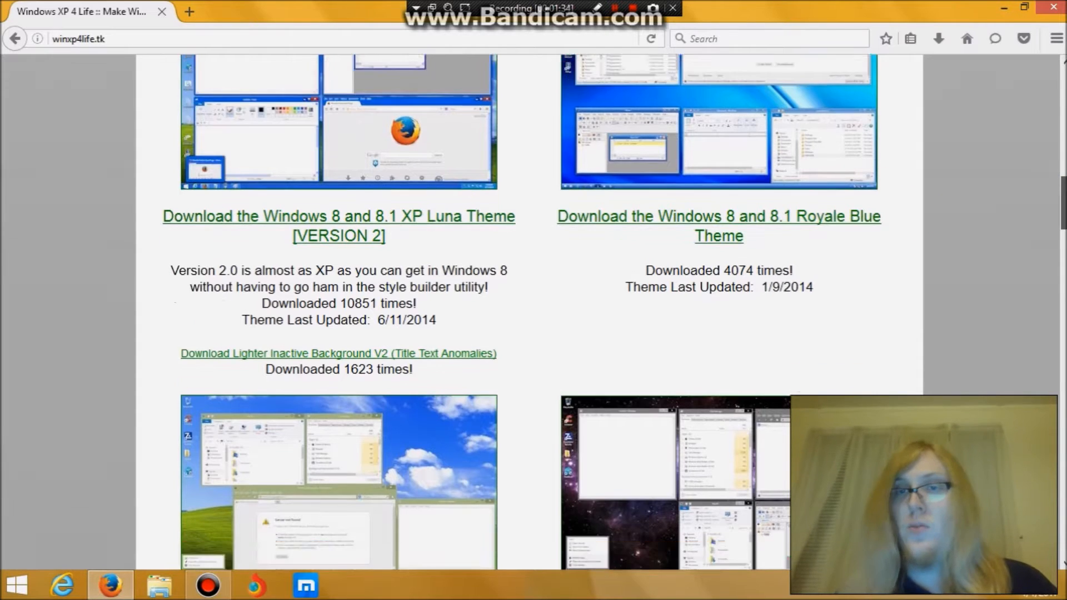
{"action": "scroll", "scroll_direction": "down", "scroll_amount": 3}
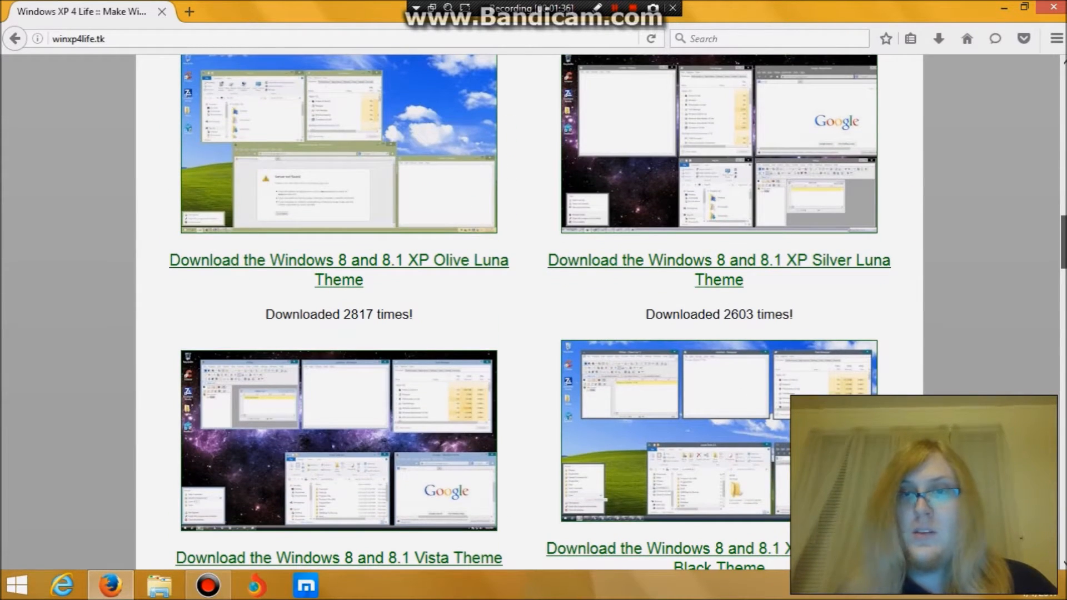
{"action": "scroll", "scroll_direction": "down", "scroll_amount": 3}
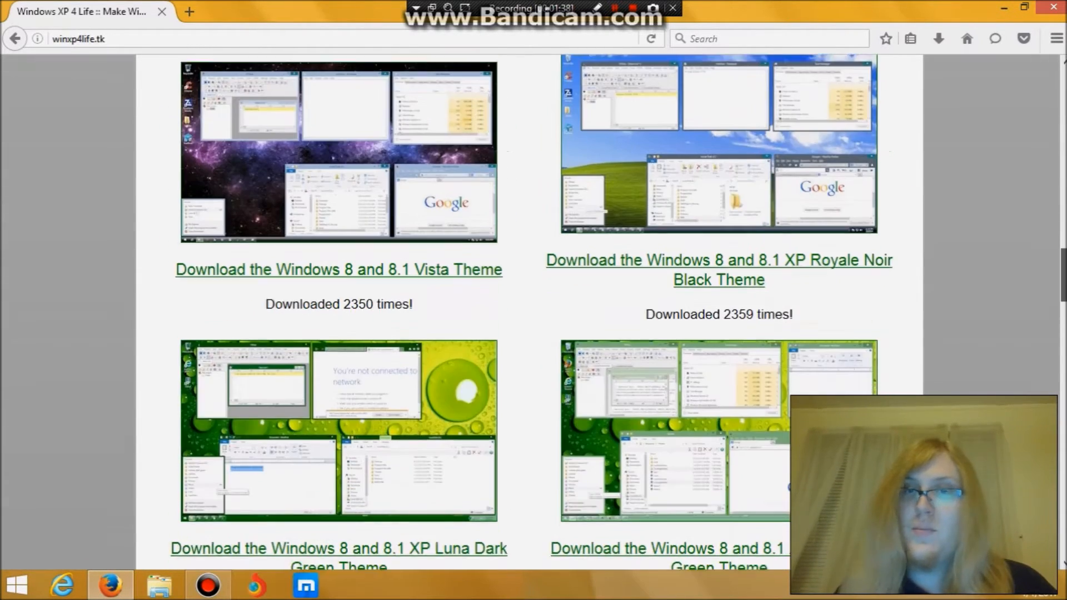
{"action": "scroll", "scroll_direction": "down", "scroll_amount": 3}
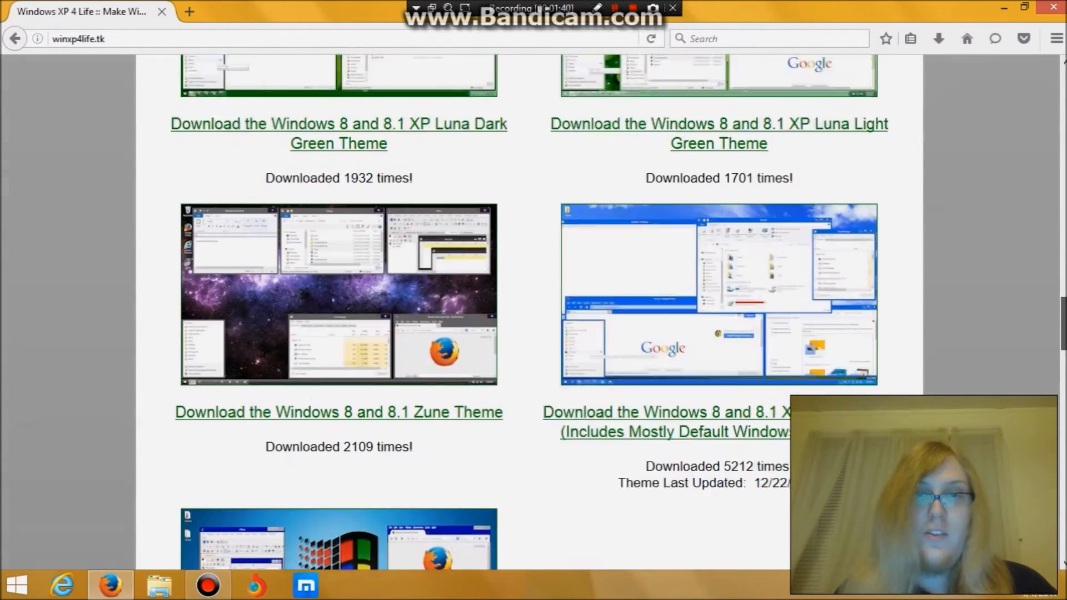
{"action": "scroll", "scroll_direction": "down", "scroll_amount": 3}
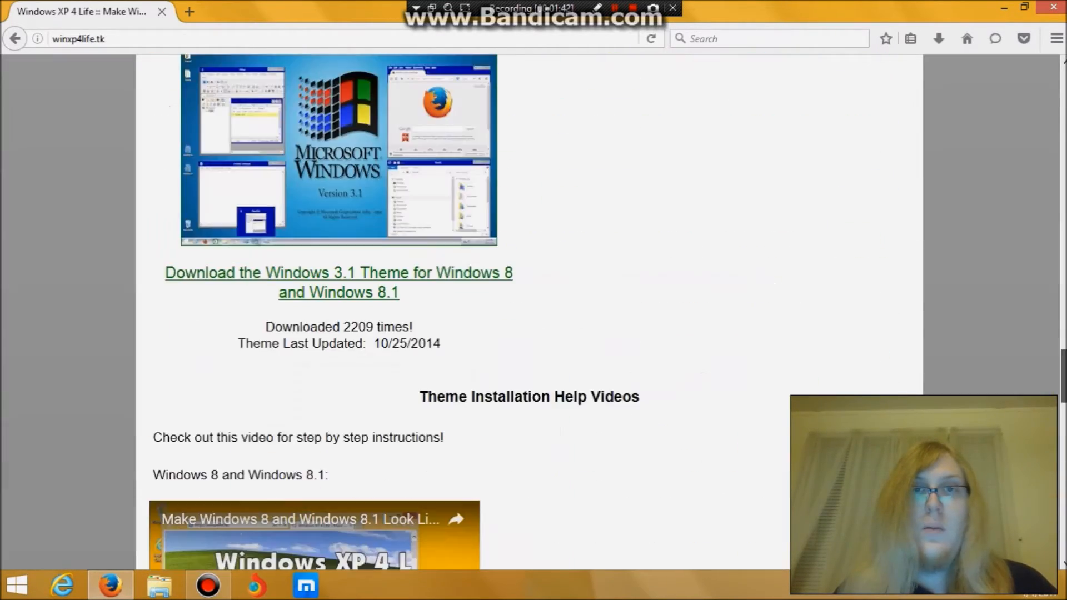
{"action": "scroll", "scroll_direction": "up", "scroll_amount": 3}
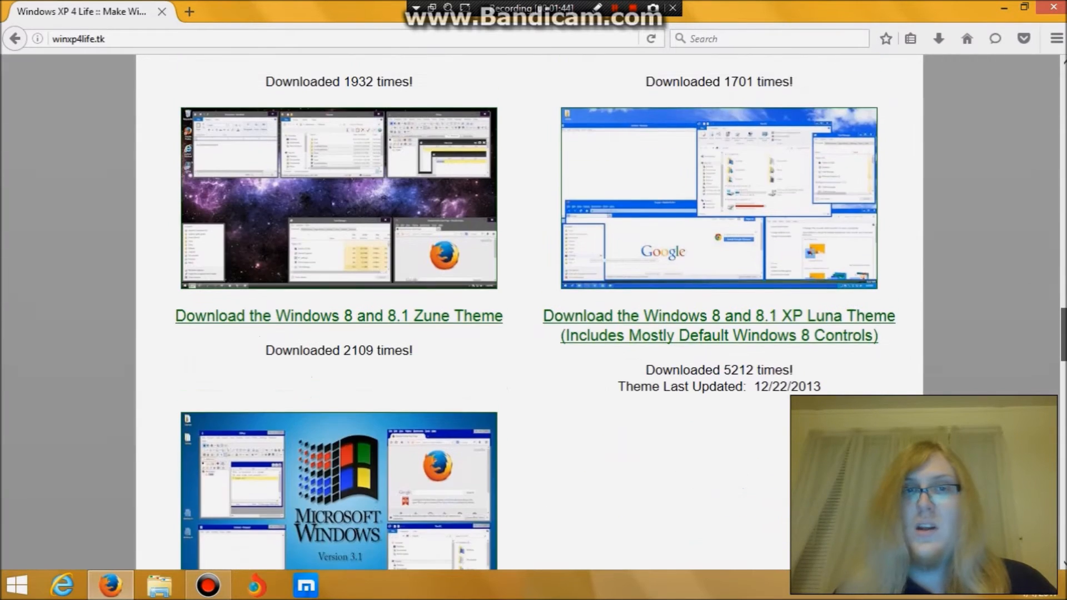
{"action": "scroll", "scroll_direction": "down", "scroll_amount": 3}
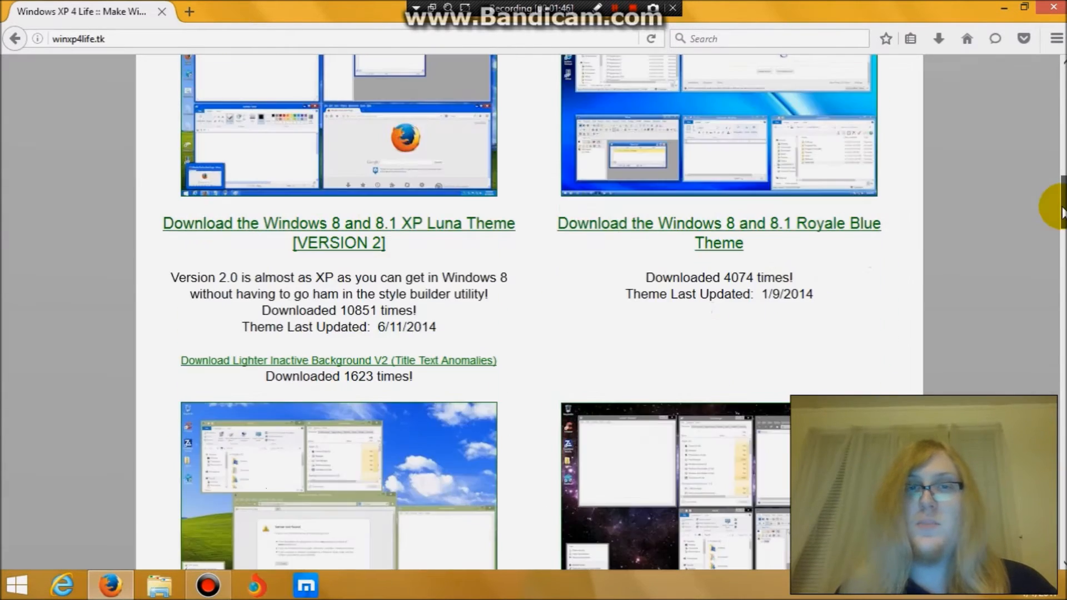
{"action": "scroll", "scroll_direction": "up", "scroll_amount": 3}
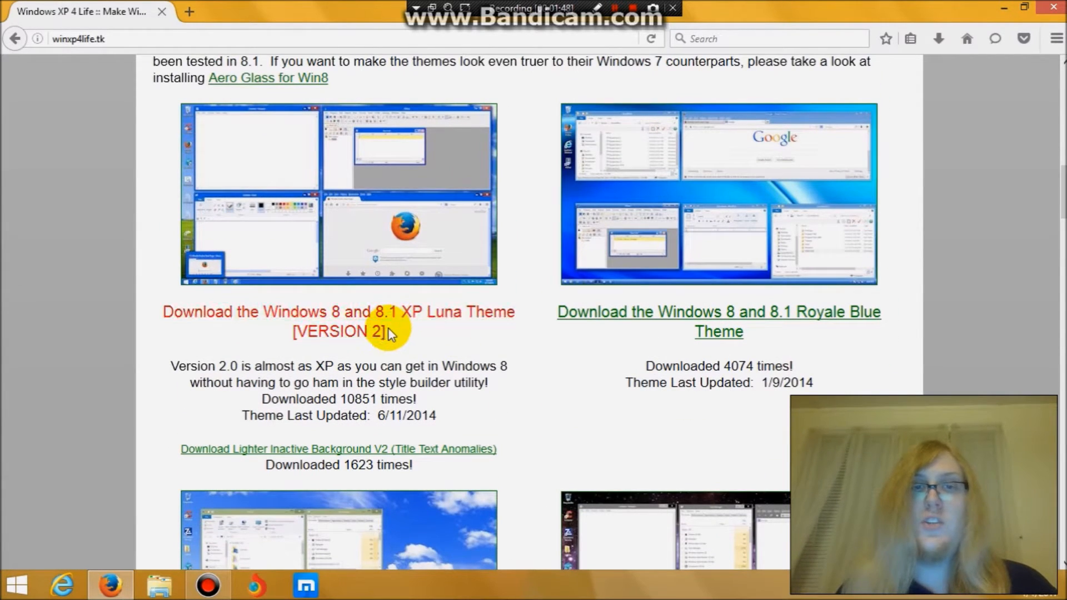
{"action": "mouse_move", "coordinate": [416, 332]}
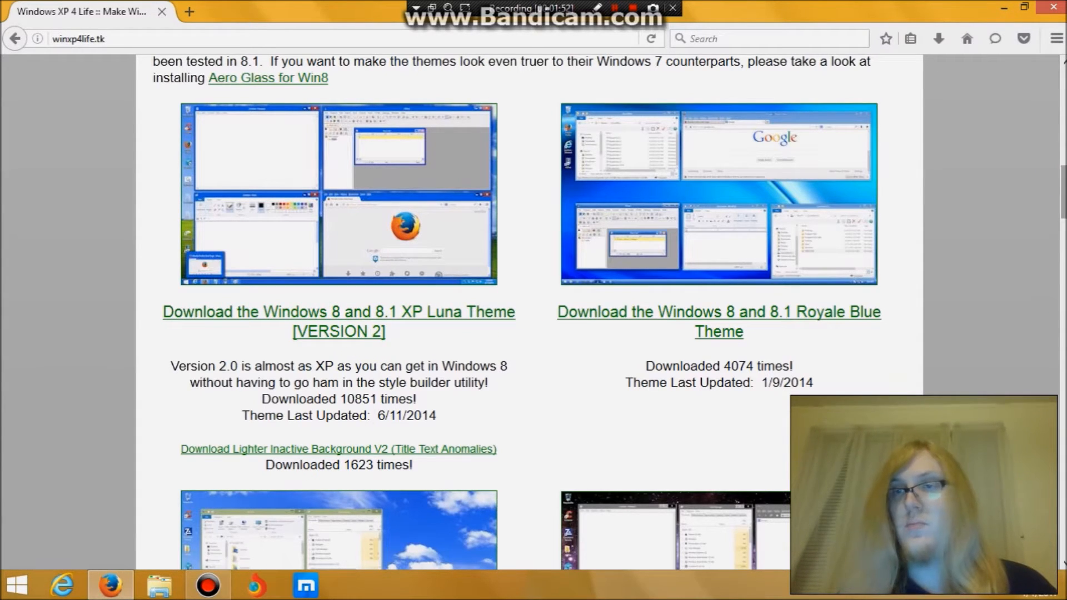
{"action": "scroll", "scroll_direction": "up", "scroll_amount": 3}
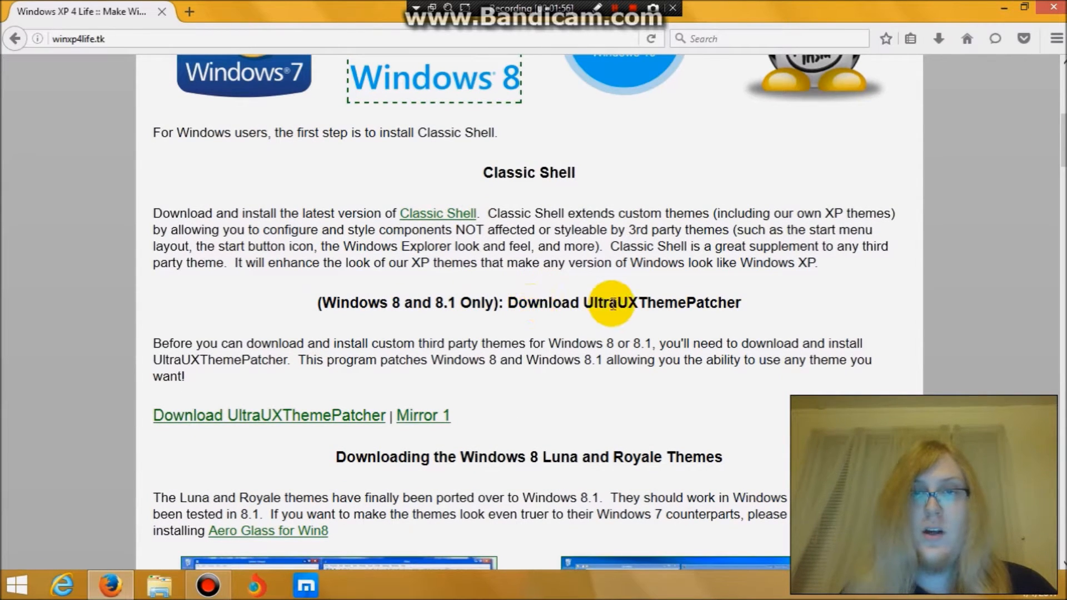
{"action": "mouse_move", "coordinate": [647, 307]}
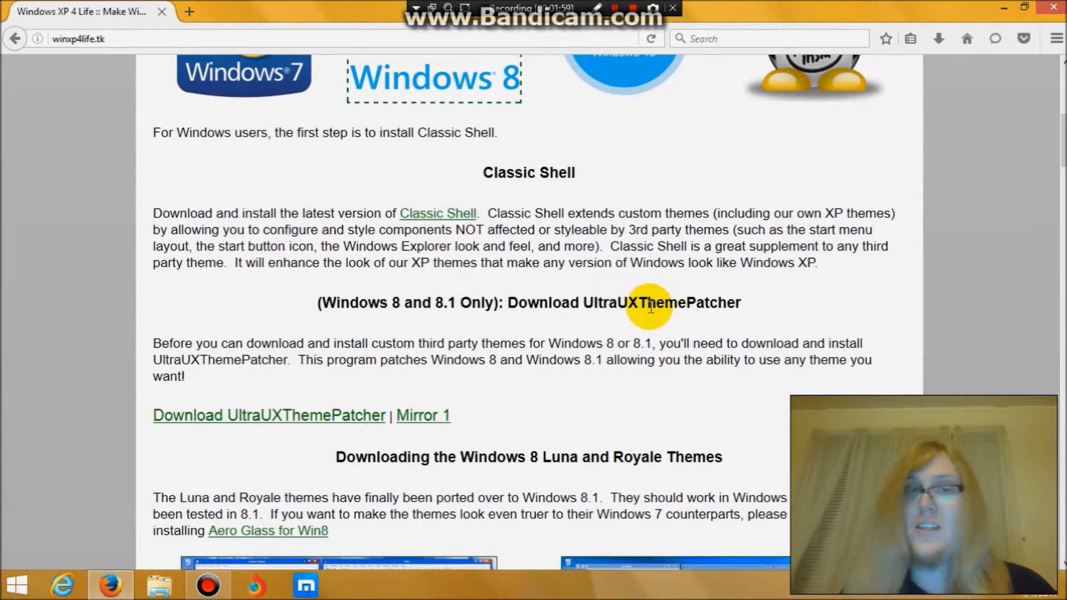
{"action": "mouse_move", "coordinate": [267, 415]}
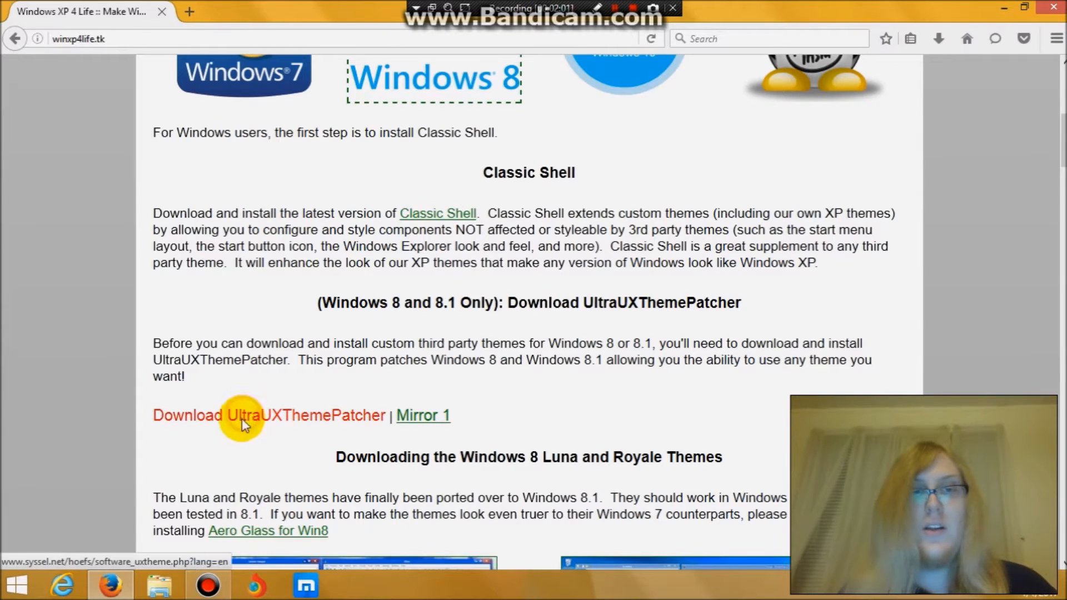
Save the UltraUXThemePatcher 3.1.5 installer from the syssel.net download page into Downloads
{"action": "left_click", "coordinate": [244, 414]}
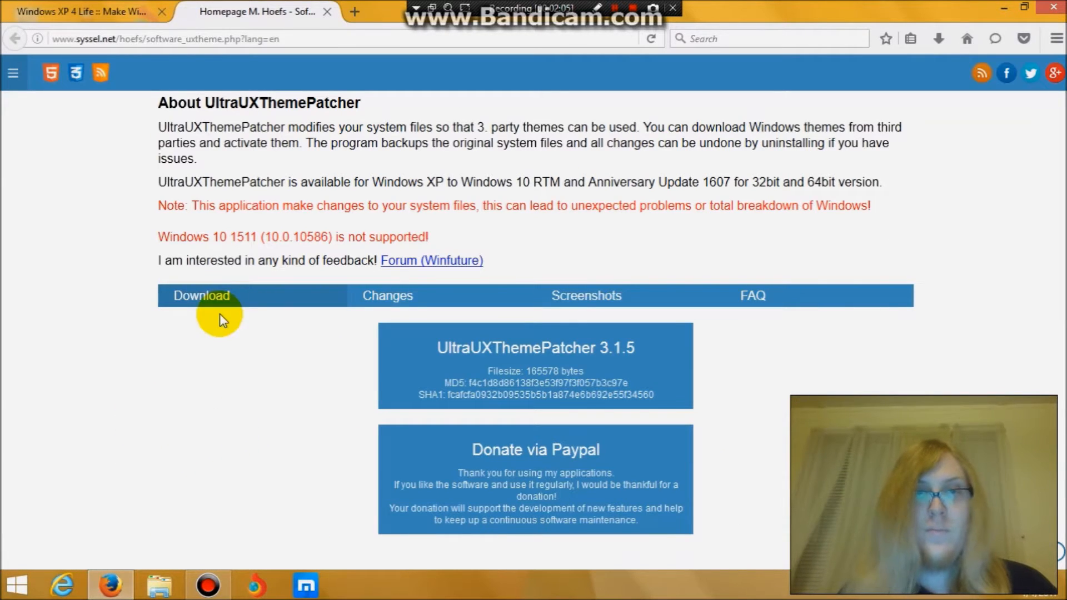
{"action": "mouse_move", "coordinate": [513, 350]}
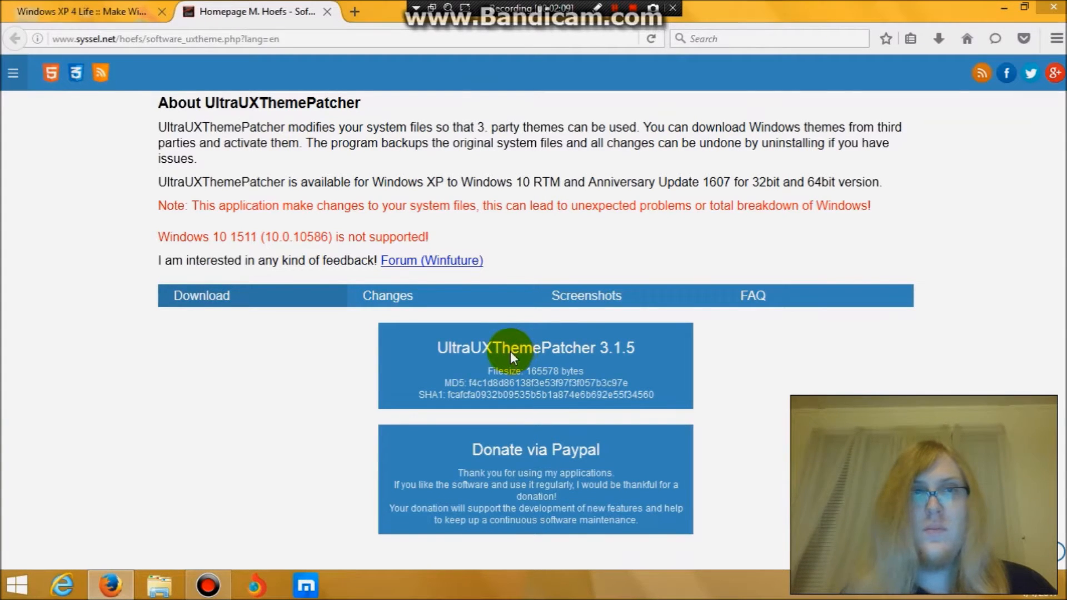
{"action": "left_click", "coordinate": [535, 348]}
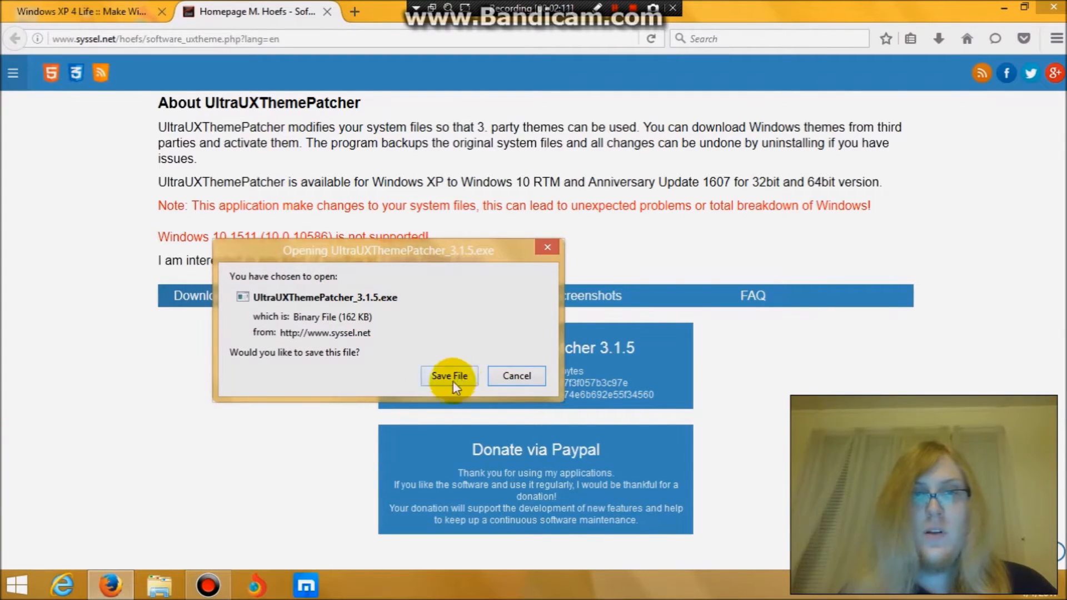
{"action": "left_click", "coordinate": [449, 376]}
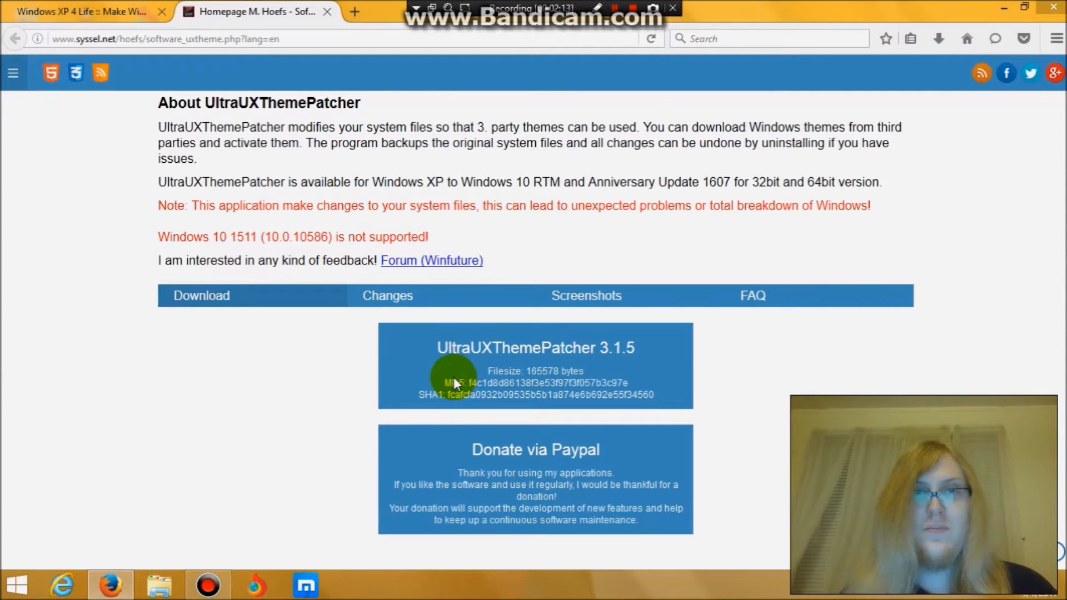
{"action": "left_click", "coordinate": [456, 378]}
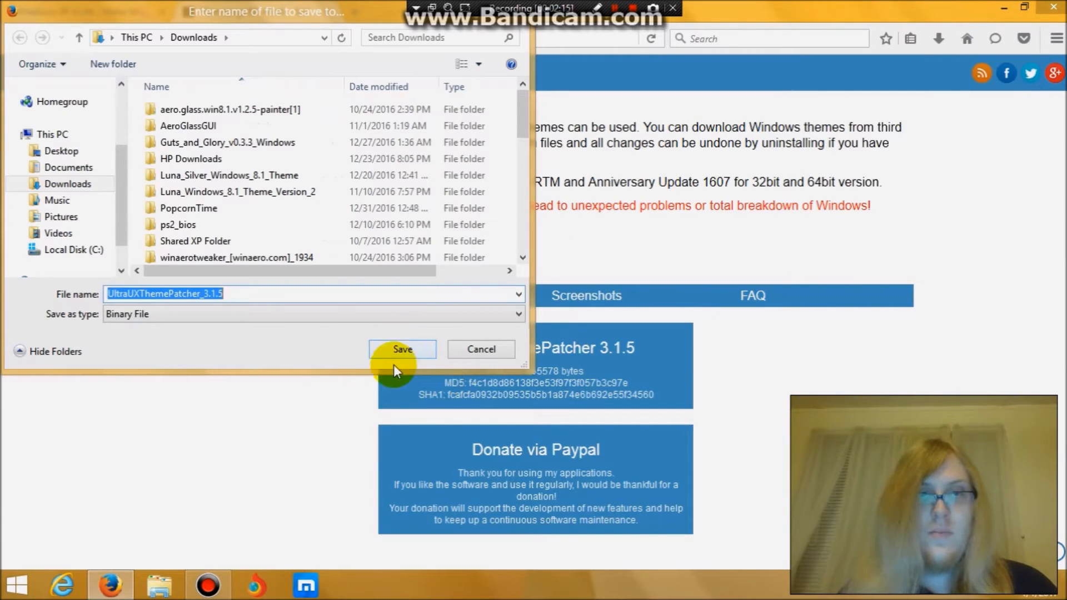
{"action": "left_click", "coordinate": [401, 349]}
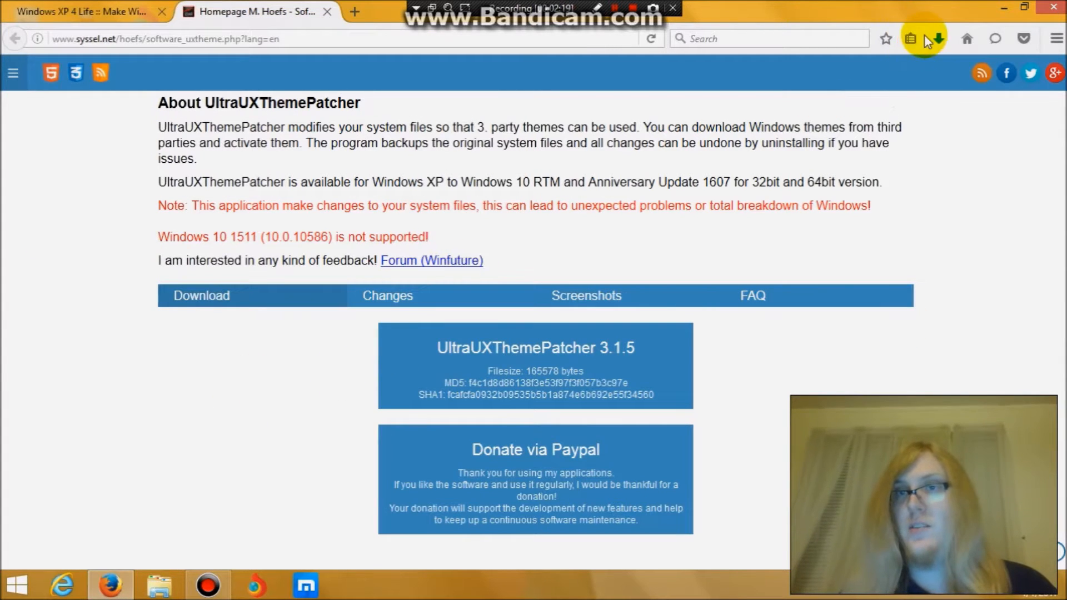
Check Firefox's downloads list for the finished UltraUXThemePatcher 3.1.5 installer
{"action": "left_click", "coordinate": [937, 37]}
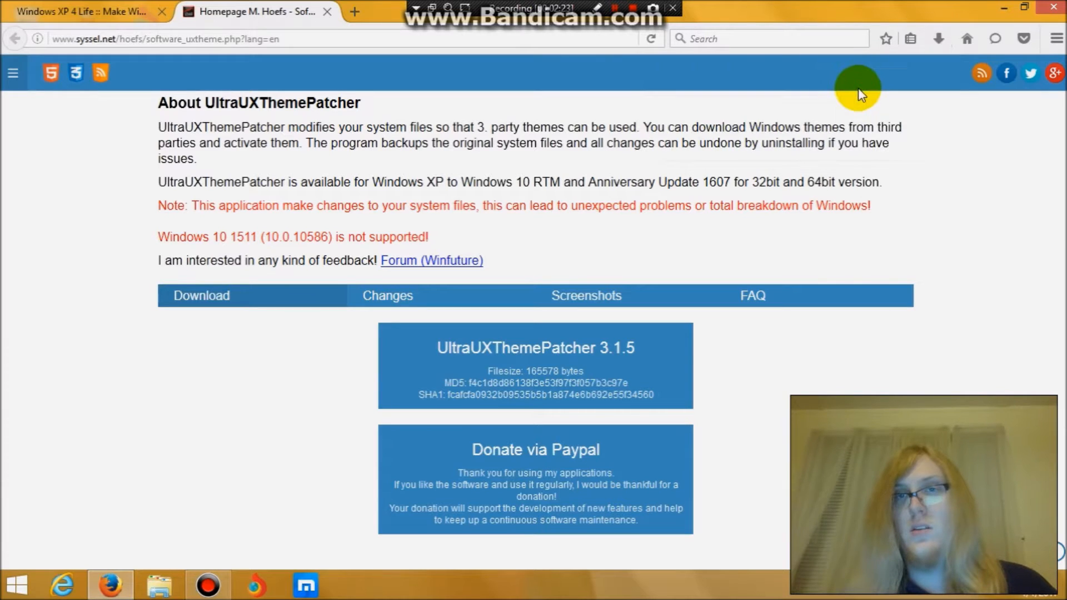
{"action": "mouse_move", "coordinate": [610, 330]}
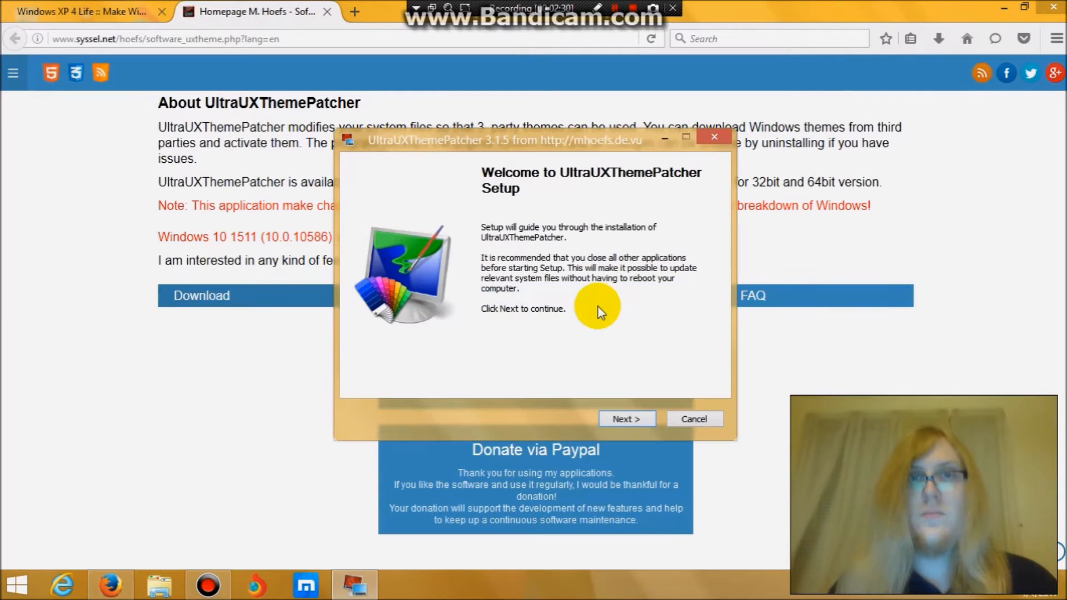
Accept the UltraUXThemePatcher license and start patching the system theme files
{"action": "left_click", "coordinate": [626, 419]}
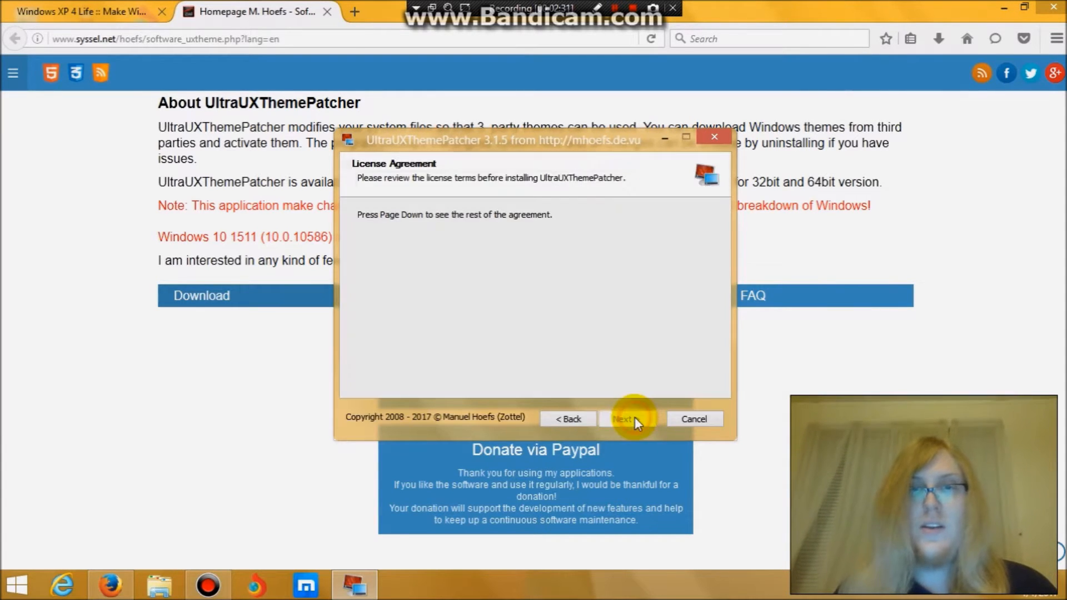
{"action": "left_click", "coordinate": [620, 419]}
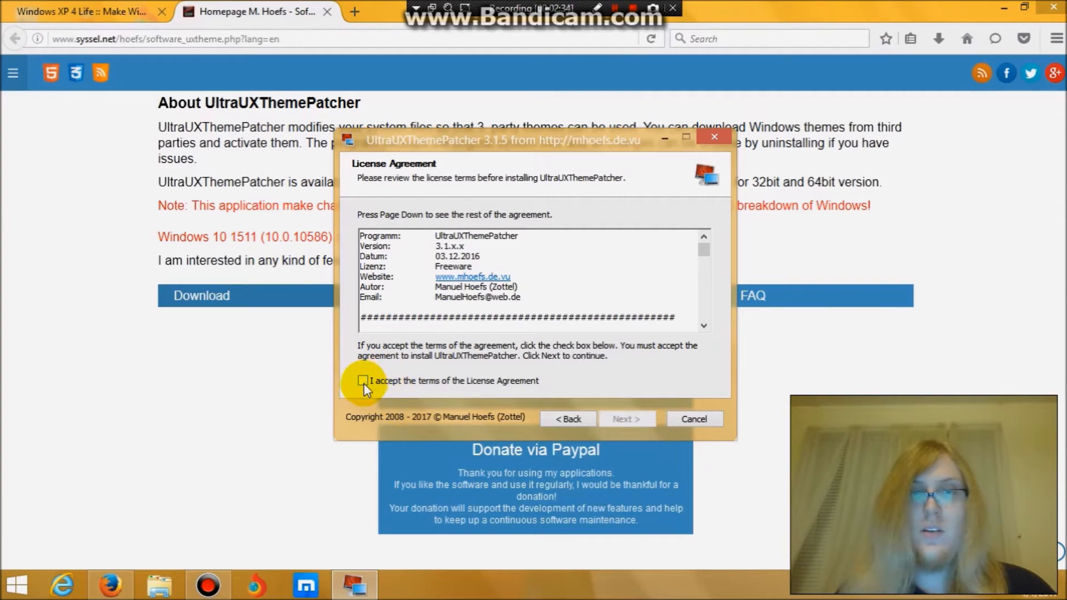
{"action": "left_click", "coordinate": [364, 380]}
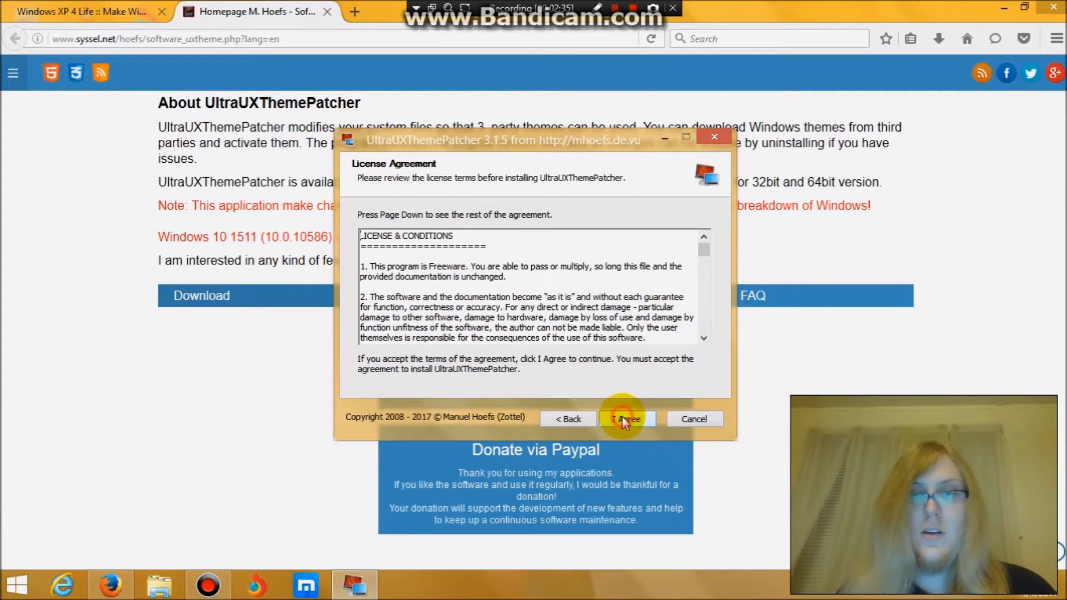
{"action": "left_click", "coordinate": [625, 419]}
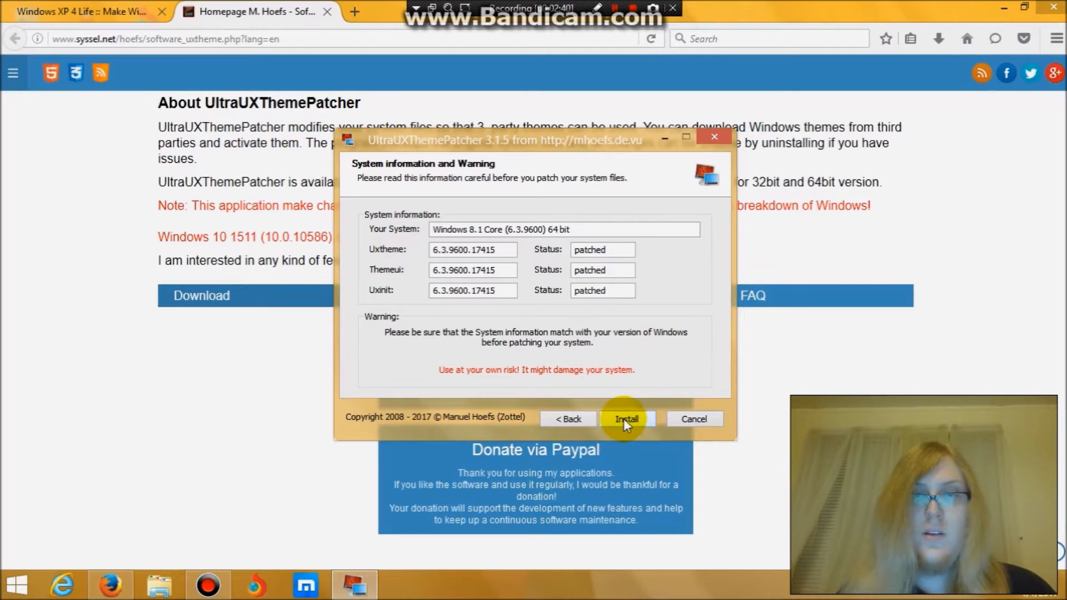
{"action": "left_click", "coordinate": [626, 419]}
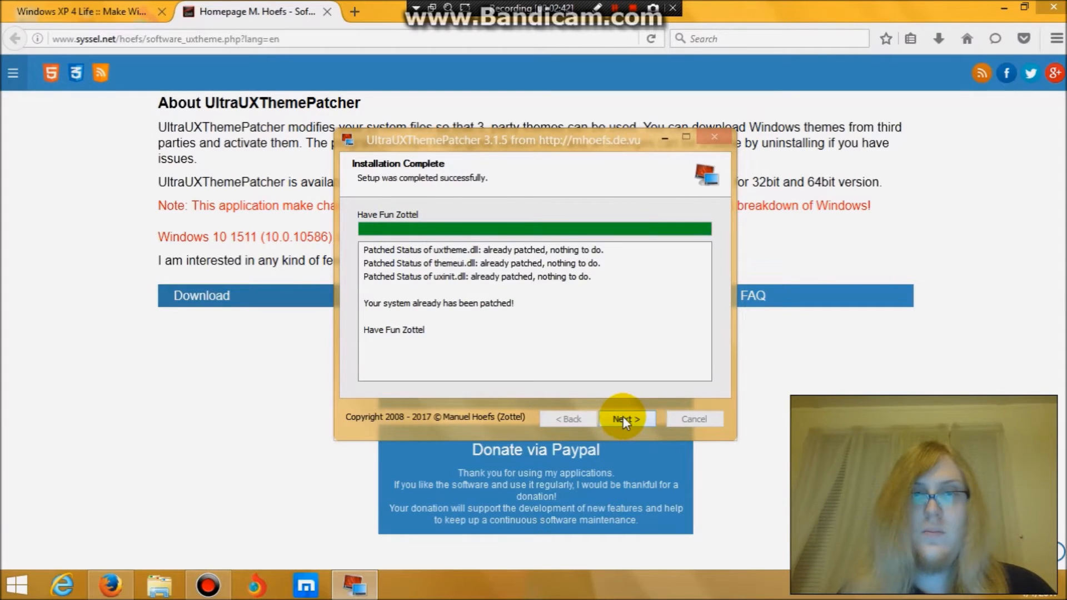
{"action": "mouse_move", "coordinate": [544, 272]}
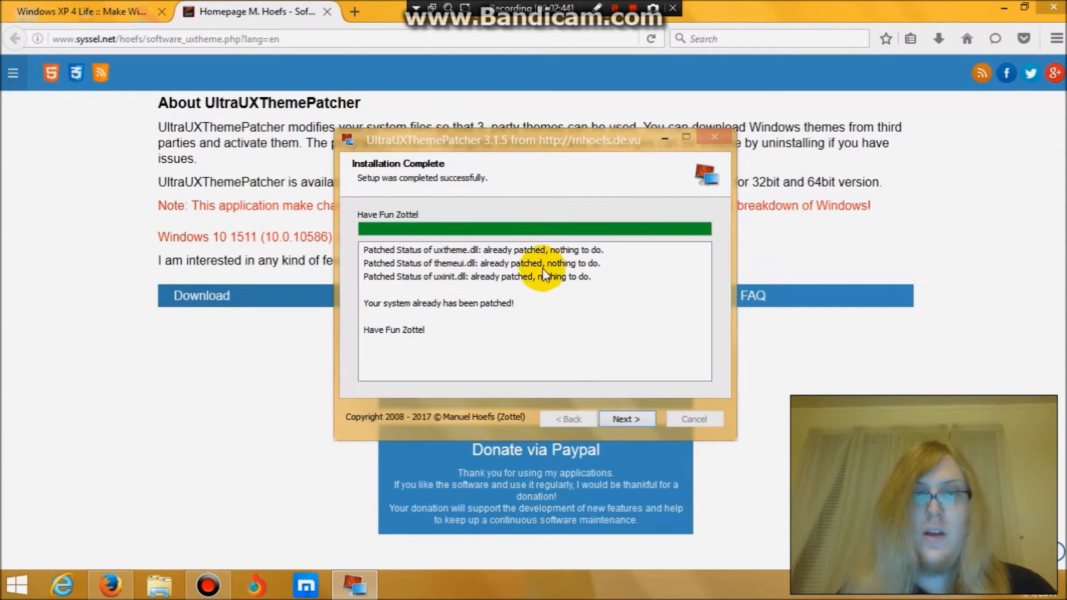
{"action": "mouse_move", "coordinate": [558, 256]}
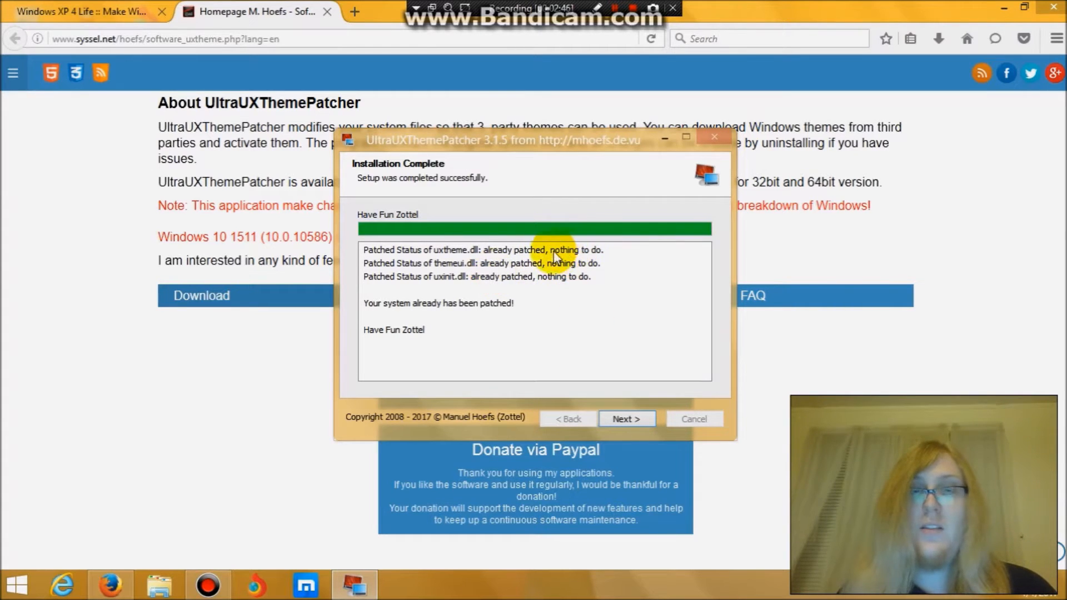
{"action": "mouse_move", "coordinate": [568, 278]}
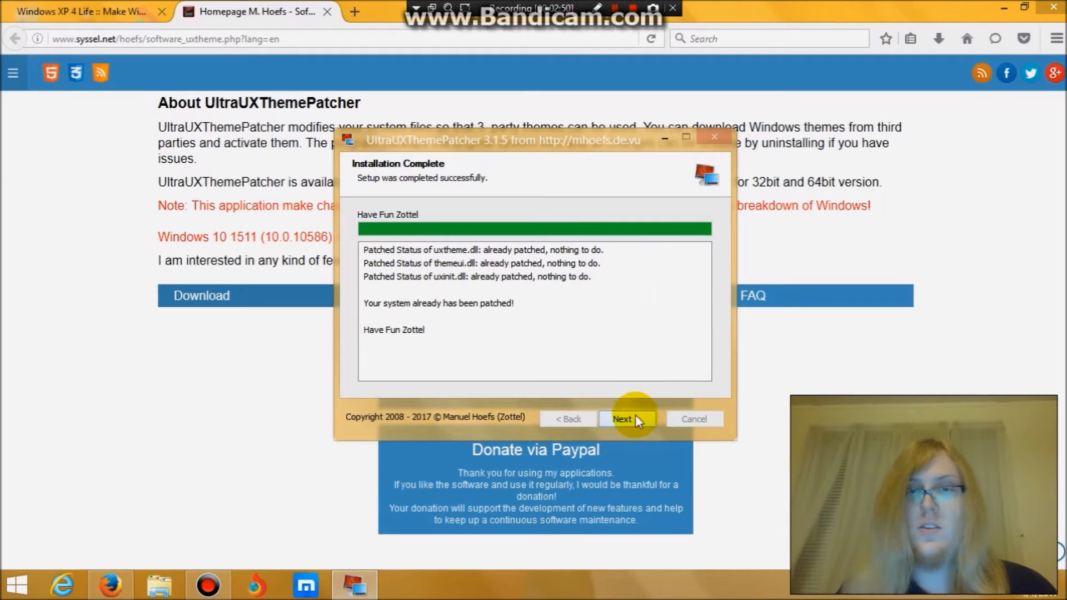
Continue past the completed install and donation page and finish the setup
{"action": "left_click", "coordinate": [621, 419]}
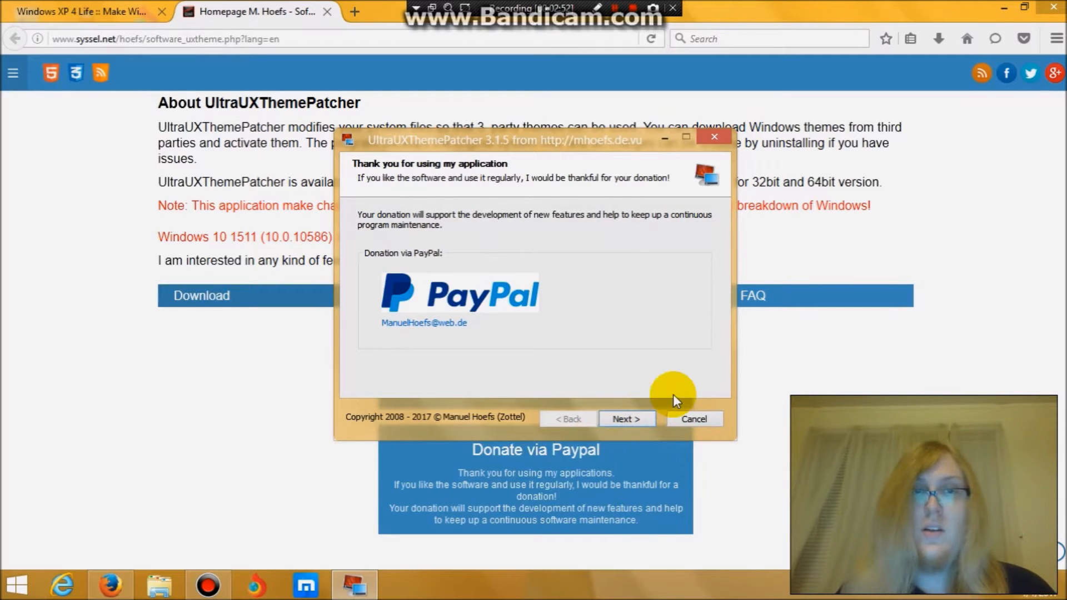
{"action": "left_click", "coordinate": [626, 419]}
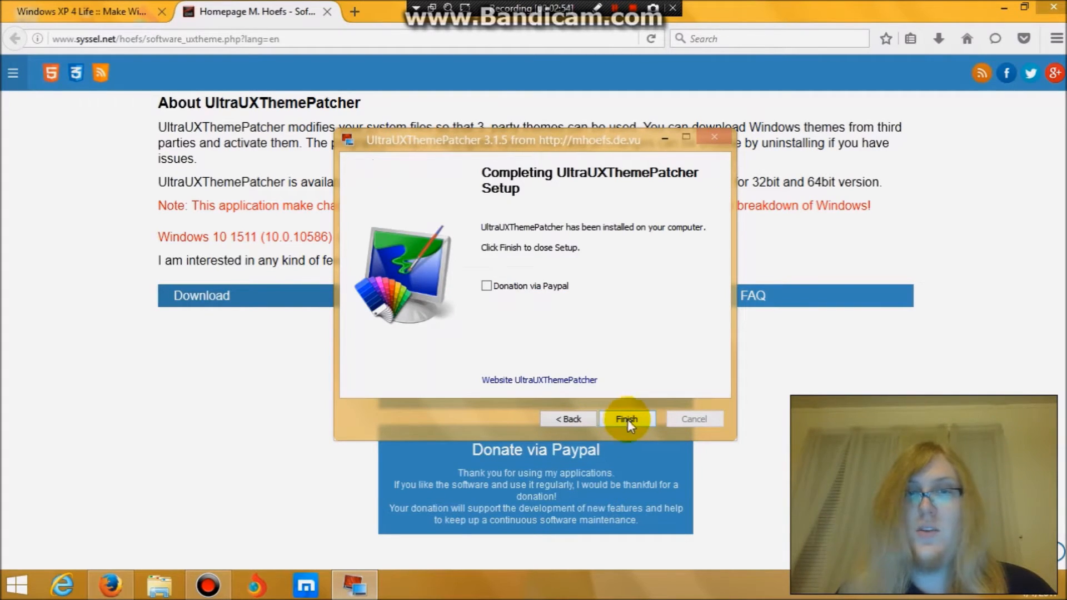
{"action": "left_click", "coordinate": [626, 419]}
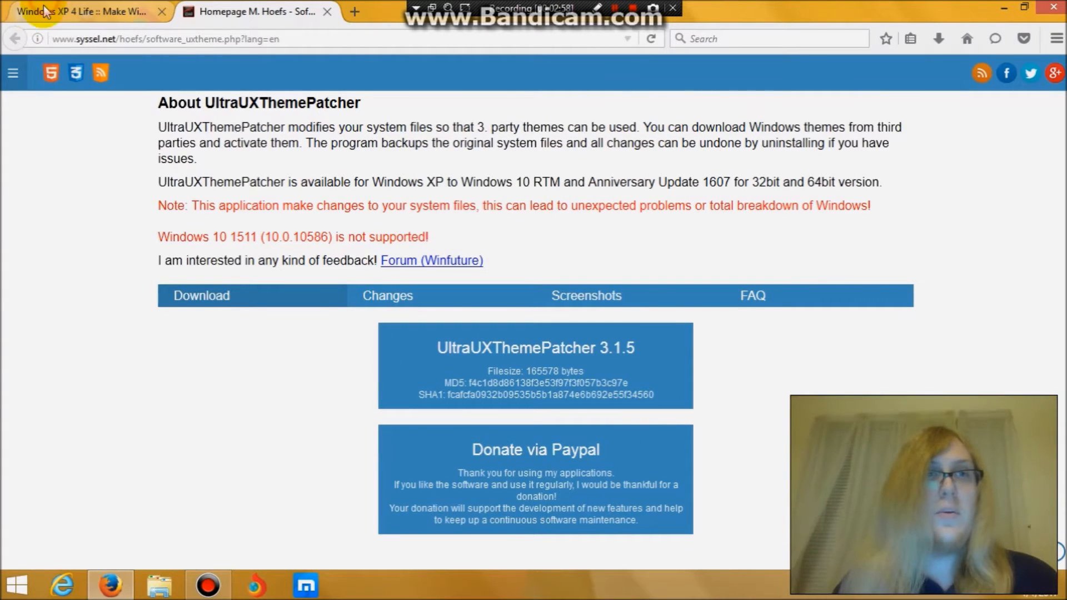
Return to the Windows XP 4 Life tab and scroll to the themes section
{"action": "left_click", "coordinate": [81, 11]}
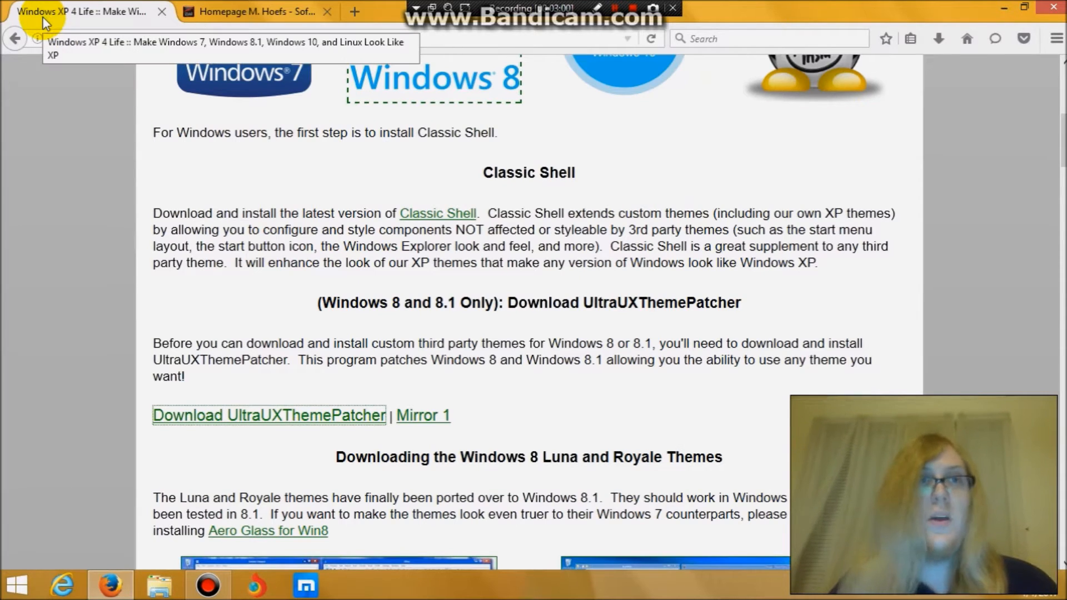
{"action": "scroll", "scroll_direction": "down", "scroll_amount": 3}
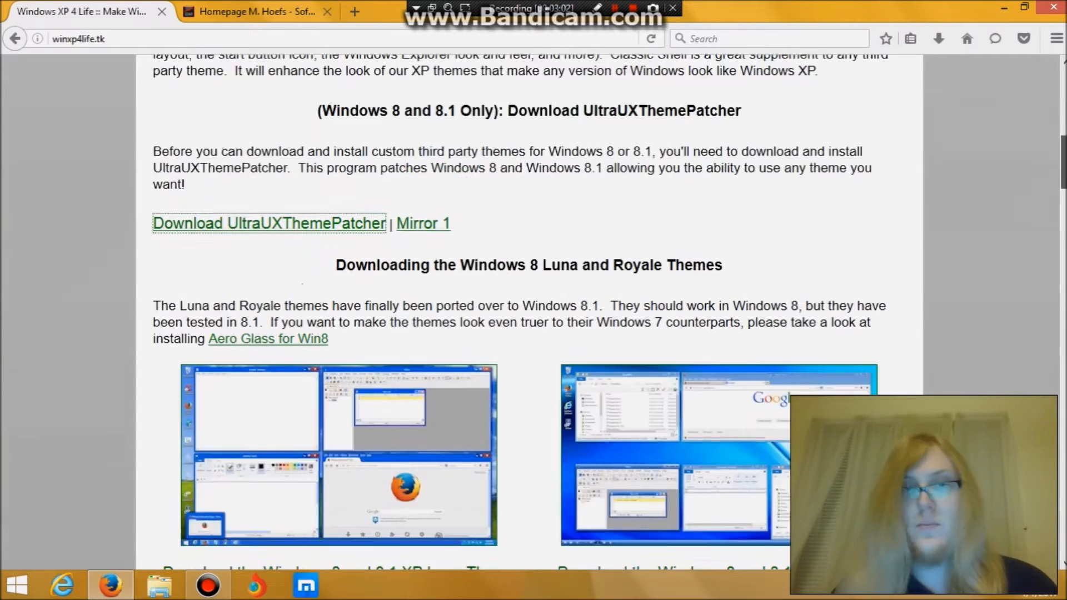
{"action": "scroll", "scroll_direction": "down", "scroll_amount": 3}
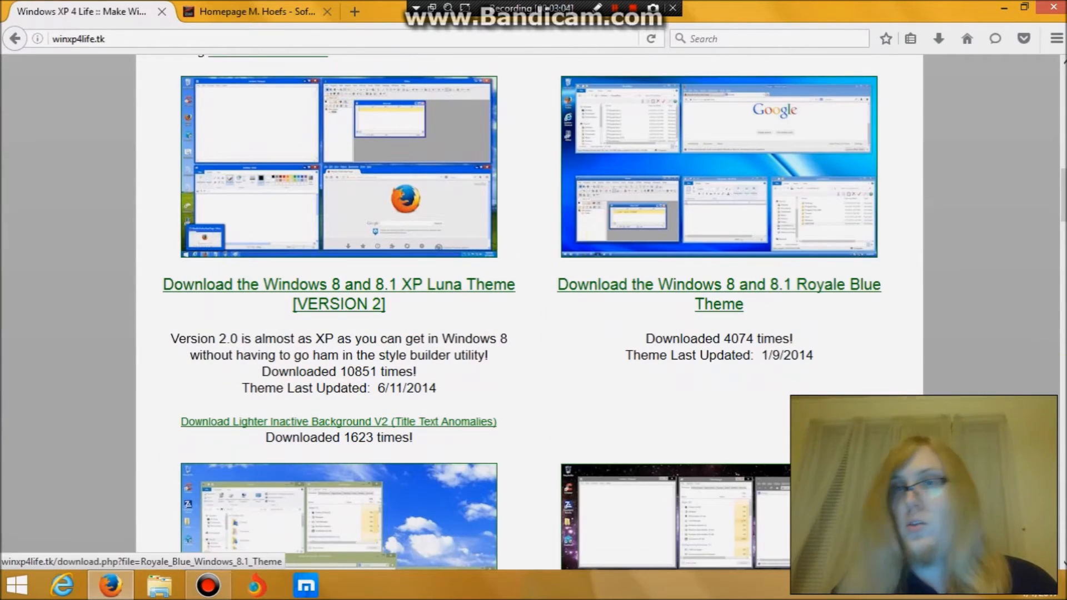
{"action": "scroll", "scroll_direction": "down", "scroll_amount": 3}
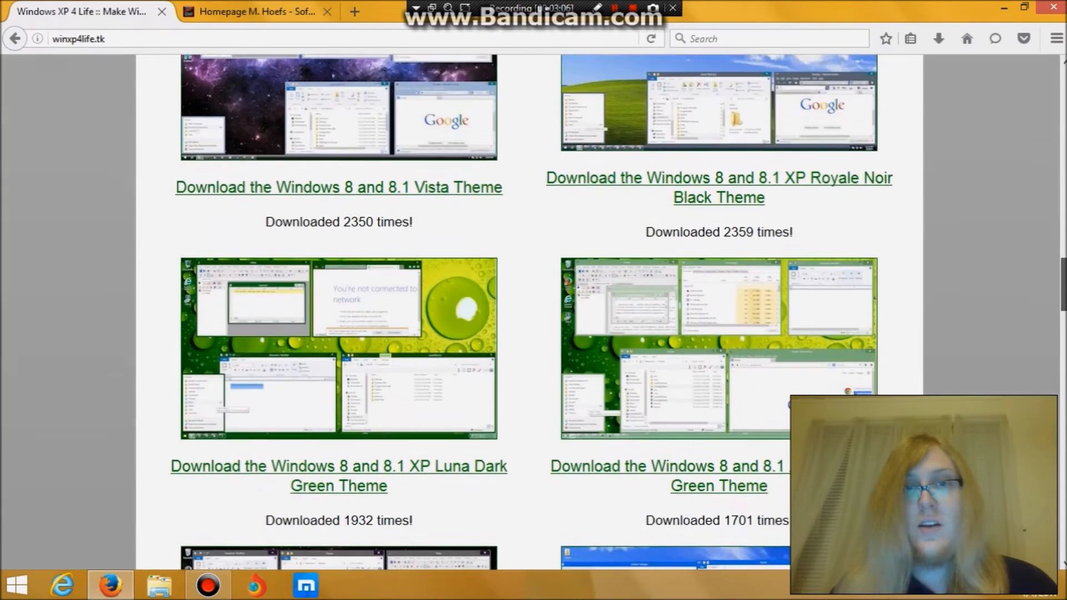
{"action": "scroll", "scroll_direction": "up", "scroll_amount": 3}
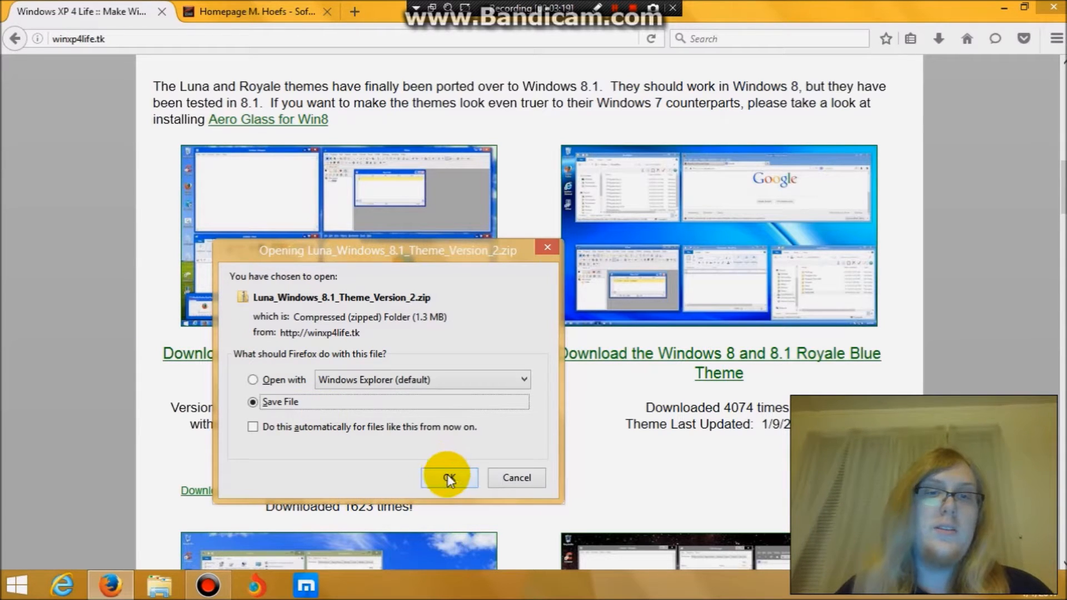
Save the Luna theme zip as 'Luna_Windows_8.1_Theme_Version_2 - for video' and open it from Downloads
{"action": "left_click", "coordinate": [448, 478]}
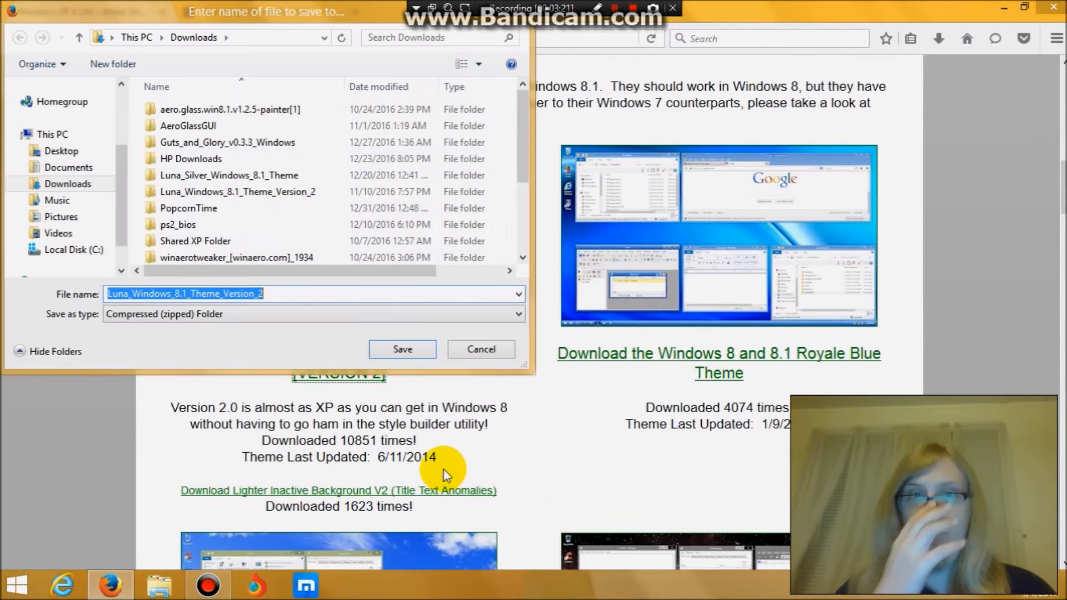
{"action": "mouse_move", "coordinate": [350, 289]}
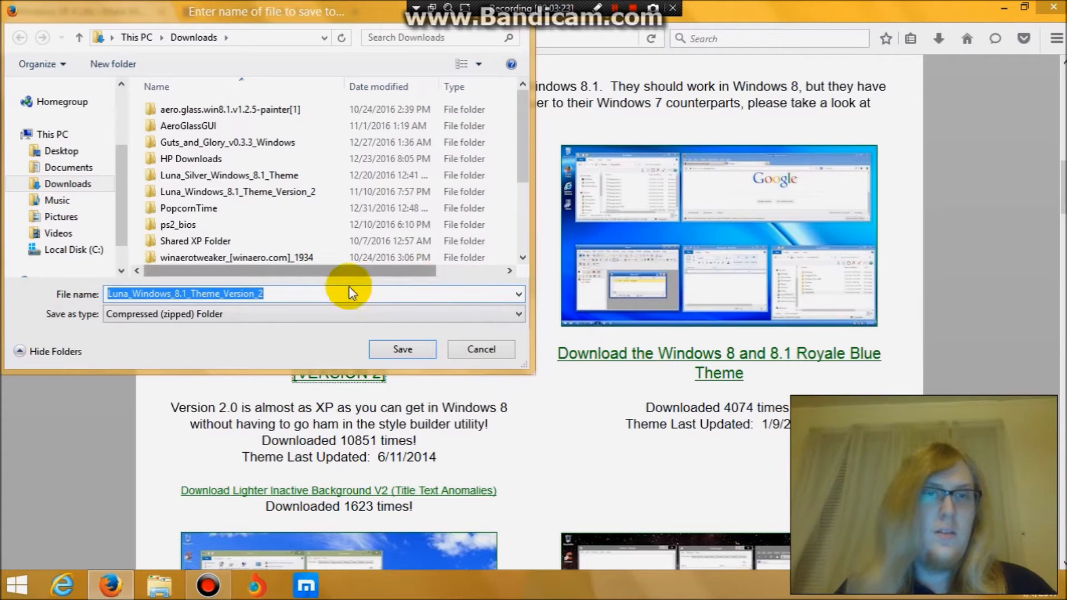
{"action": "left_click", "coordinate": [315, 293]}
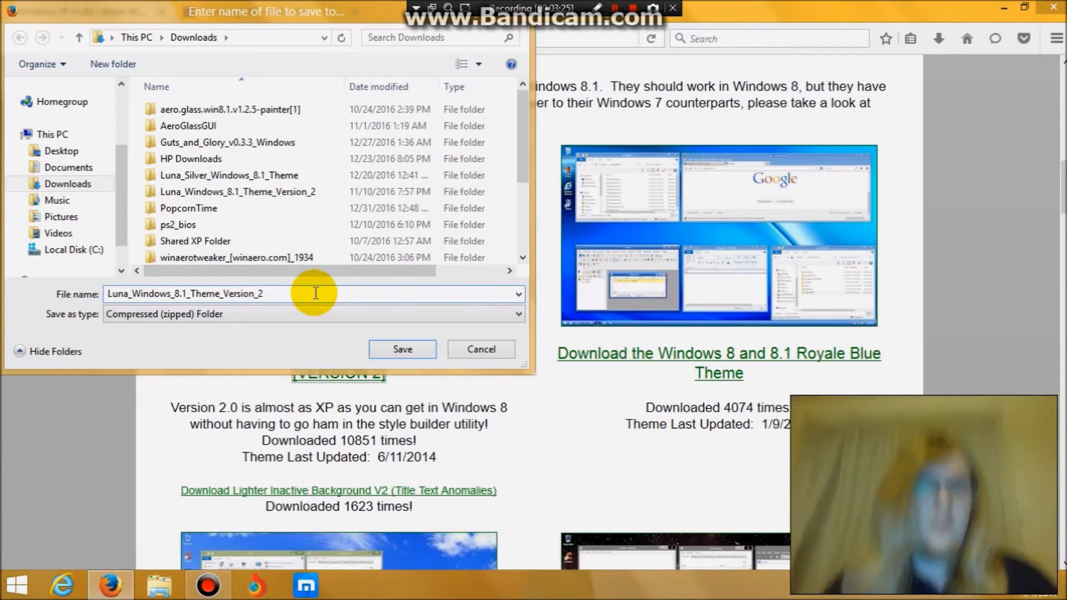
{"action": "type", "text": "- for"}
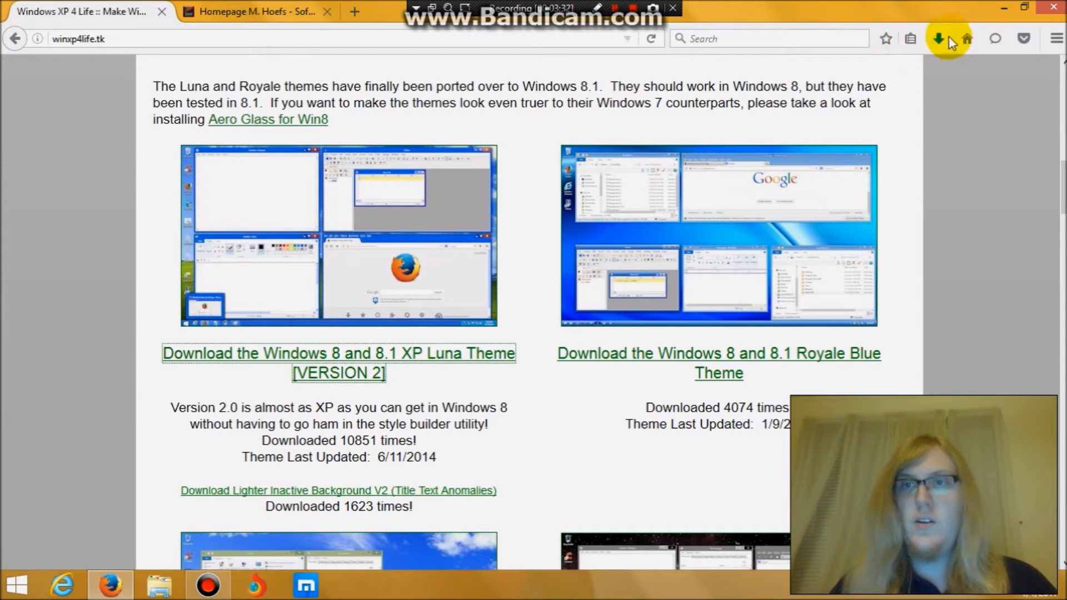
{"action": "left_click", "coordinate": [939, 38]}
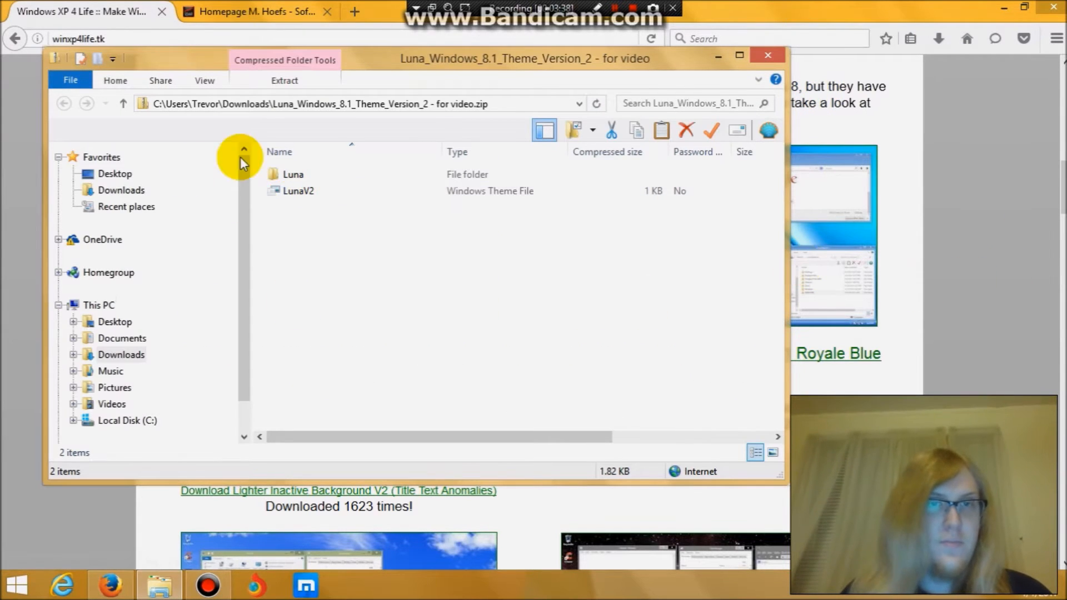
{"action": "mouse_move", "coordinate": [121, 355]}
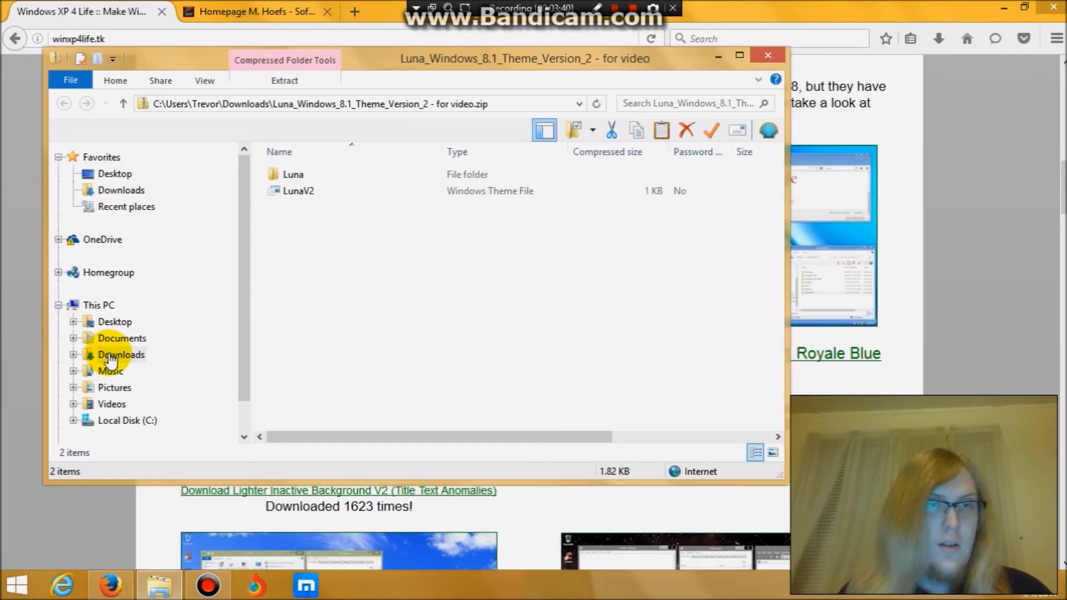
Extract the Luna theme zip in Downloads to its suggested folder and open the extracted folder
{"action": "left_click", "coordinate": [121, 355]}
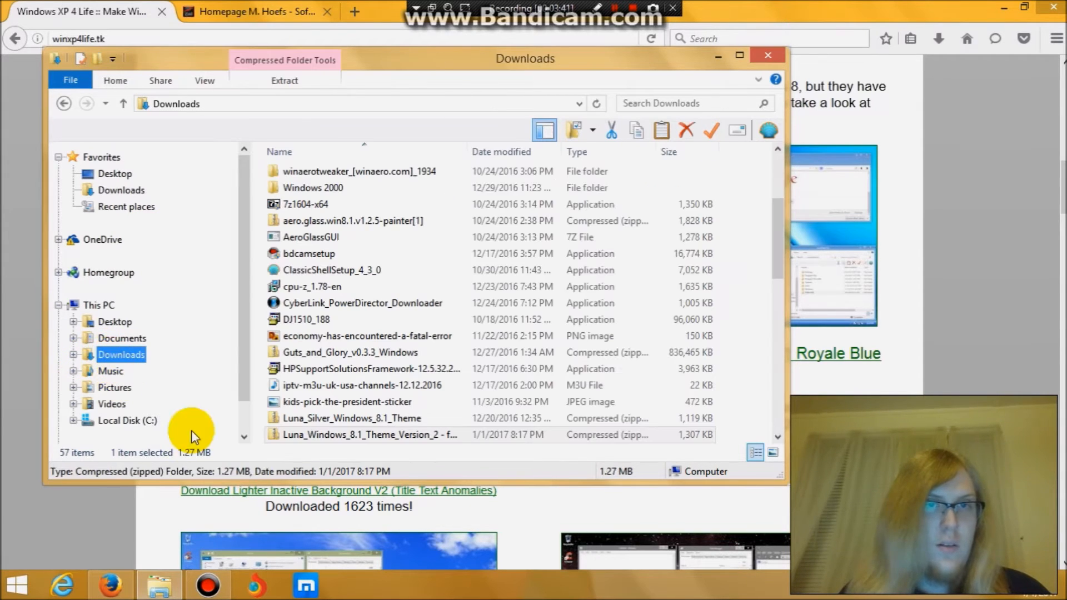
{"action": "left_click", "coordinate": [366, 435]}
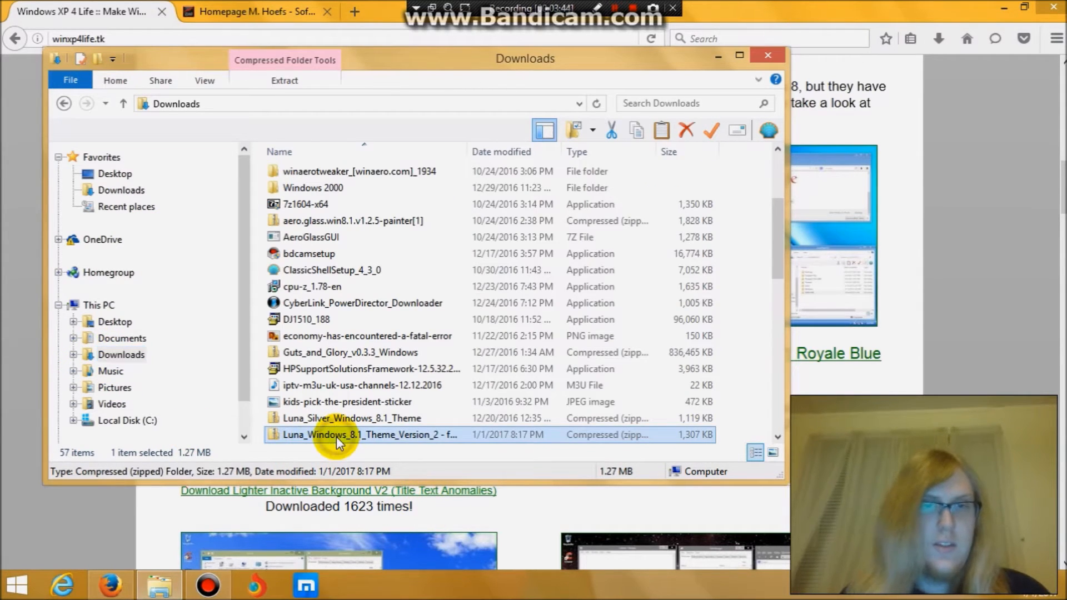
{"action": "right_click", "coordinate": [341, 435]}
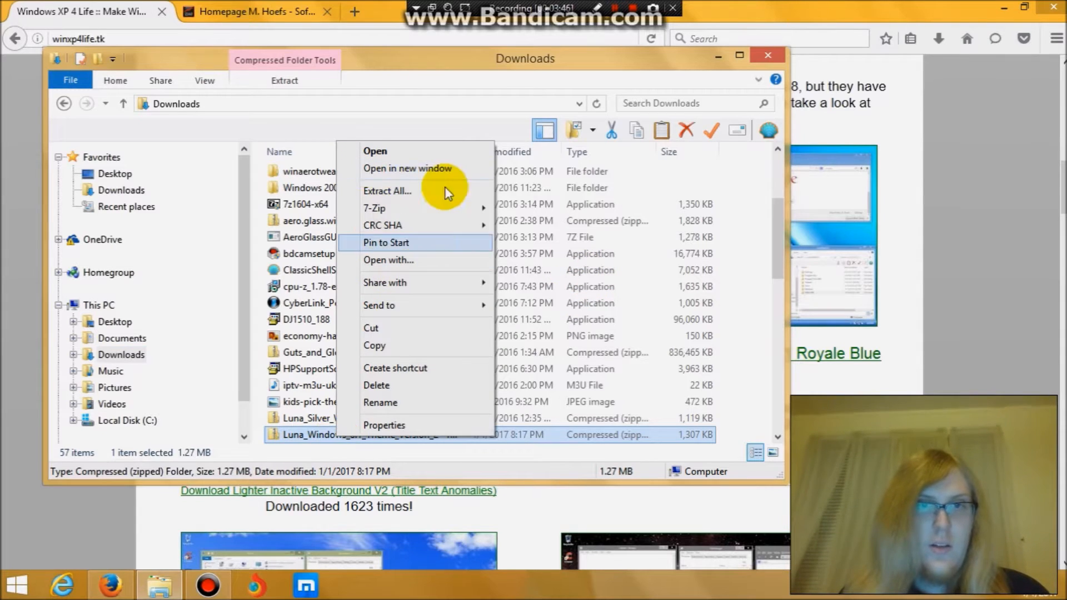
{"action": "left_click", "coordinate": [387, 190]}
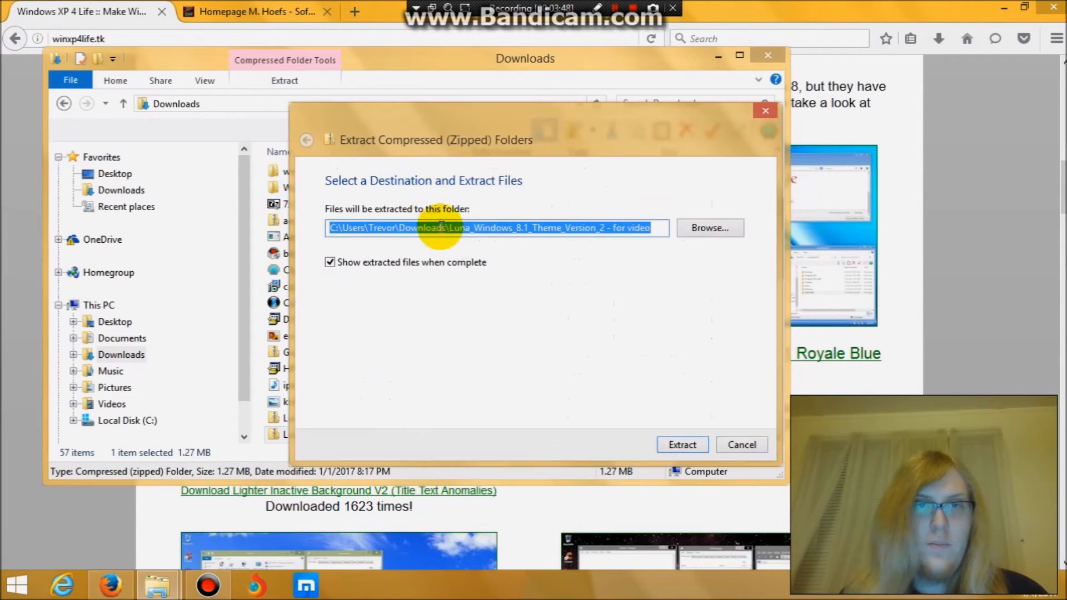
{"action": "left_click", "coordinate": [681, 444]}
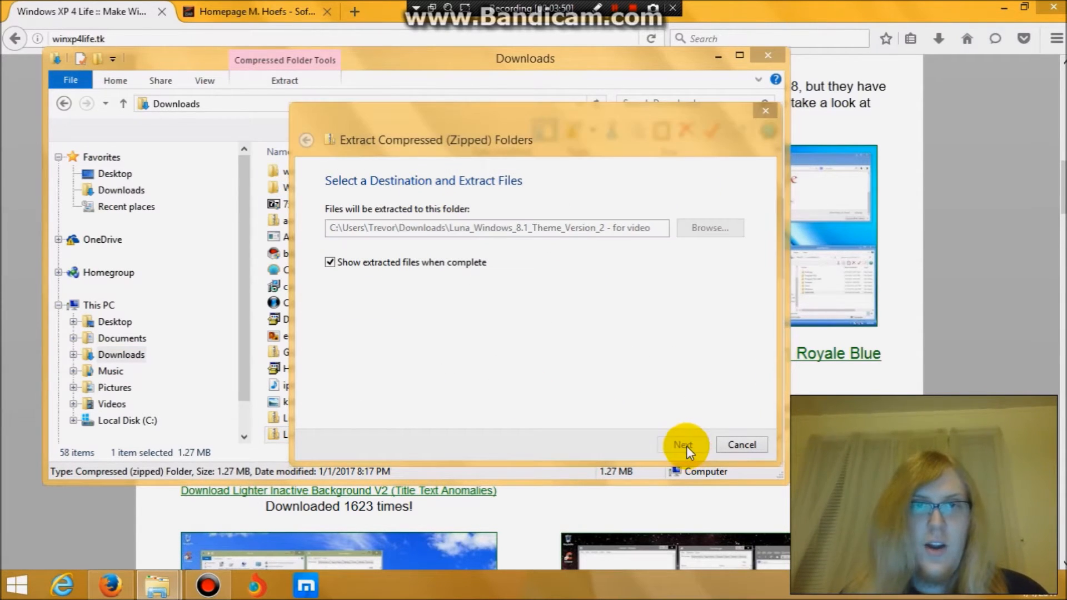
{"action": "left_click", "coordinate": [681, 445]}
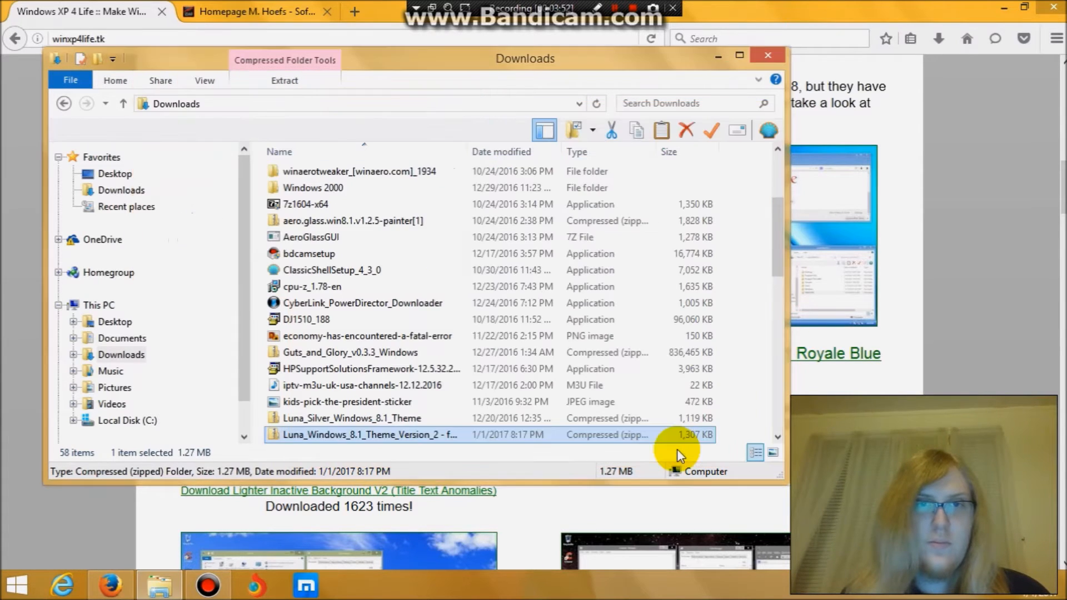
{"action": "double_click", "coordinate": [366, 435]}
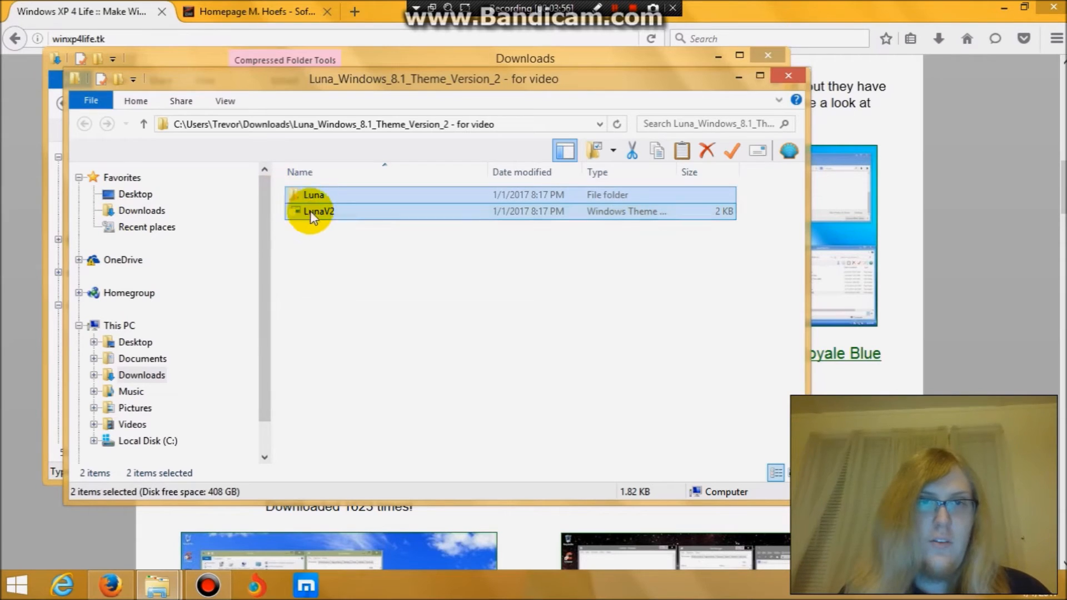
Navigate from This PC into Local Disk (C:) and the Windows folder
{"action": "right_click", "coordinate": [319, 211]}
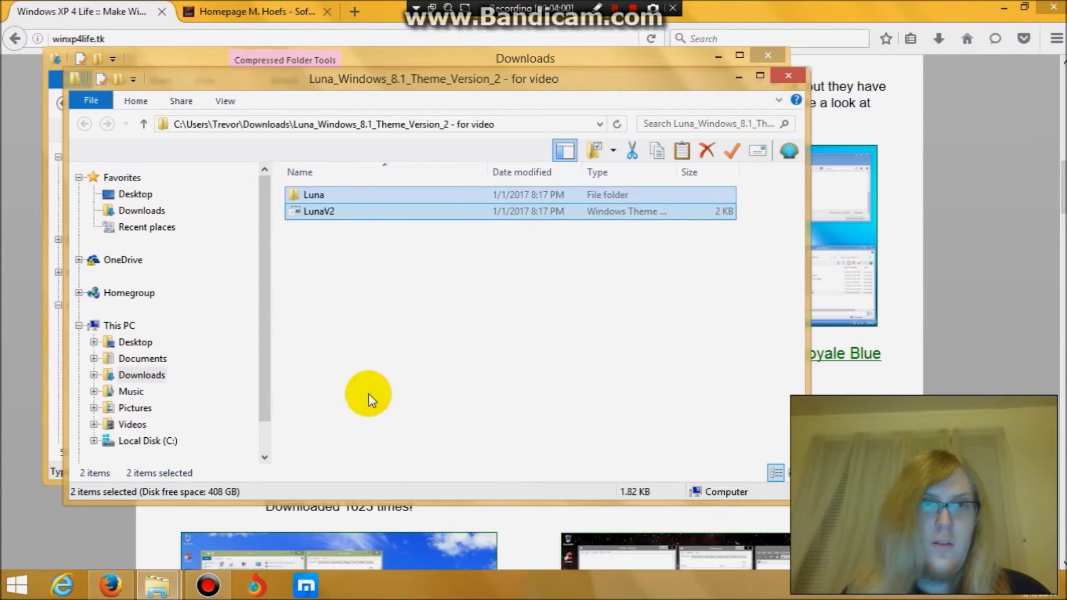
{"action": "mouse_move", "coordinate": [119, 327]}
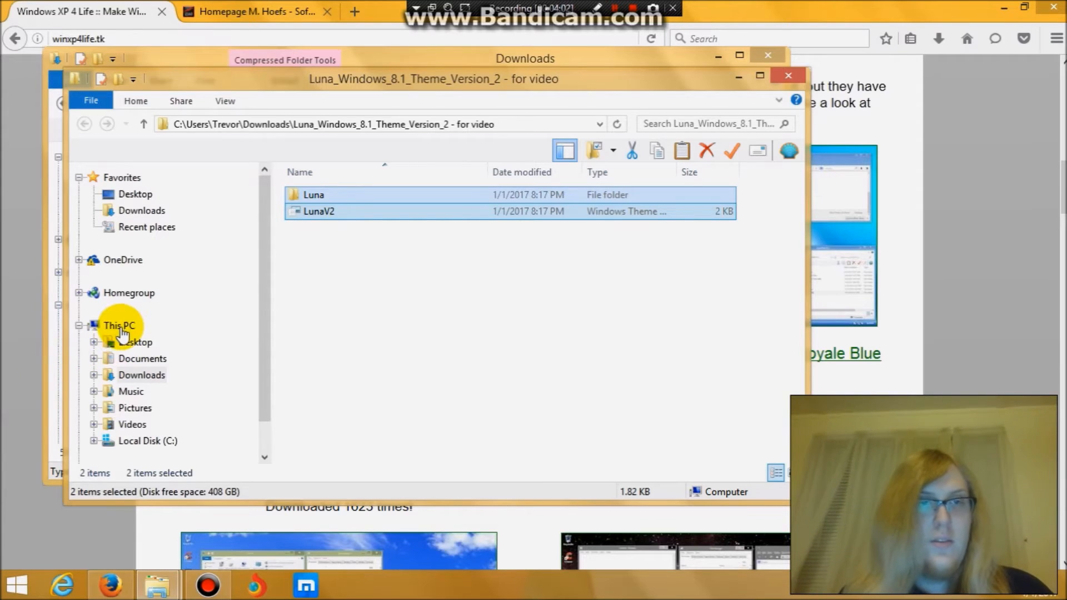
{"action": "left_click", "coordinate": [119, 326]}
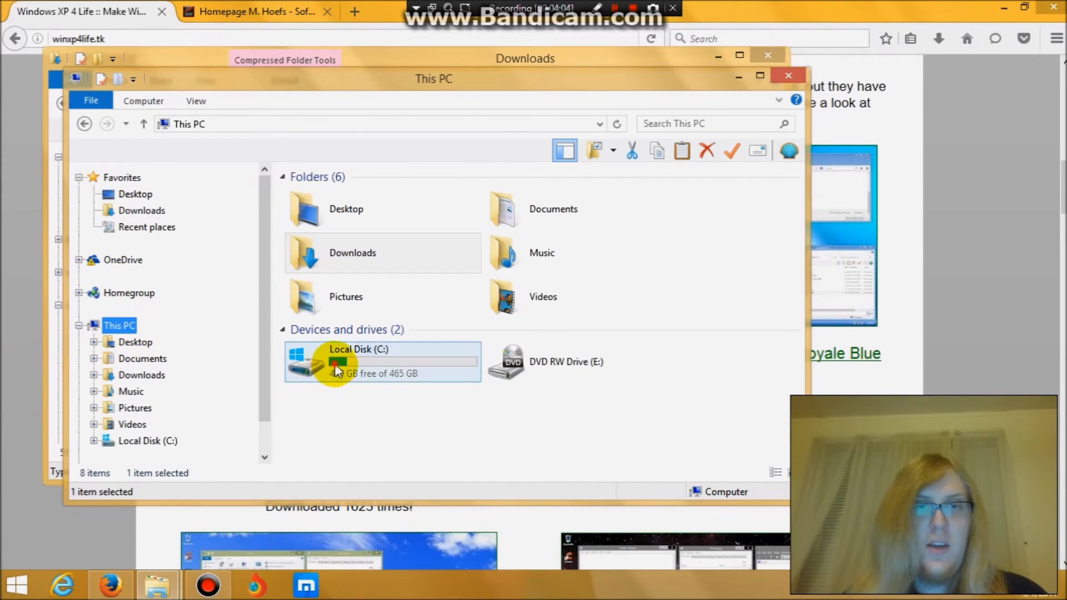
{"action": "double_click", "coordinate": [359, 361]}
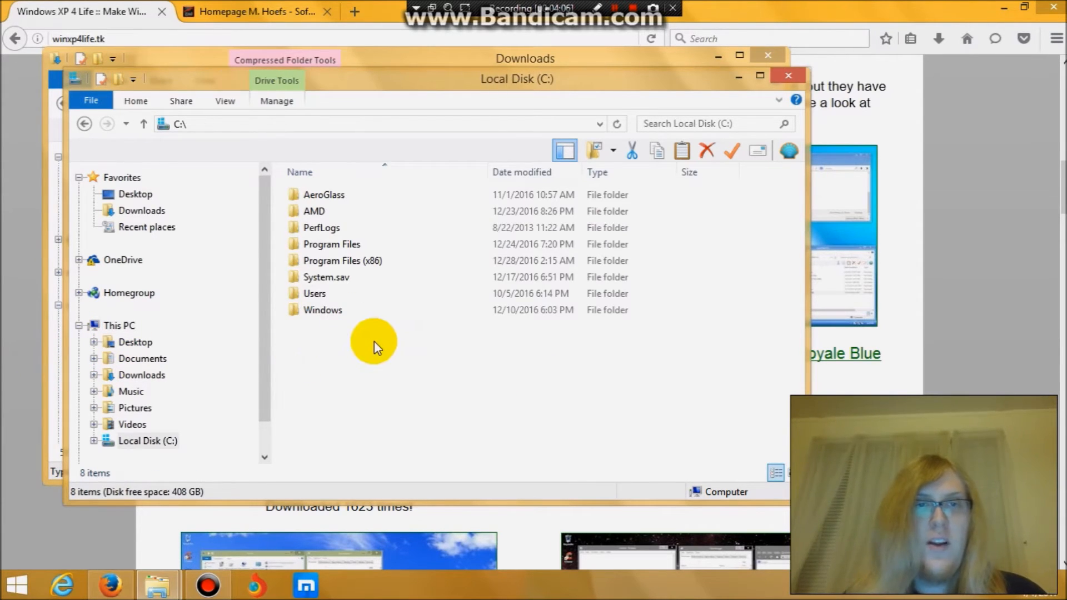
{"action": "left_click", "coordinate": [322, 310]}
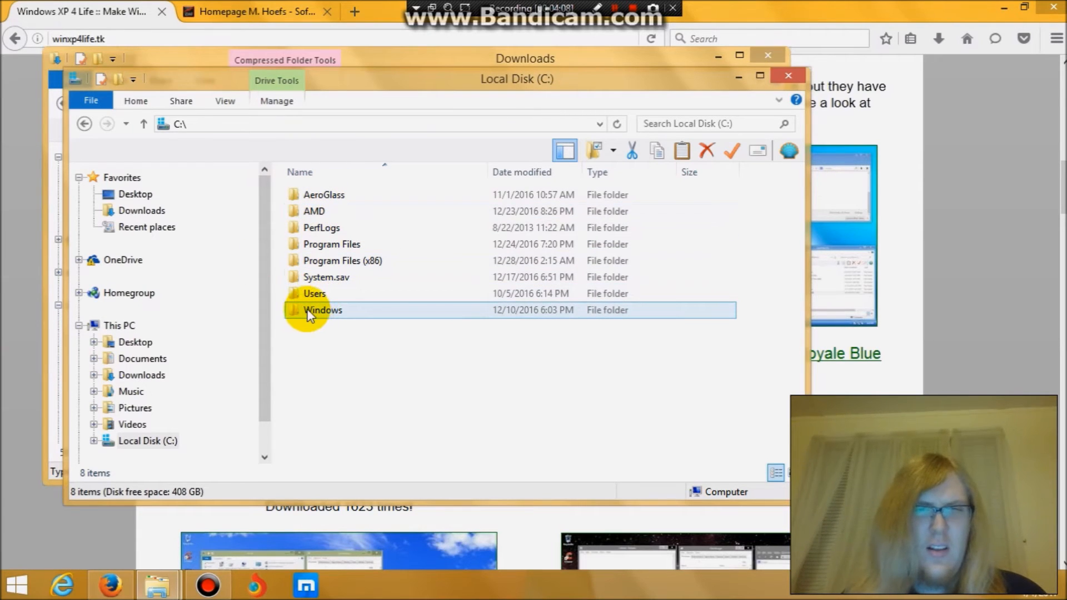
{"action": "mouse_move", "coordinate": [320, 310]}
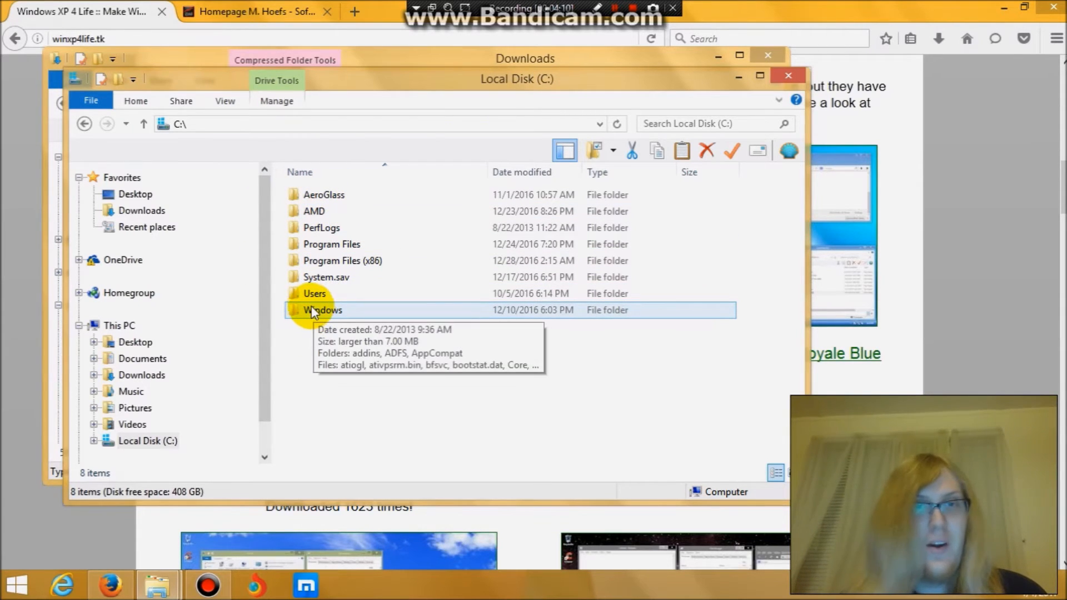
{"action": "double_click", "coordinate": [322, 310]}
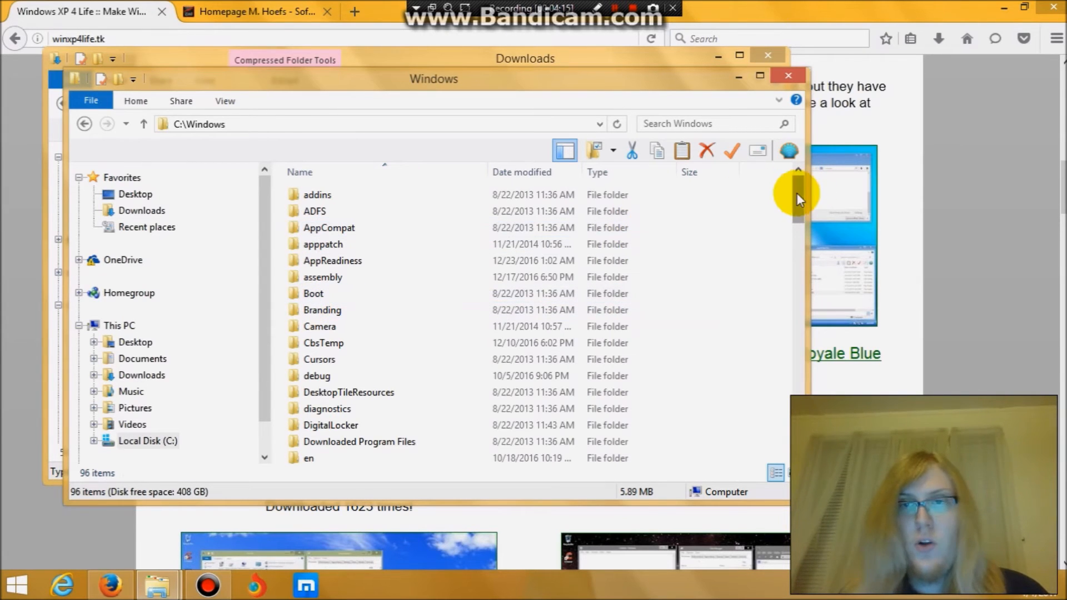
Open Resources and then its Themes folder, reaching C:\Windows\Resources\Themes
{"action": "scroll", "scroll_direction": "down", "scroll_amount": 3}
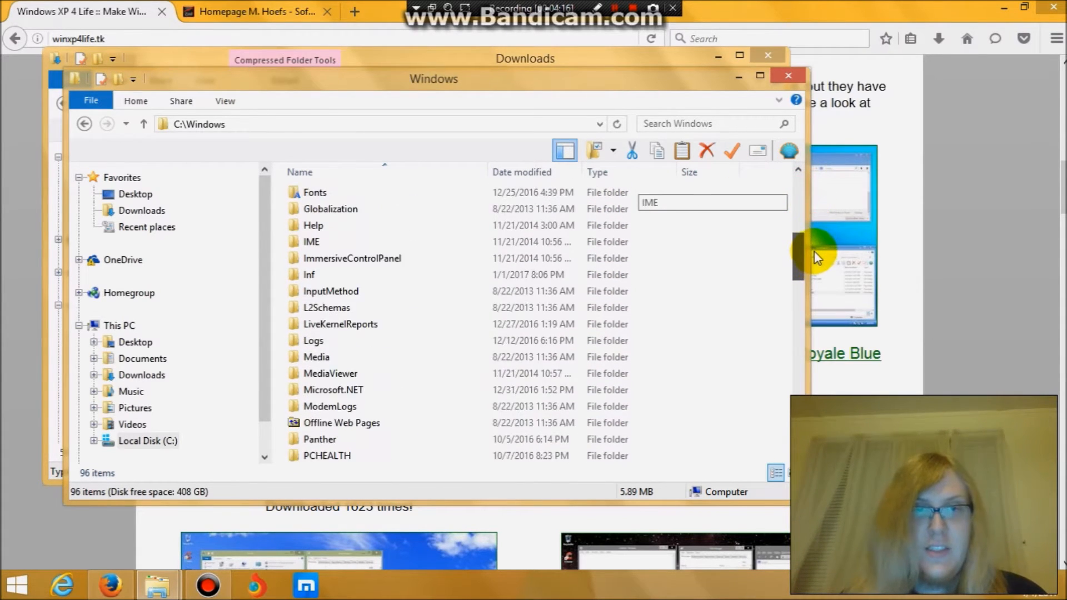
{"action": "scroll", "scroll_direction": "down", "scroll_amount": 3}
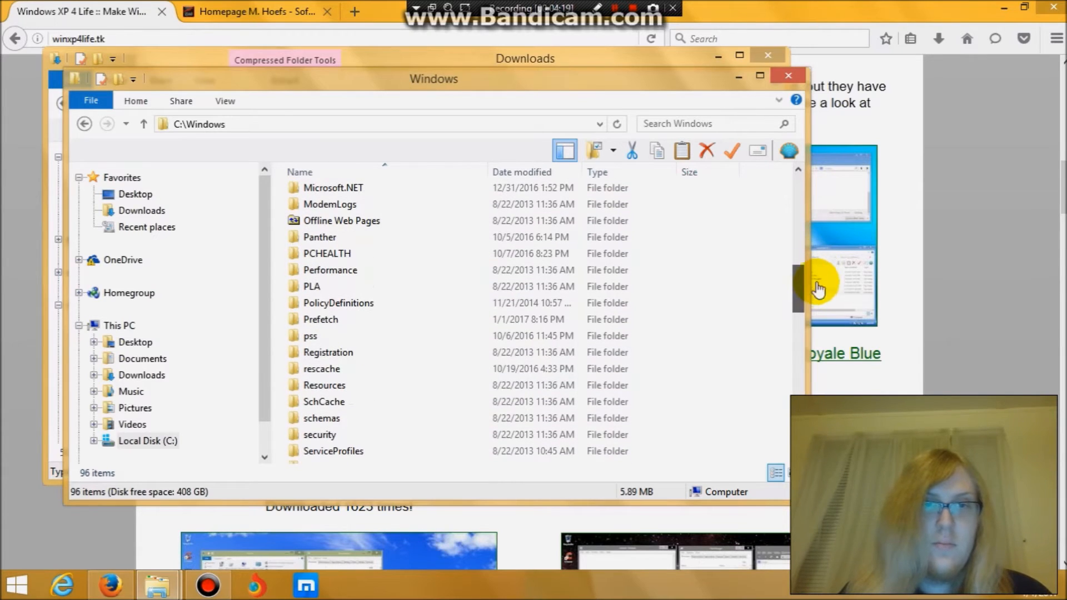
{"action": "double_click", "coordinate": [325, 385]}
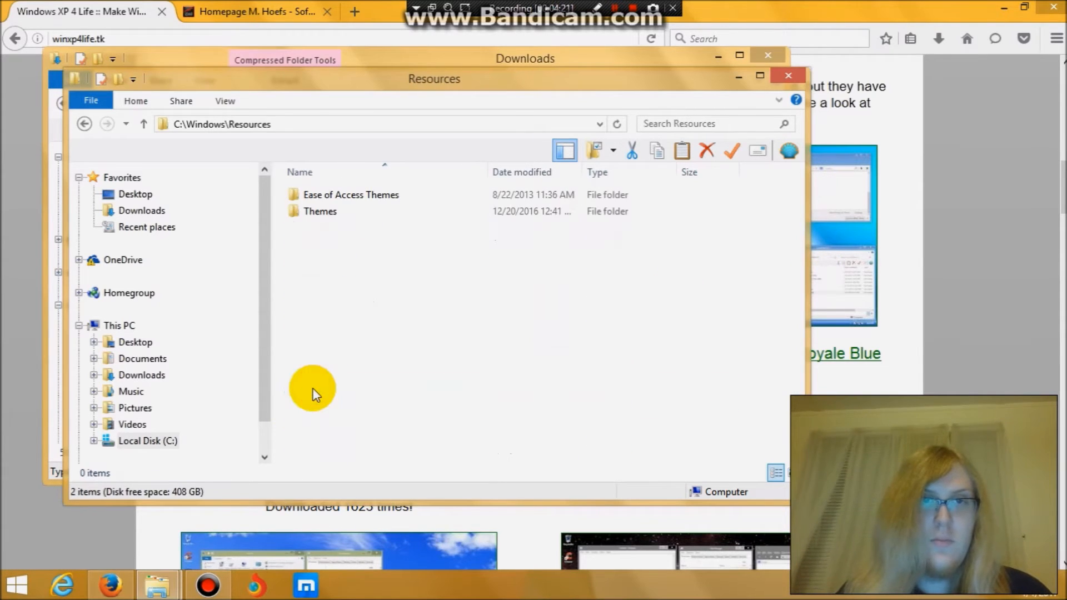
{"action": "left_click", "coordinate": [321, 211]}
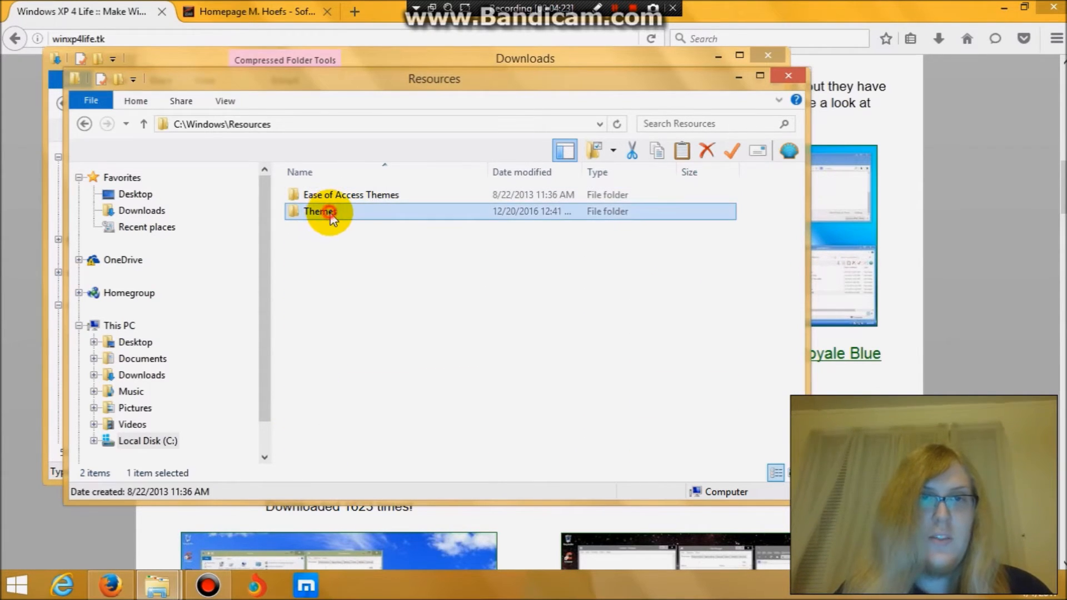
{"action": "double_click", "coordinate": [319, 211]}
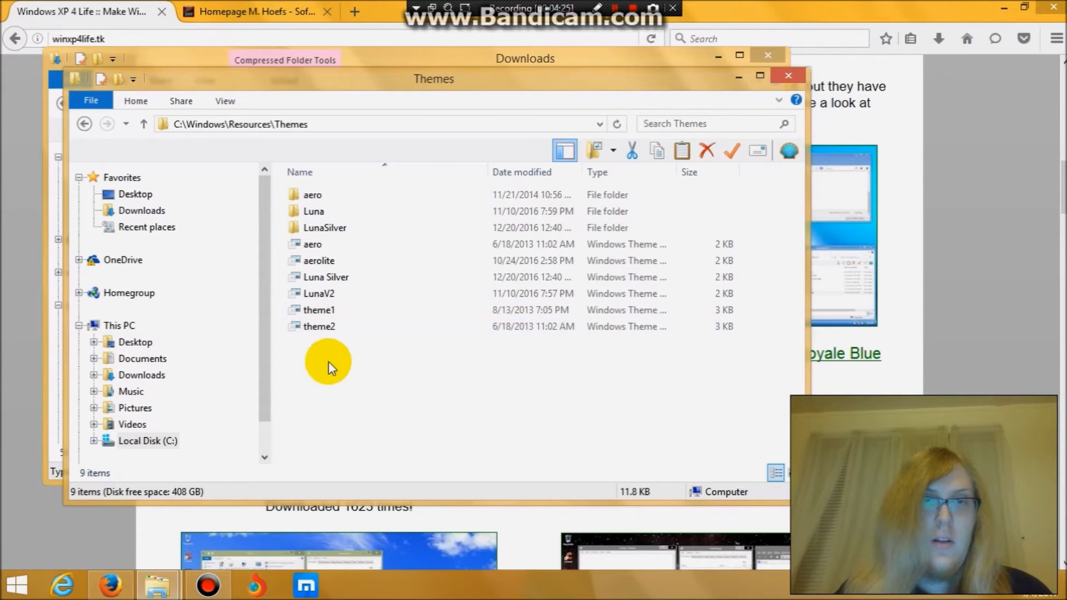
{"action": "right_click", "coordinate": [326, 360]}
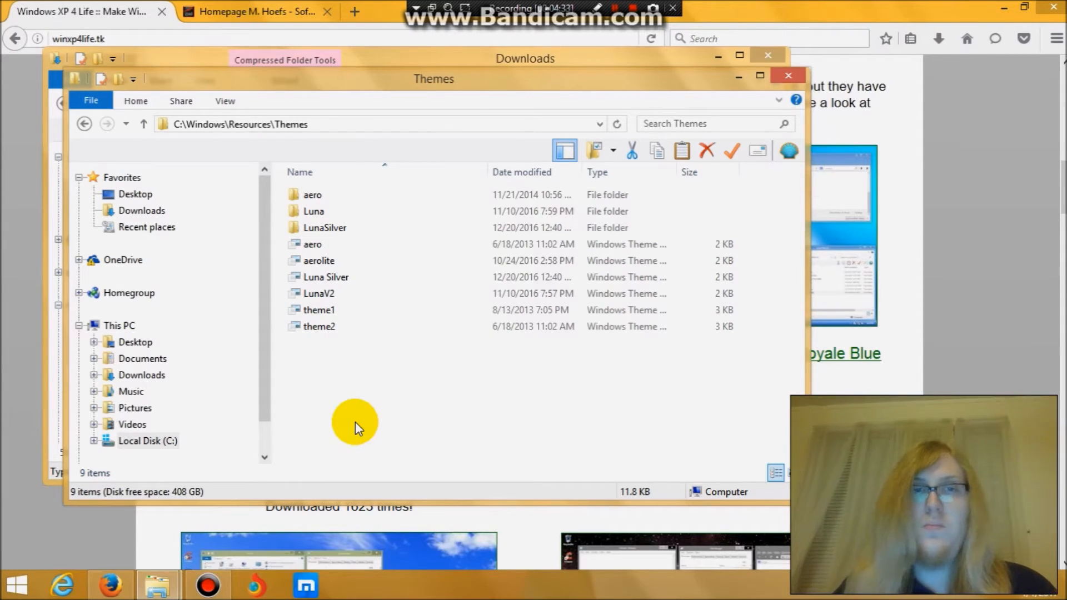
{"action": "mouse_move", "coordinate": [413, 449]}
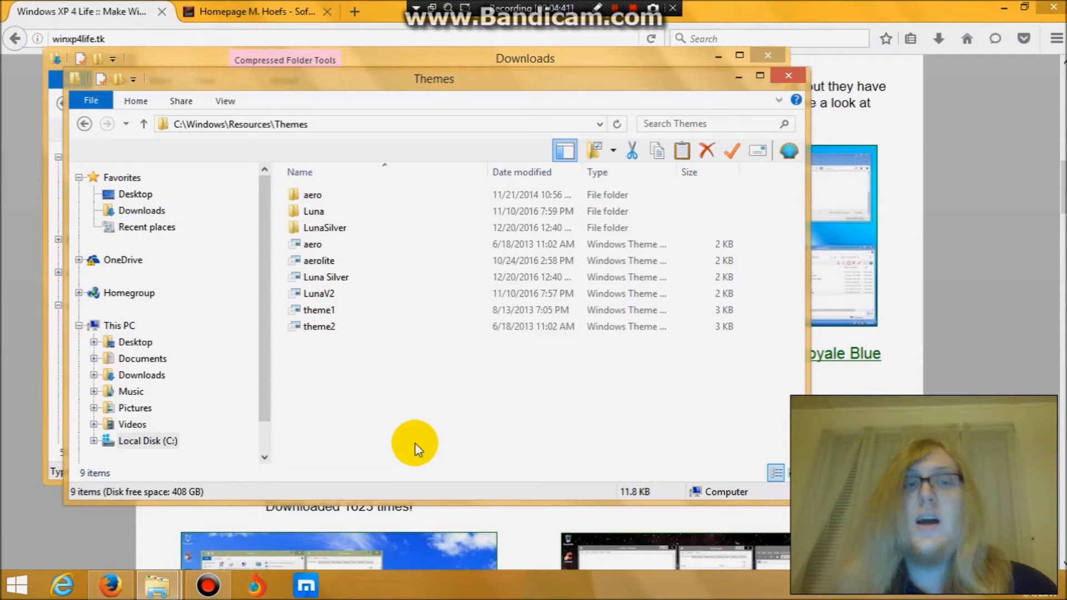
{"action": "mouse_move", "coordinate": [426, 456]}
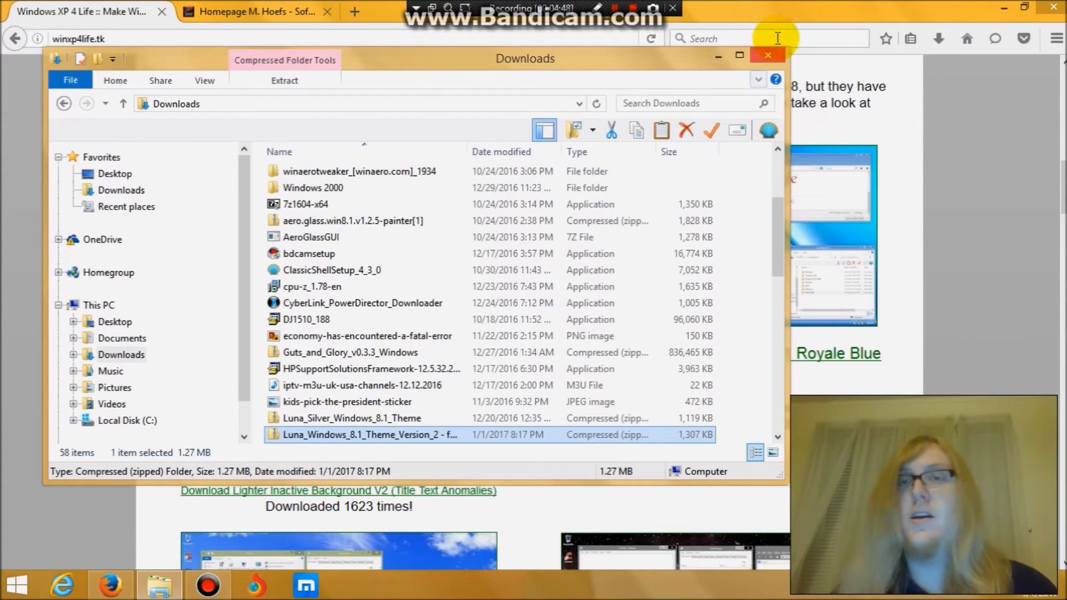
{"action": "mouse_move", "coordinate": [768, 57]}
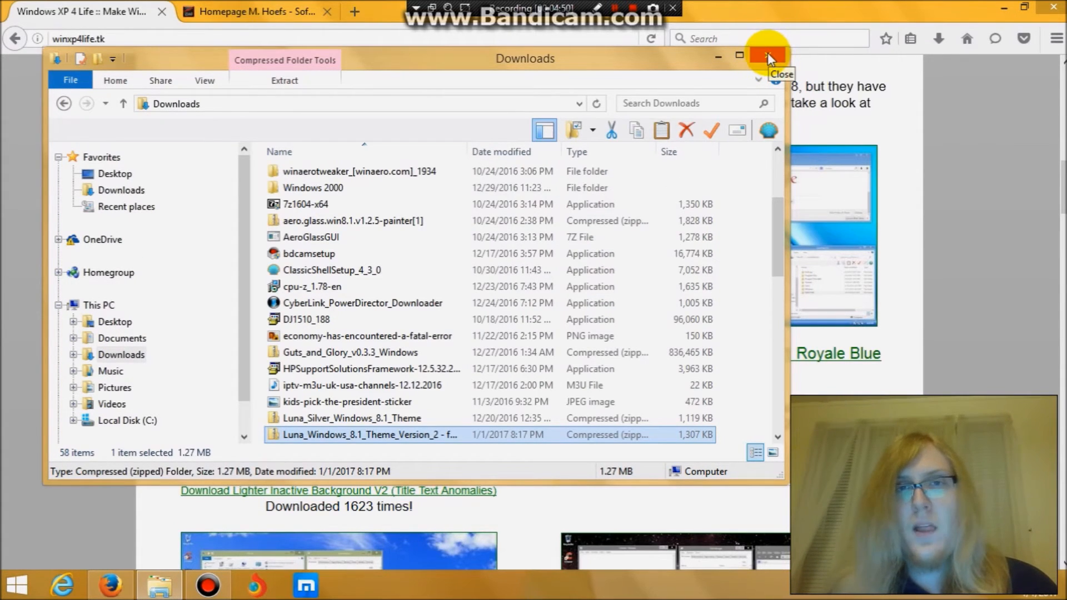
Close the Downloads File Explorer window, leaving the desktop with Firefox
{"action": "left_click", "coordinate": [768, 56]}
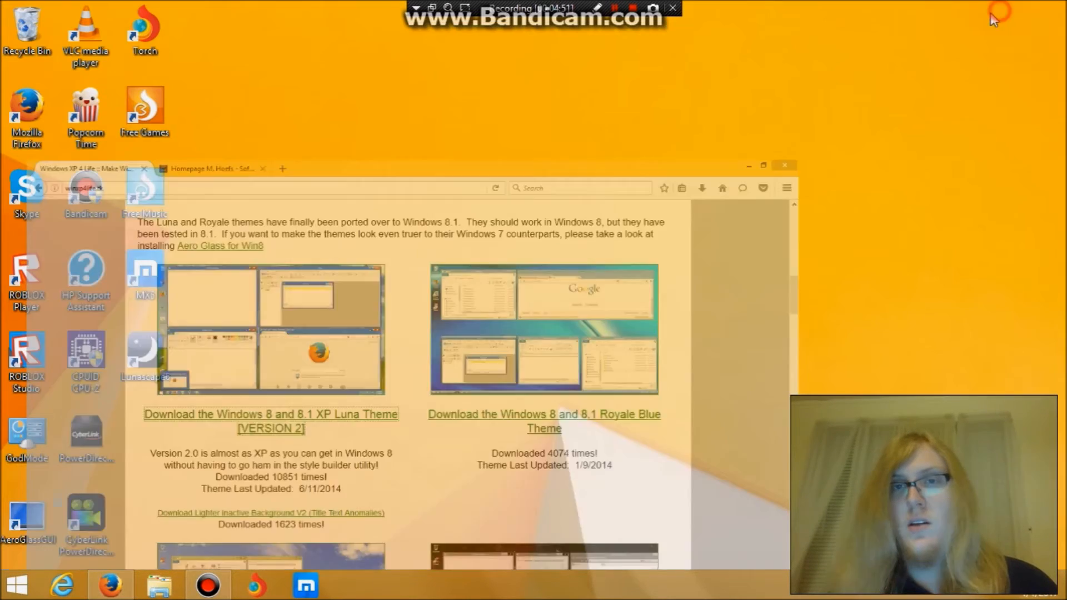
Apply the LunaV2 theme from the desktop's Personalize window under Installed Themes
{"action": "right_click", "coordinate": [422, 227]}
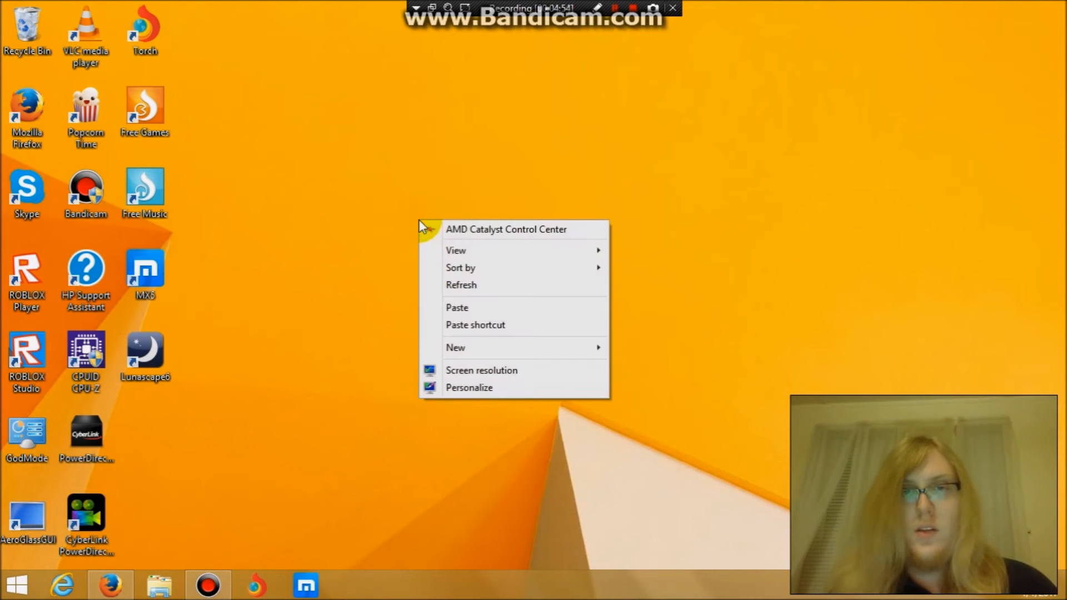
{"action": "left_click", "coordinate": [469, 386]}
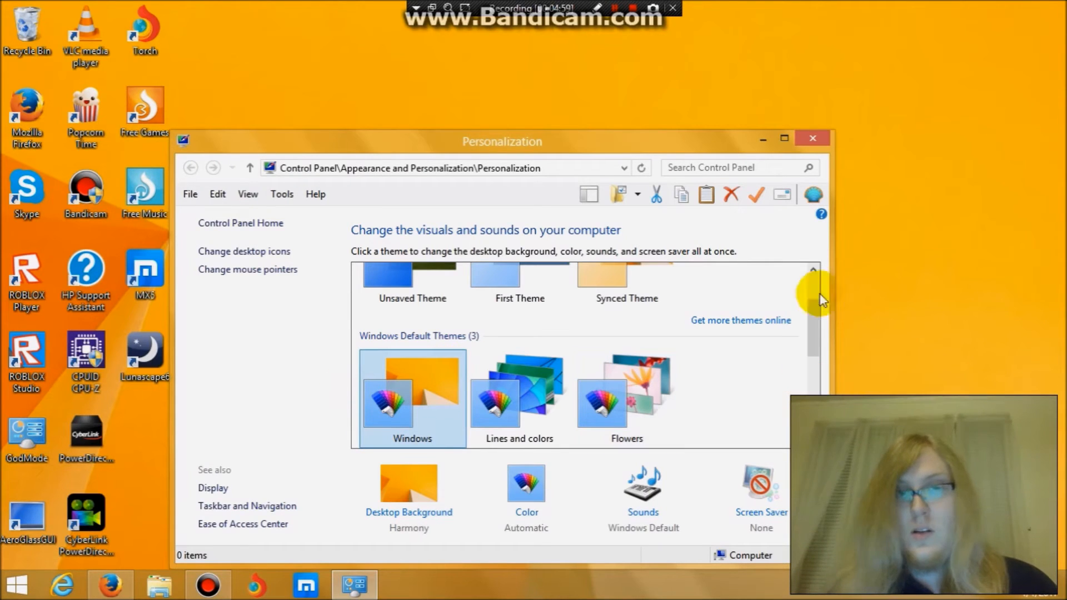
{"action": "scroll", "scroll_direction": "down", "scroll_amount": 3}
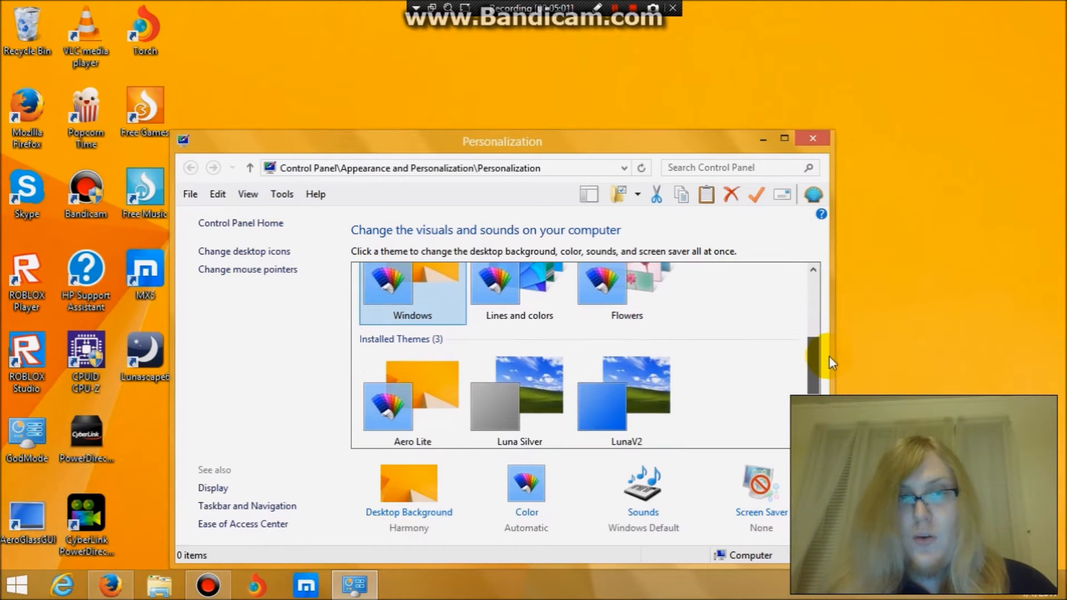
{"action": "scroll", "scroll_direction": "down", "scroll_amount": 3}
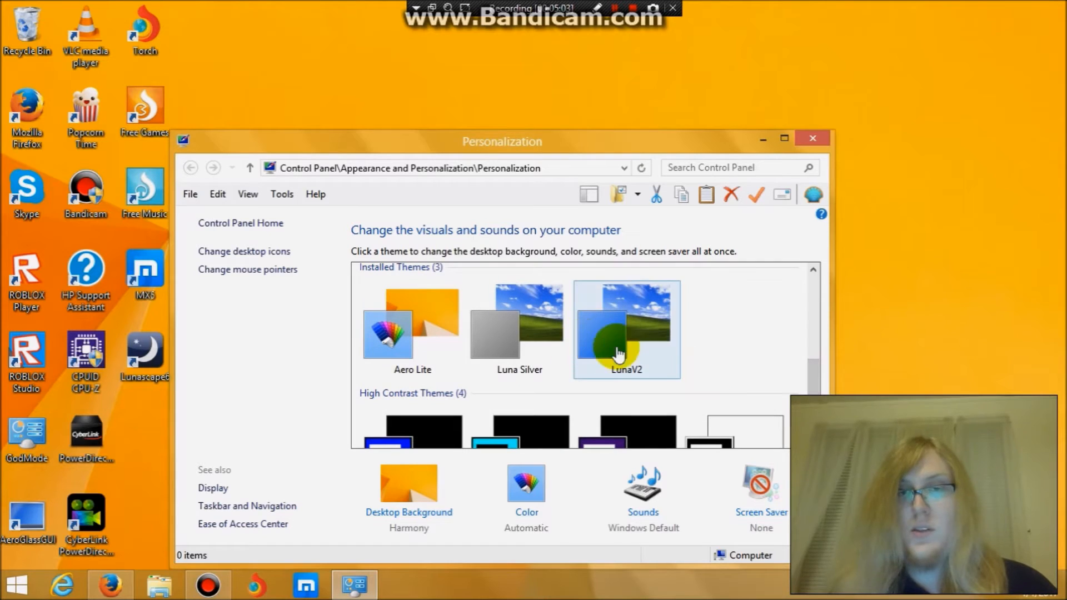
{"action": "left_click", "coordinate": [624, 330]}
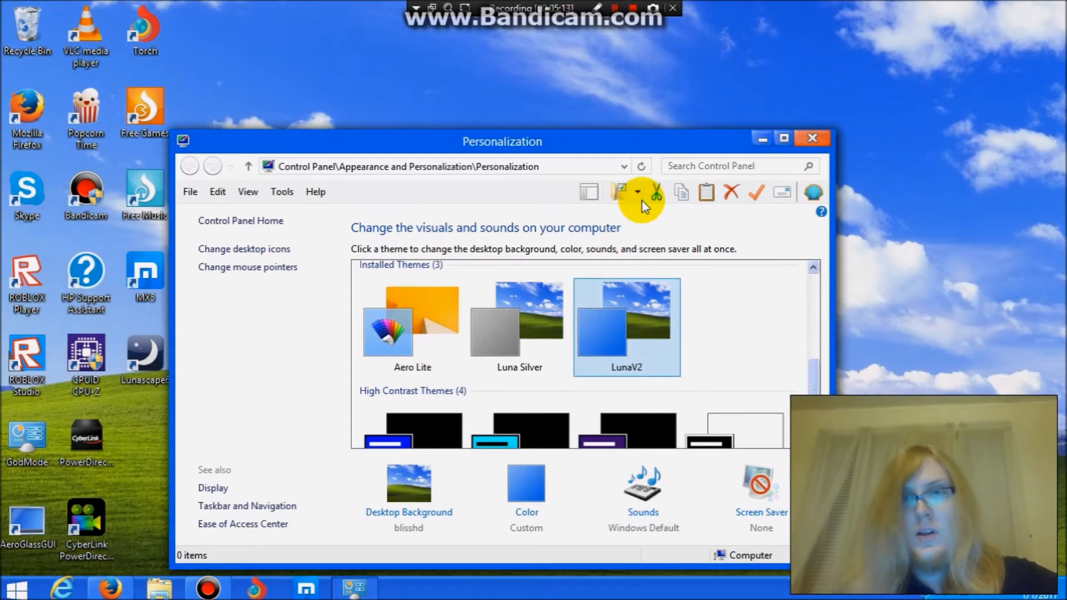
{"action": "mouse_move", "coordinate": [728, 191]}
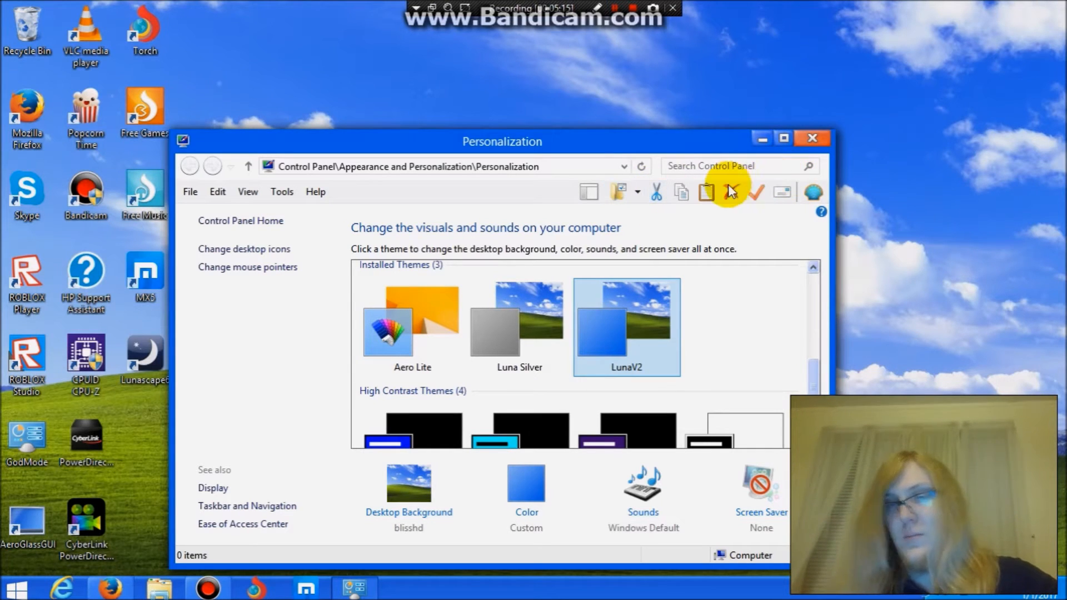
{"action": "mouse_move", "coordinate": [571, 219]}
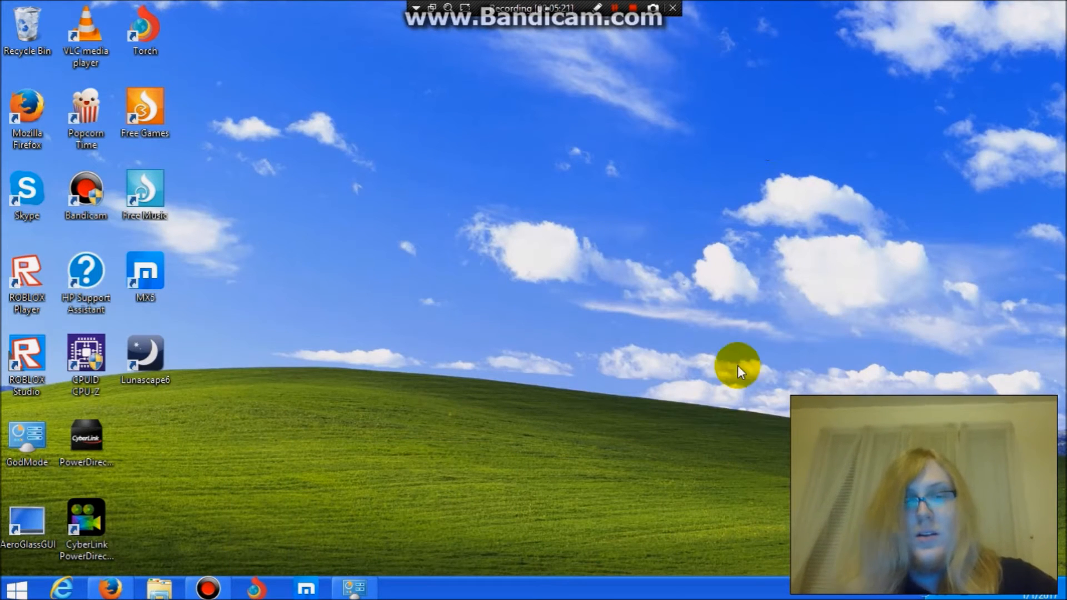
{"action": "mouse_move", "coordinate": [208, 587]}
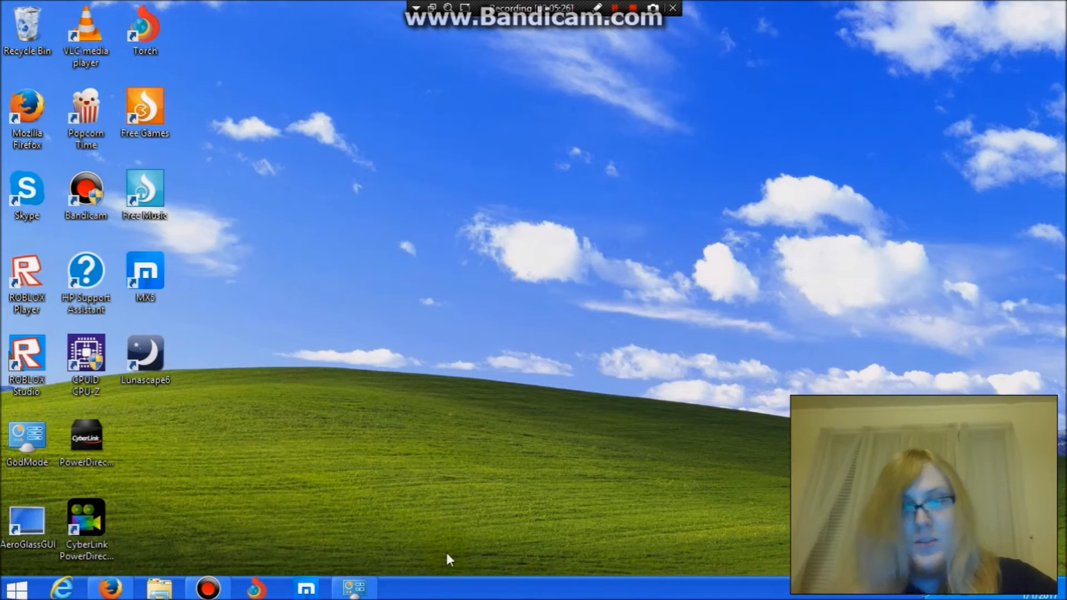
Set taskbar buttons to 'Combine when taskbar is full' with small buttons, and confirm
{"action": "left_click", "coordinate": [352, 587]}
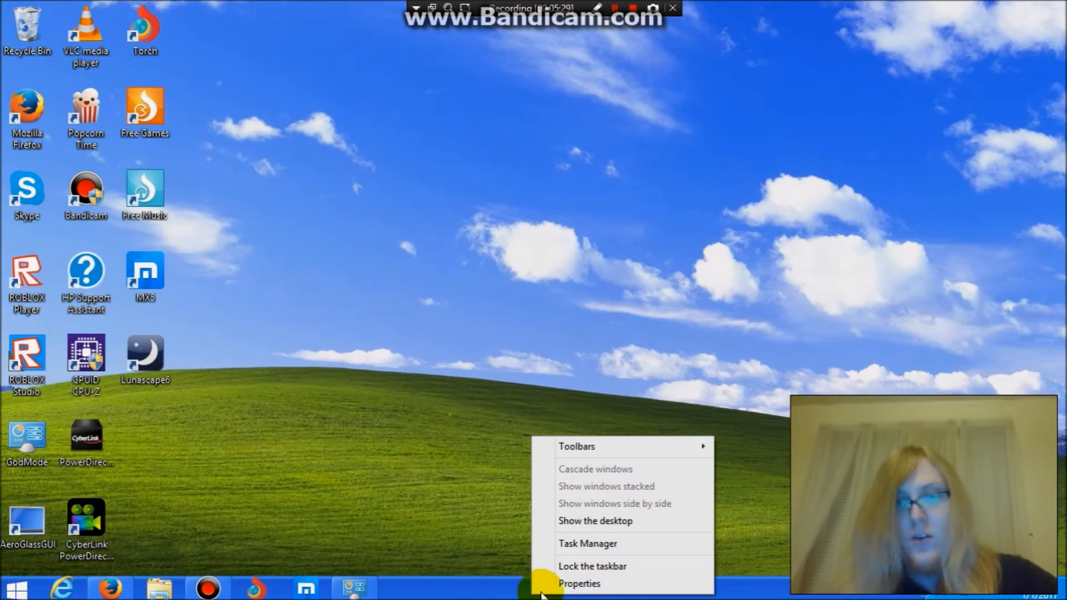
{"action": "left_click", "coordinate": [579, 583]}
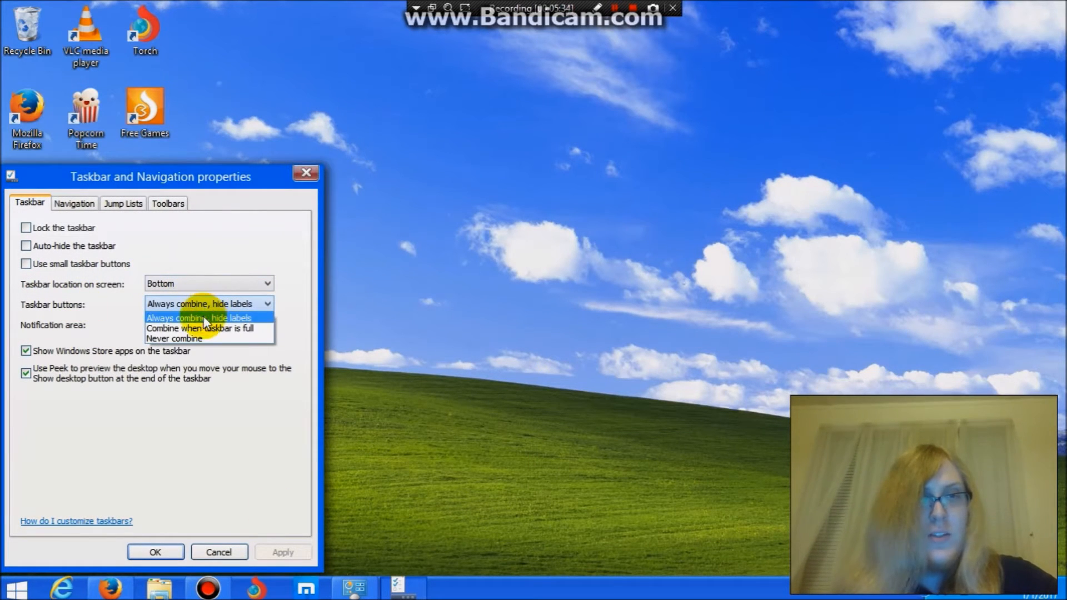
{"action": "left_click", "coordinate": [200, 327]}
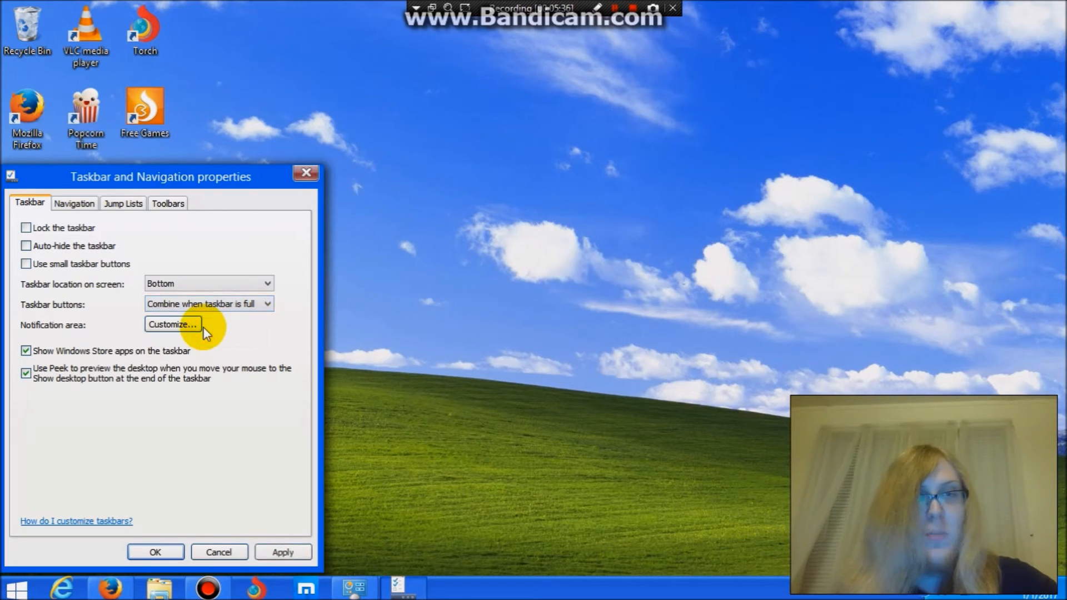
{"action": "mouse_move", "coordinate": [25, 265]}
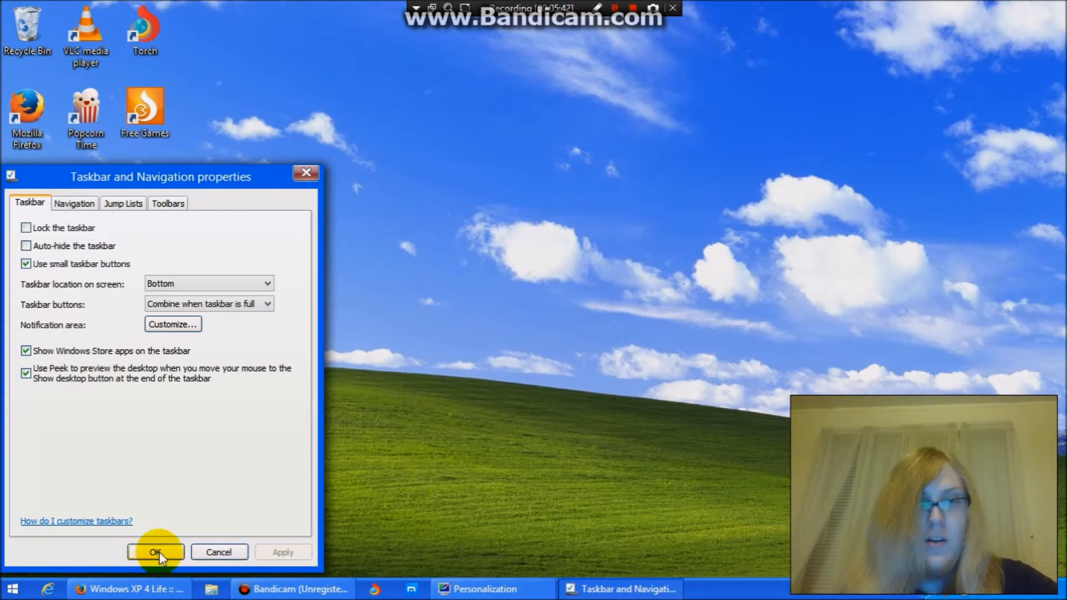
{"action": "left_click", "coordinate": [156, 552]}
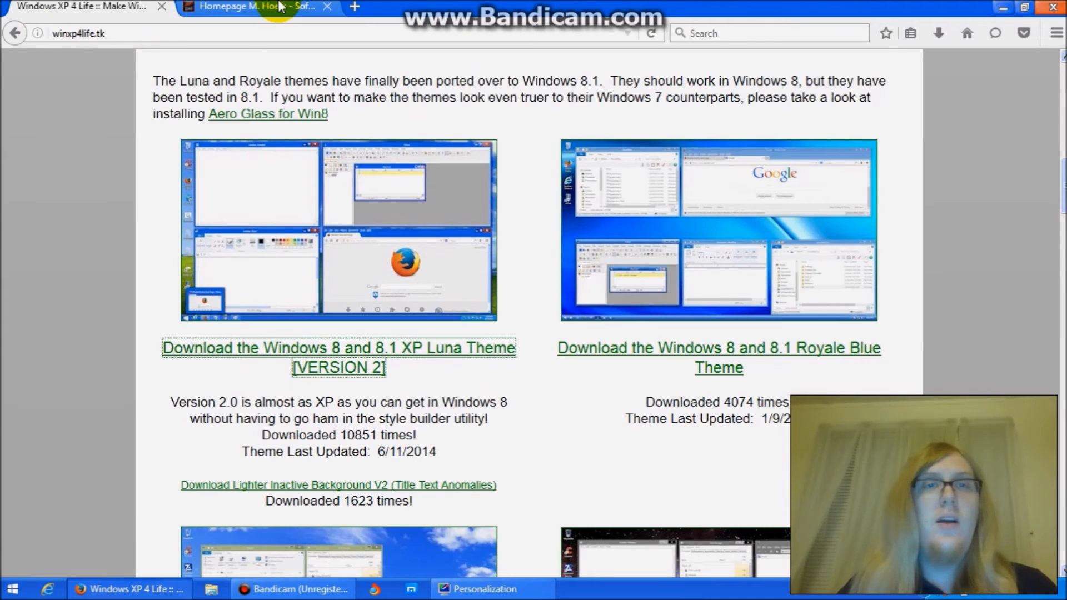
Search the web for 'classic shell' in a new tab and open classicshell.net
{"action": "left_click", "coordinate": [353, 7]}
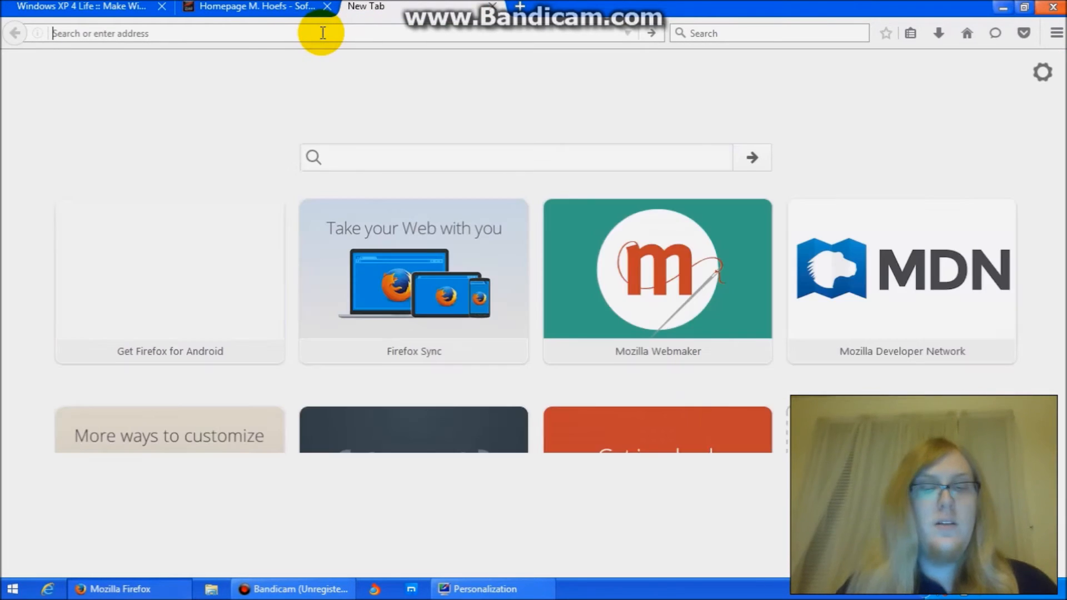
{"action": "type", "text": "classic shell"}
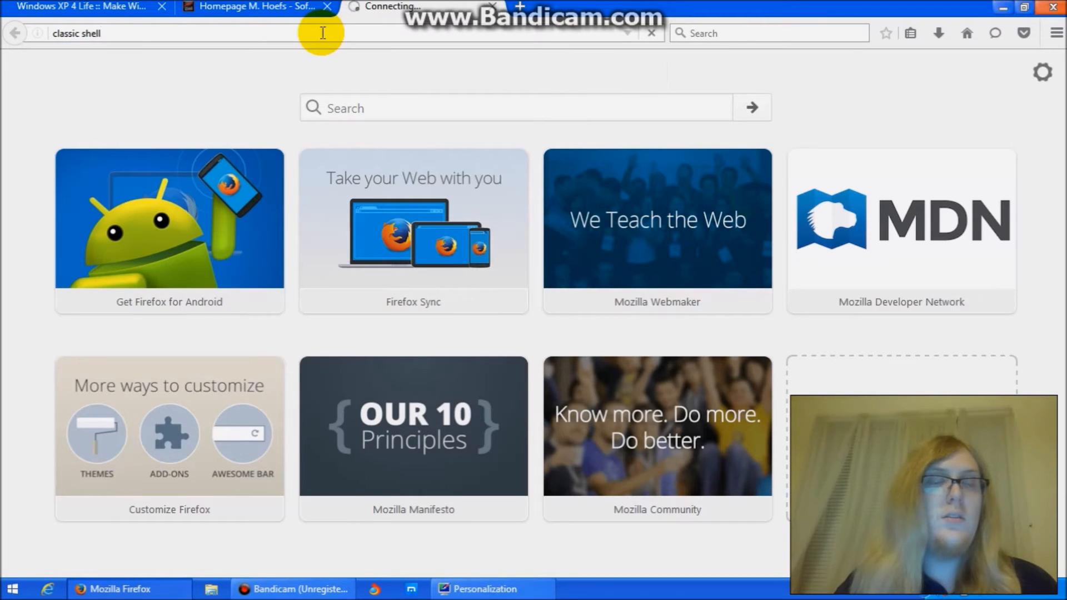
{"action": "key", "text": "Return"}
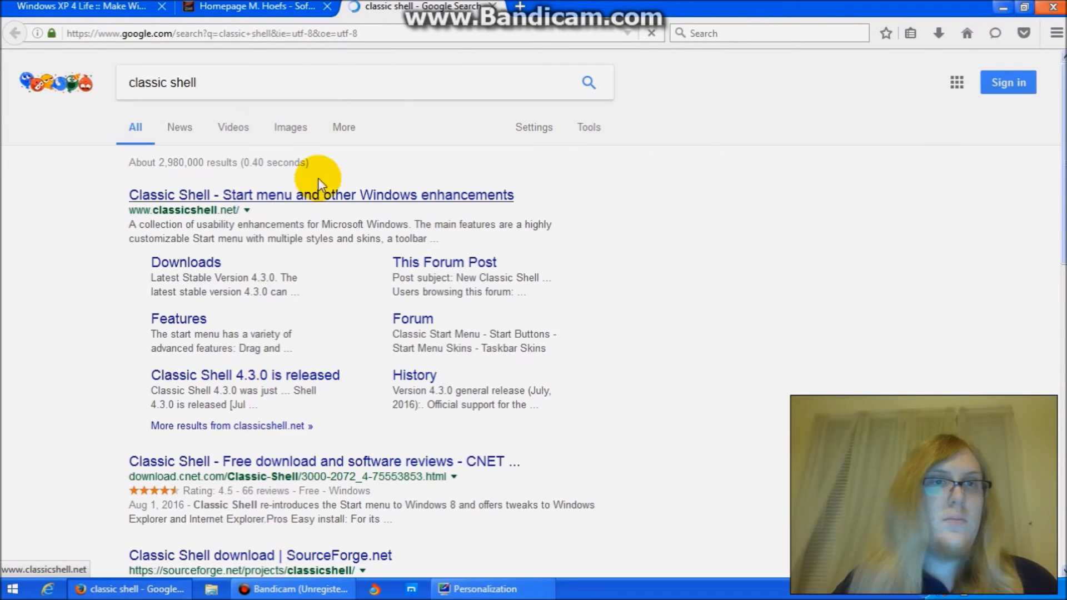
{"action": "left_click", "coordinate": [320, 195]}
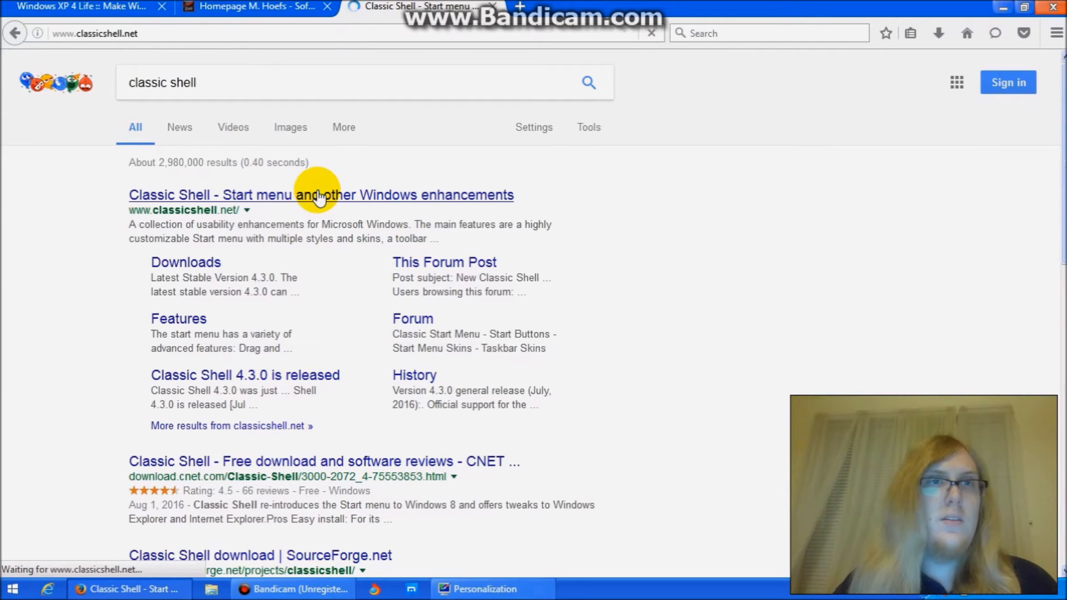
{"action": "left_click", "coordinate": [320, 195]}
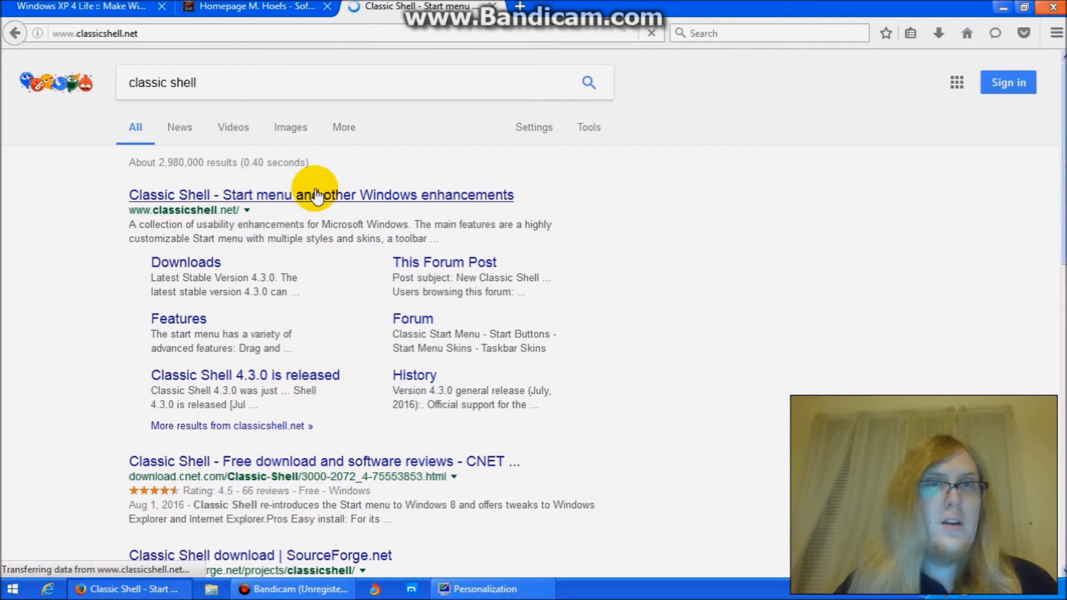
{"action": "mouse_move", "coordinate": [317, 187]}
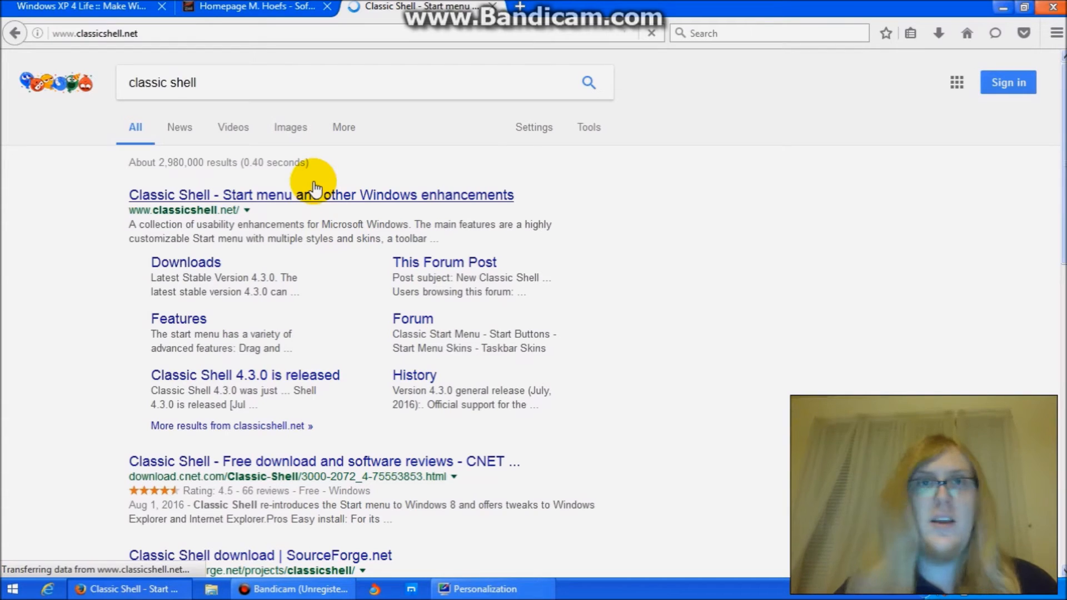
{"action": "left_click", "coordinate": [319, 195]}
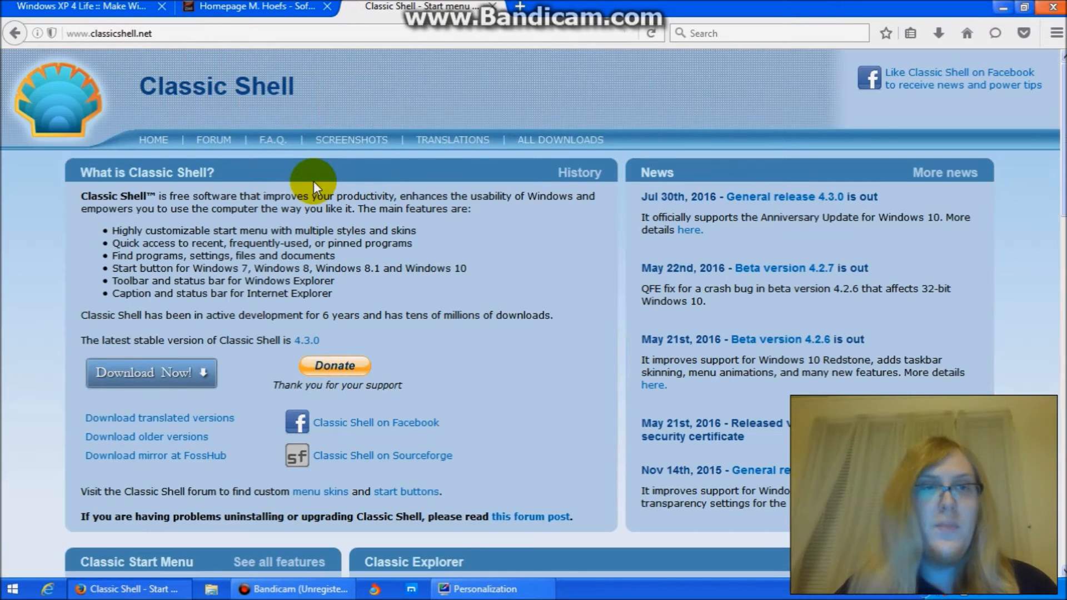
{"action": "mouse_move", "coordinate": [151, 373]}
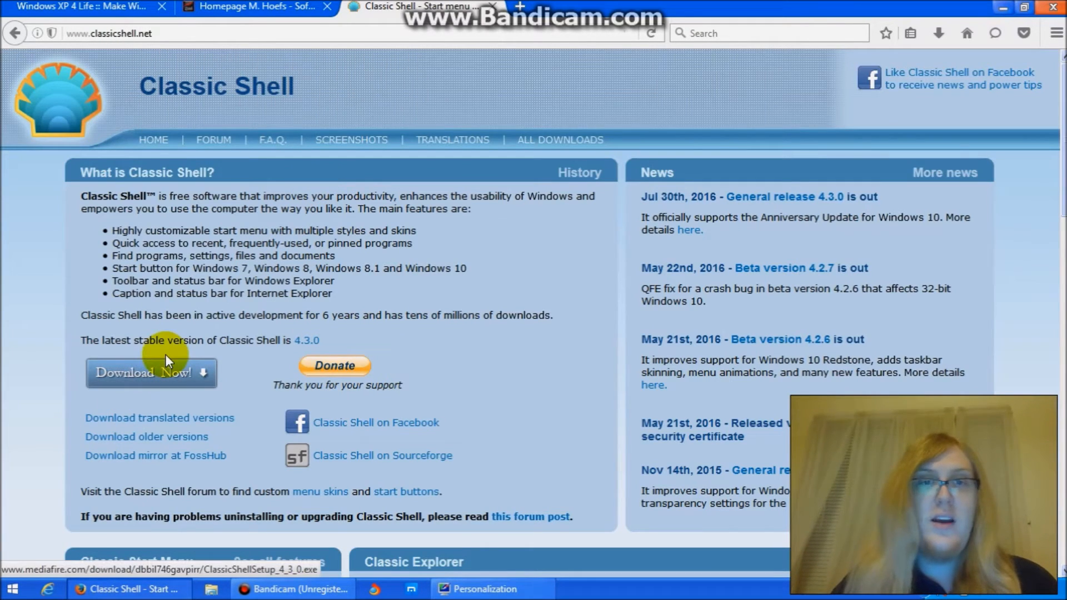
{"action": "mouse_move", "coordinate": [1027, 33]}
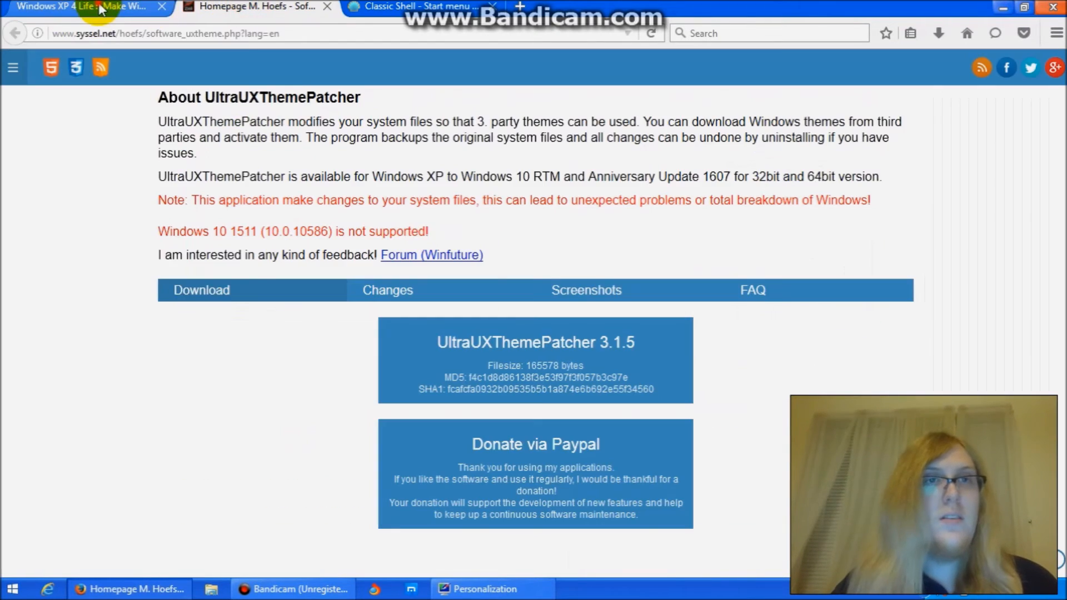
{"action": "mouse_move", "coordinate": [391, 22]}
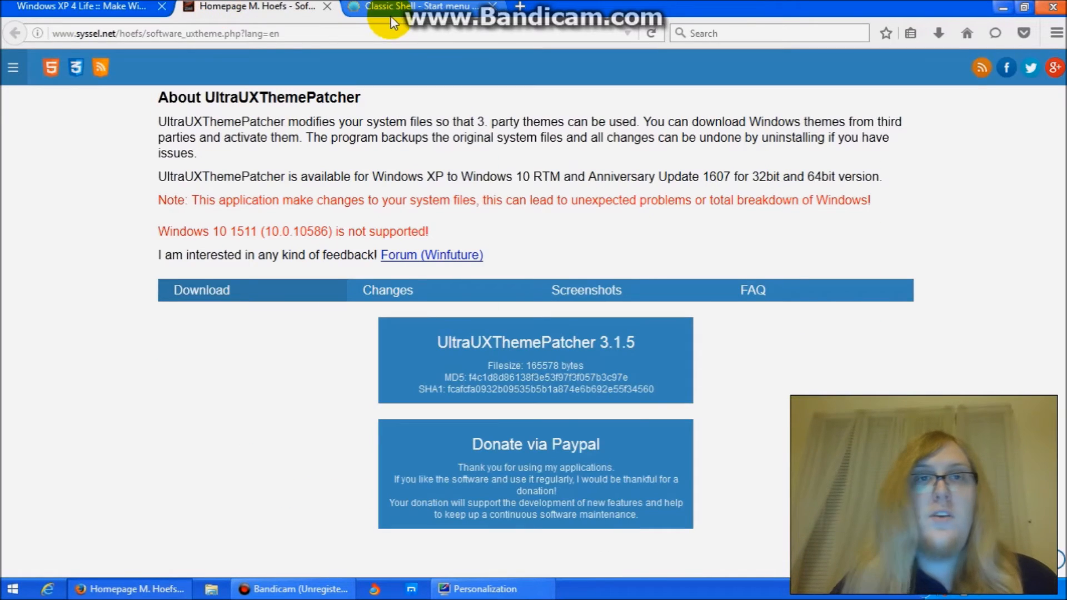
Switch back to the Windows XP 4 Life tab
{"action": "left_click", "coordinate": [82, 6]}
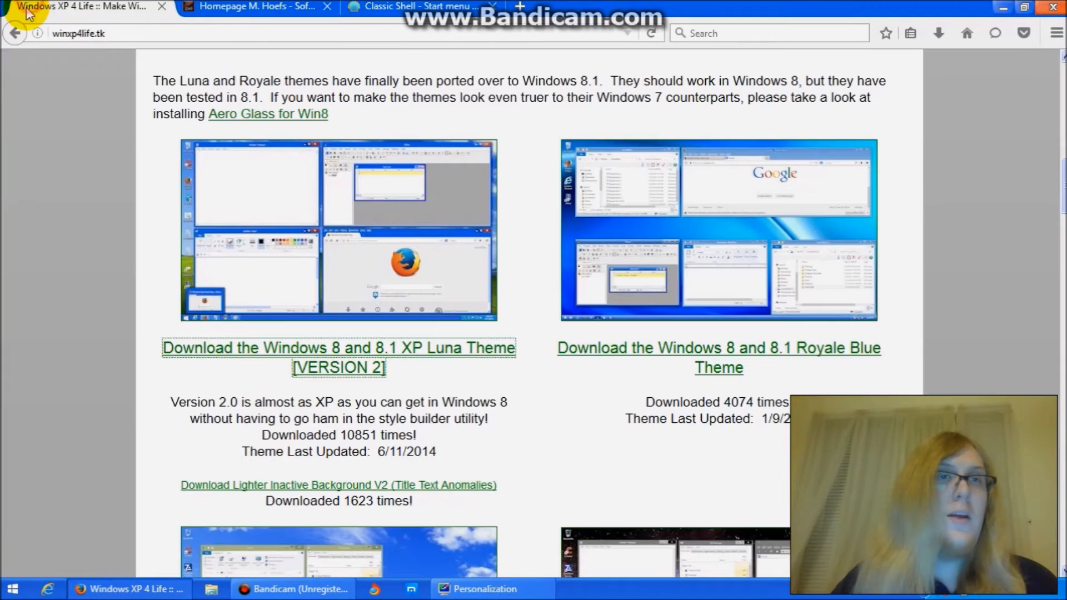
{"action": "left_click", "coordinate": [422, 6]}
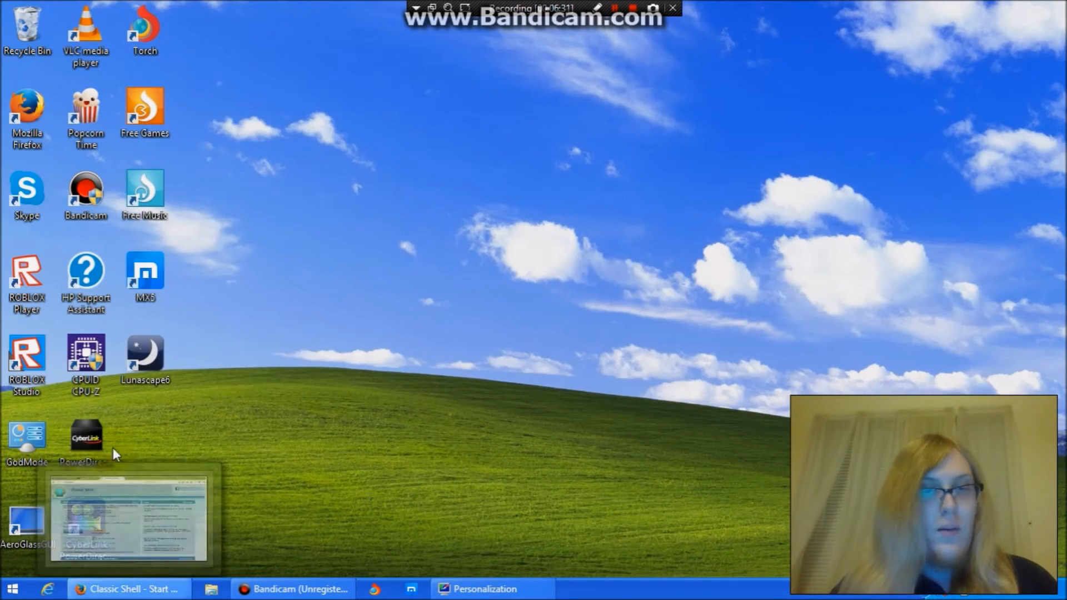
Bring up the Start screen's Apps by name list and browse it to reach Classic Start Menu settings
{"action": "left_click", "coordinate": [11, 589]}
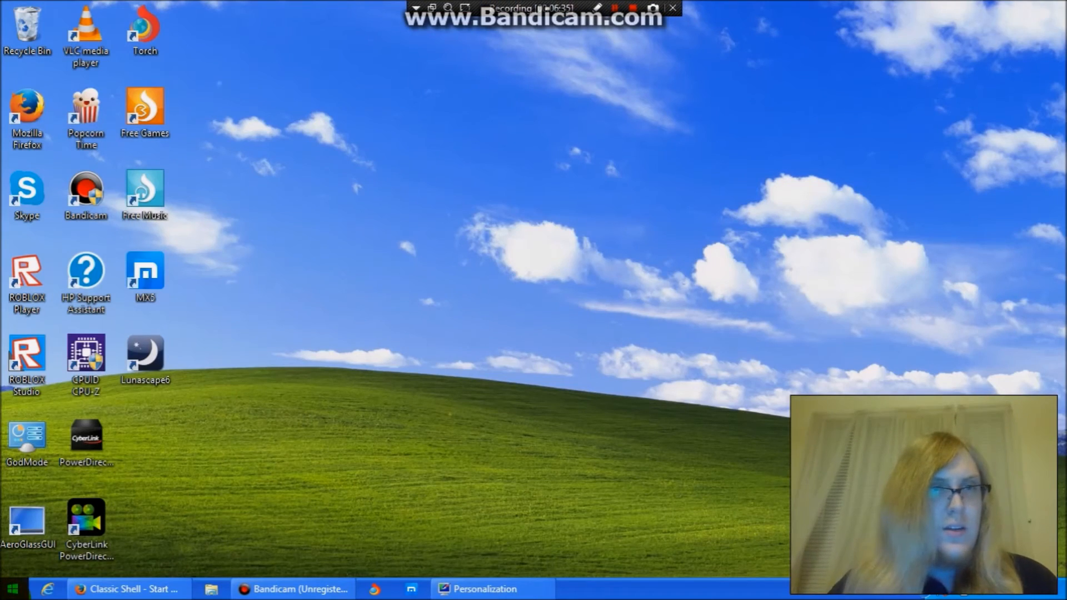
{"action": "left_click", "coordinate": [10, 589]}
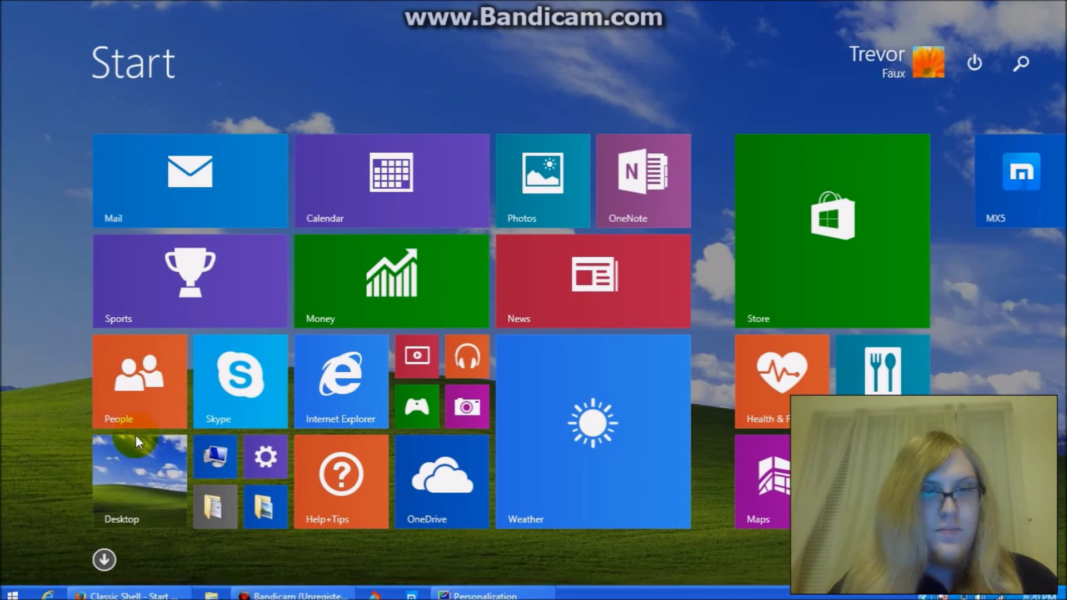
{"action": "left_click", "coordinate": [103, 559]}
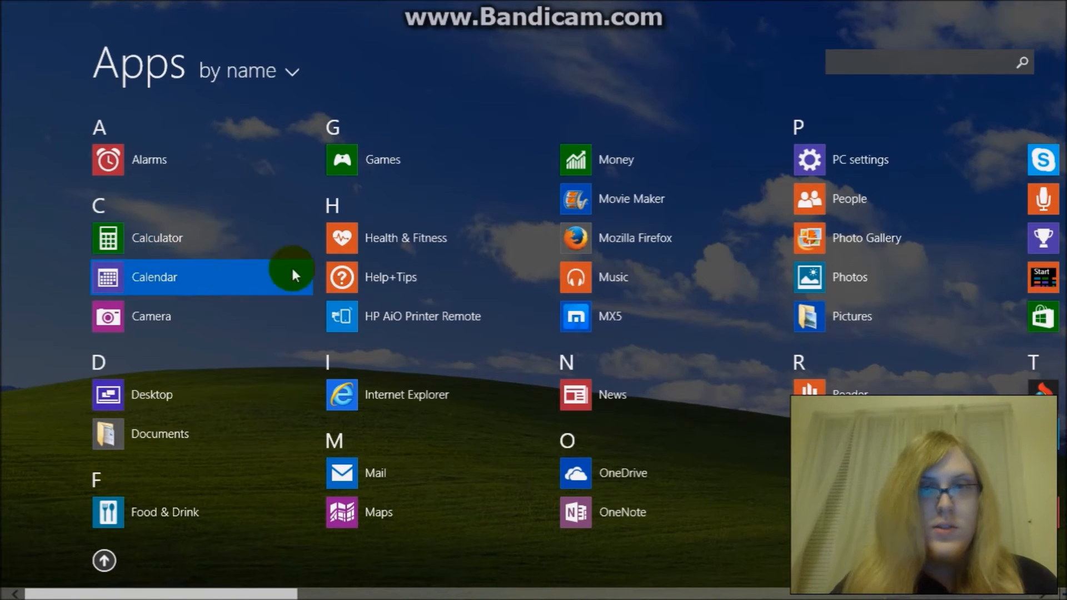
{"action": "scroll", "scroll_direction": "right", "scroll_amount": 3}
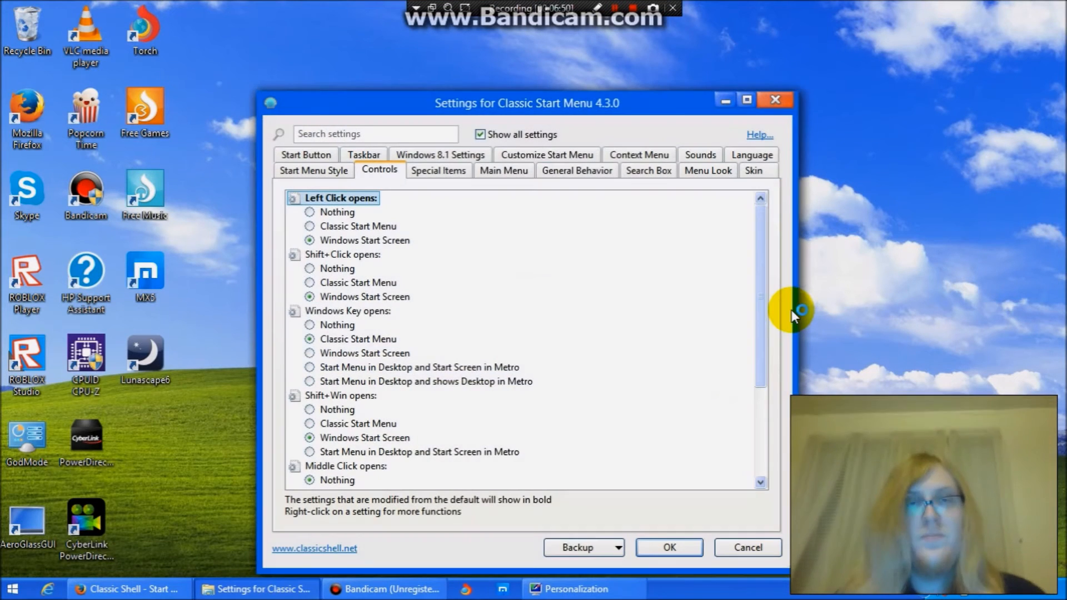
{"action": "mouse_move", "coordinate": [305, 155]}
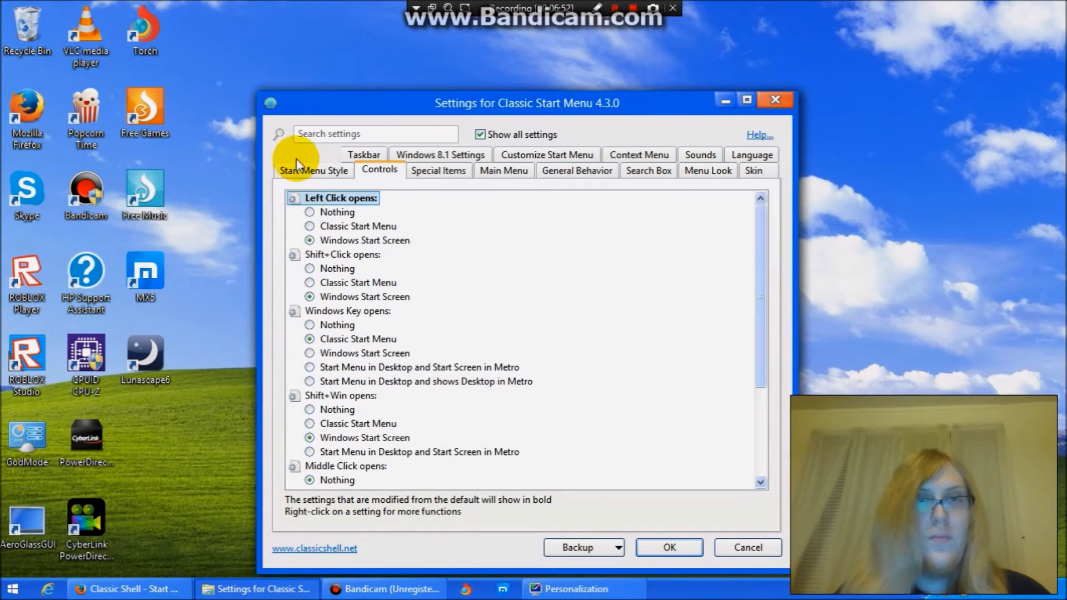
Enable 'Replace Start button' with Custom on the Start Menu Style page, then return to Firefox
{"action": "left_click", "coordinate": [312, 169]}
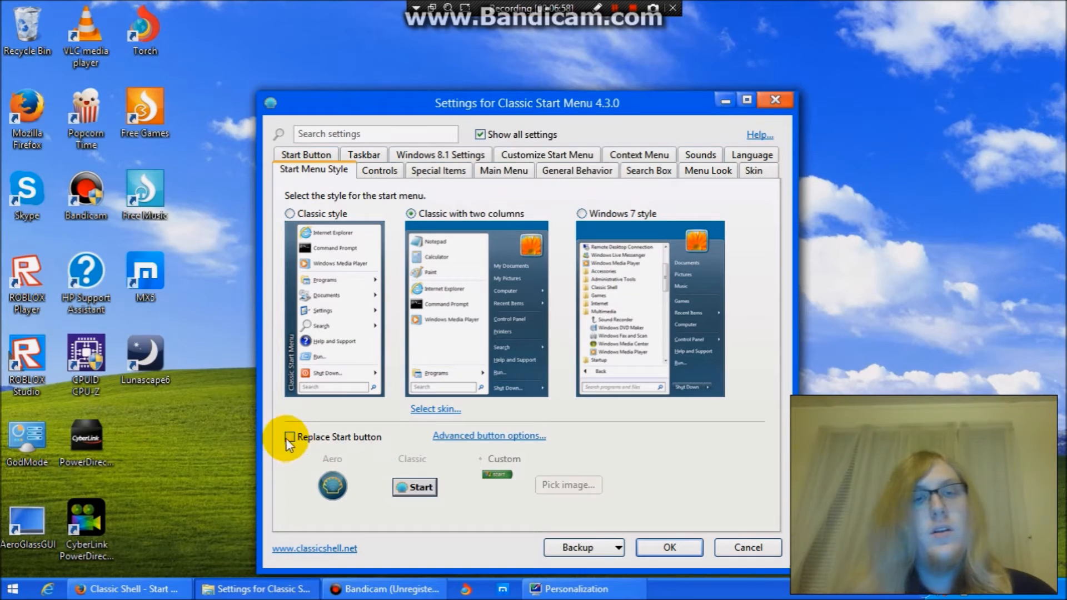
{"action": "left_click", "coordinate": [290, 437]}
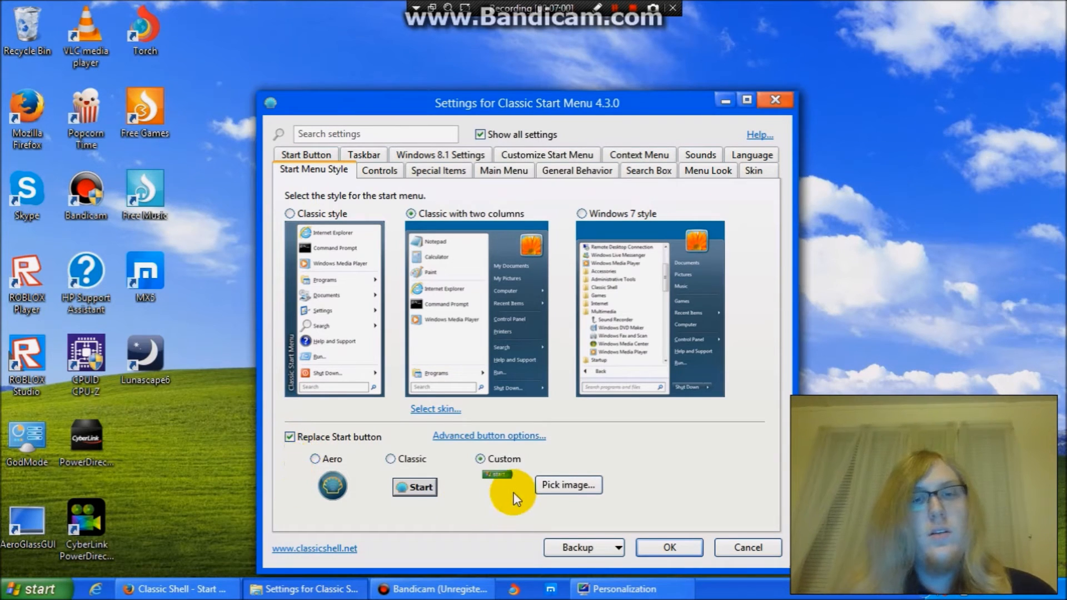
{"action": "mouse_move", "coordinate": [497, 480]}
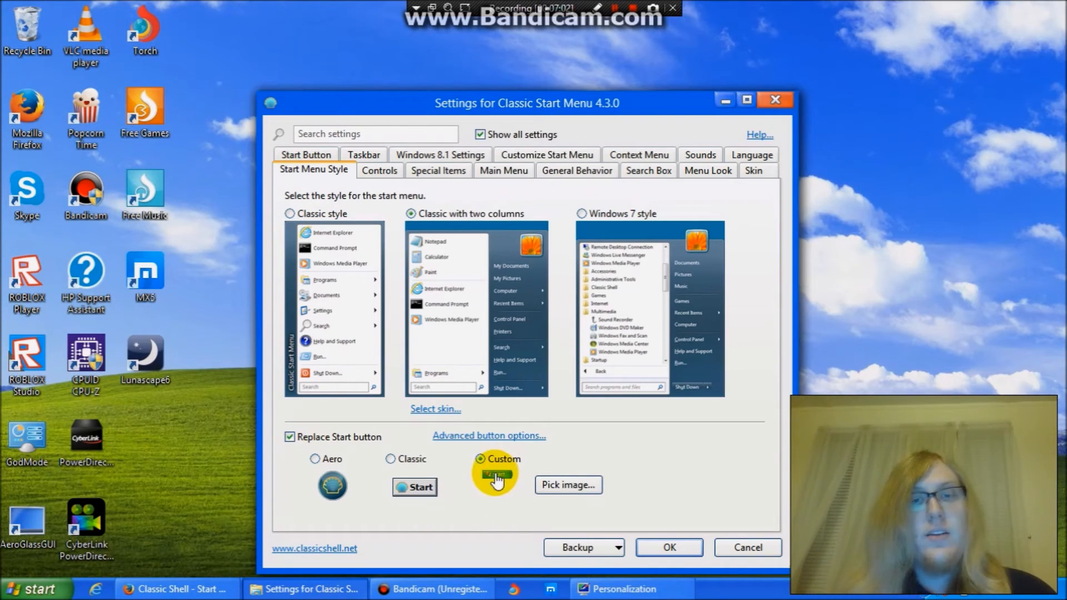
{"action": "mouse_move", "coordinate": [178, 589]}
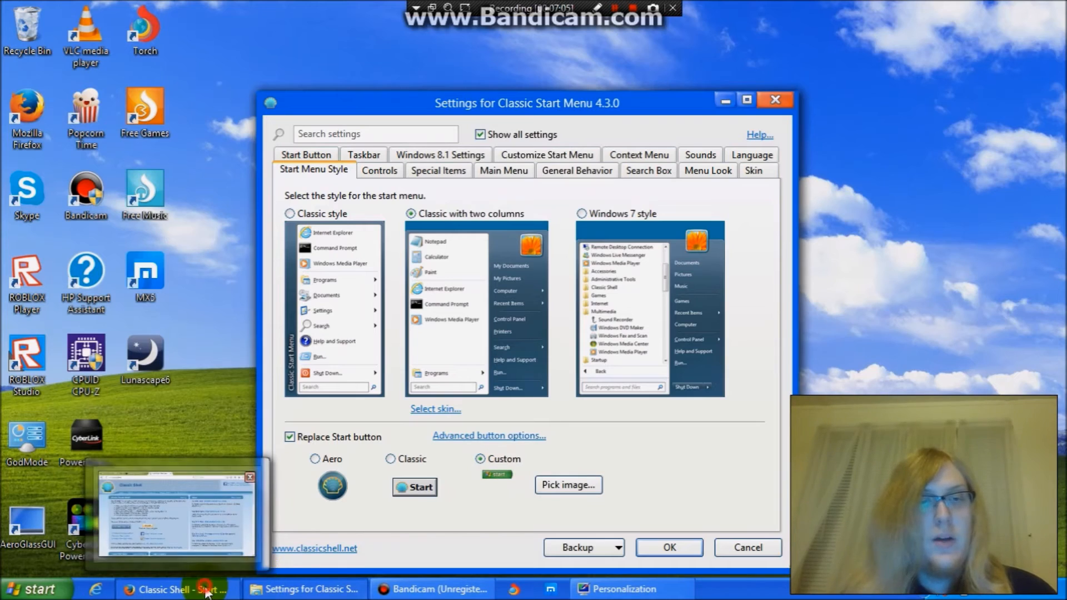
{"action": "left_click", "coordinate": [177, 589]}
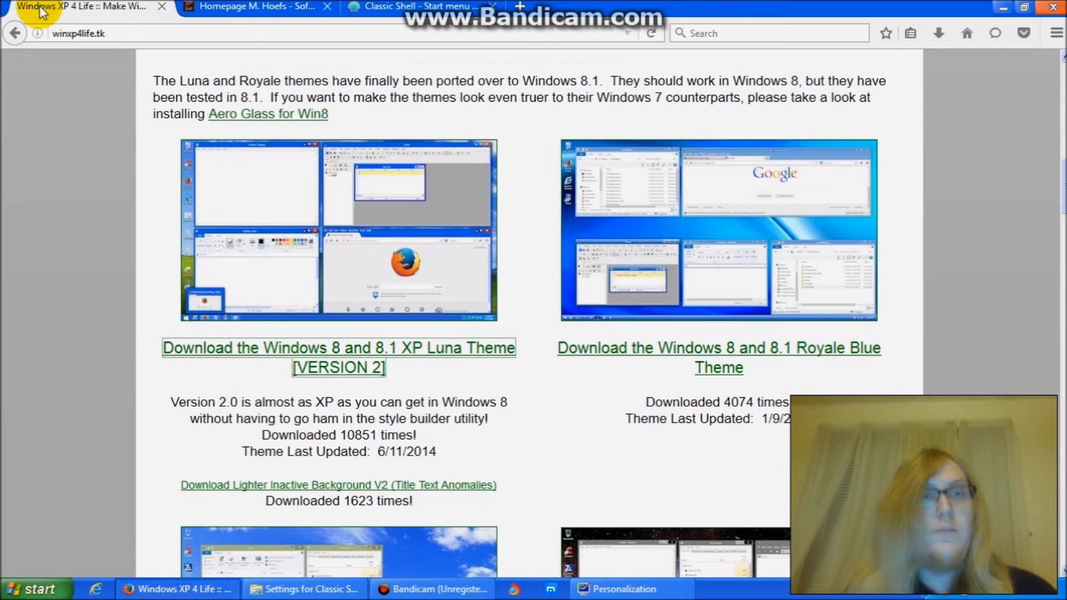
{"action": "scroll", "scroll_direction": "down", "scroll_amount": 3}
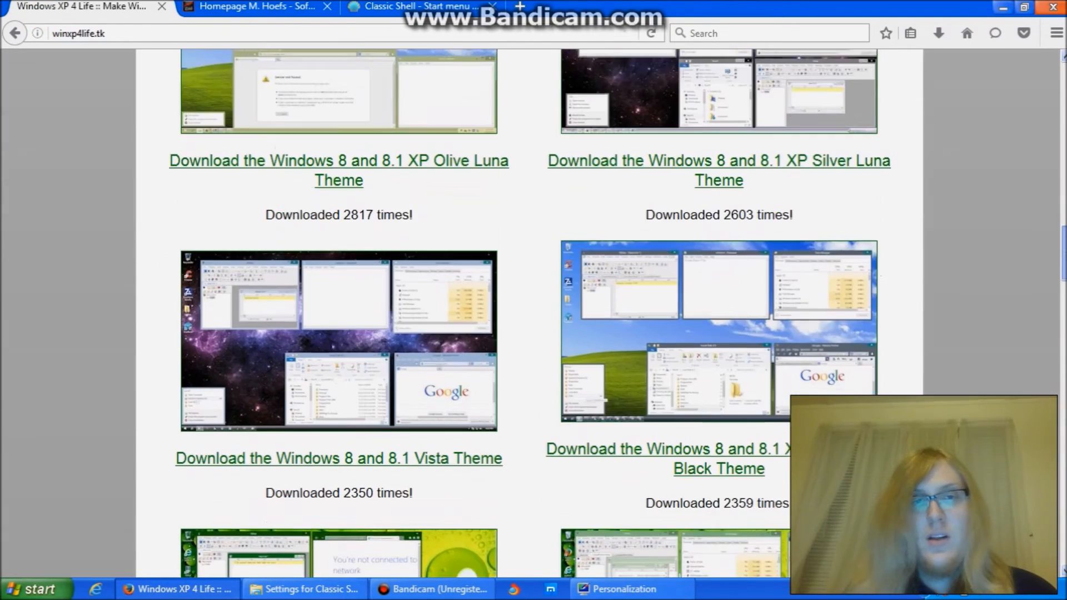
Save the green XP start button image xp_orig_all from the page into the Pictures folder
{"action": "scroll", "scroll_direction": "down", "scroll_amount": 3}
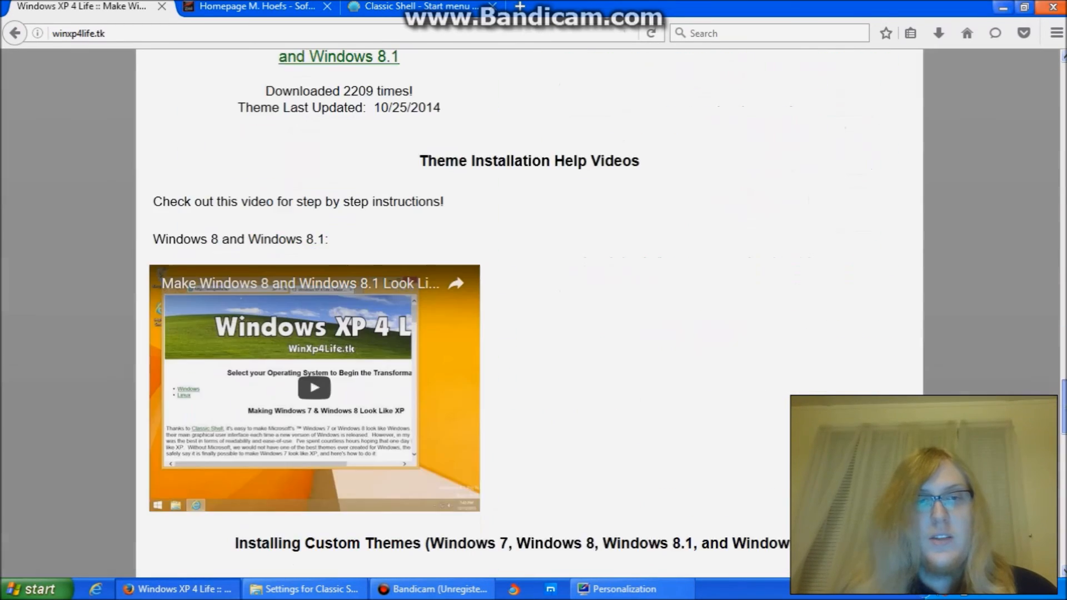
{"action": "scroll", "scroll_direction": "down", "scroll_amount": 3}
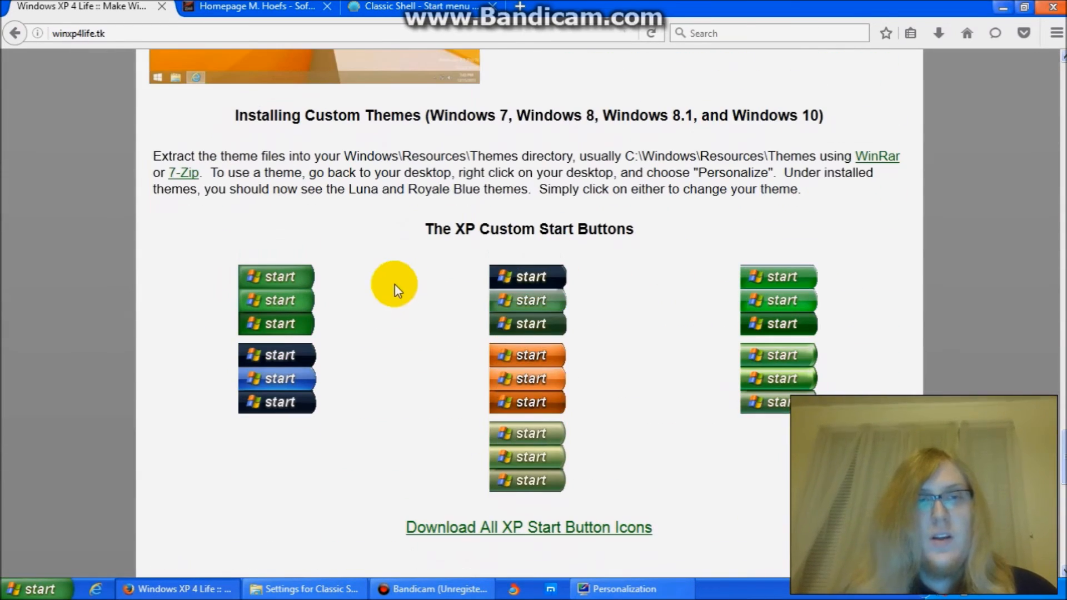
{"action": "mouse_move", "coordinate": [256, 299]}
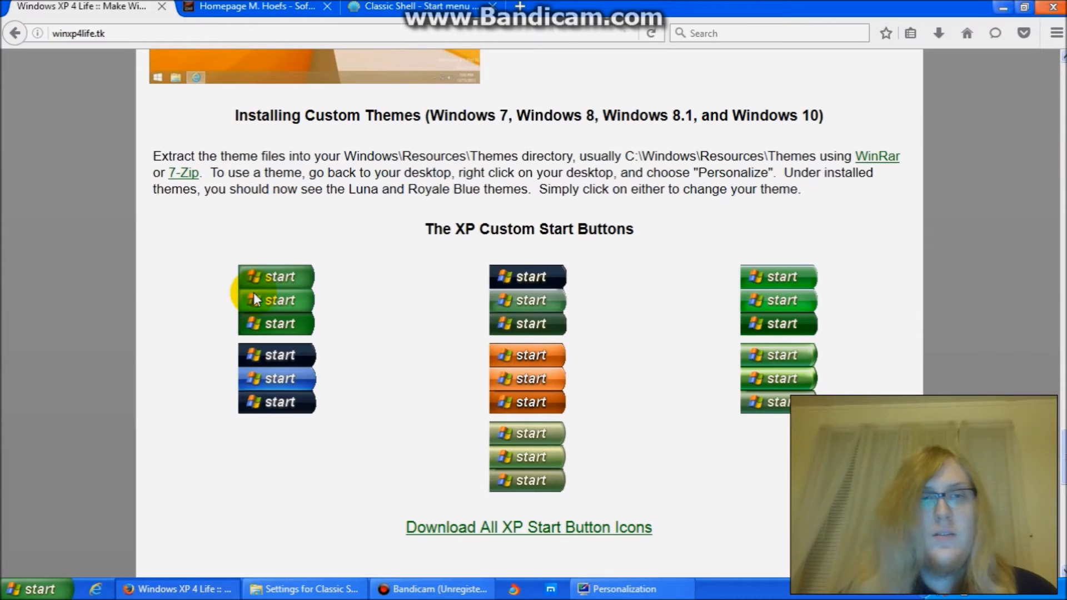
{"action": "right_click", "coordinate": [256, 299]}
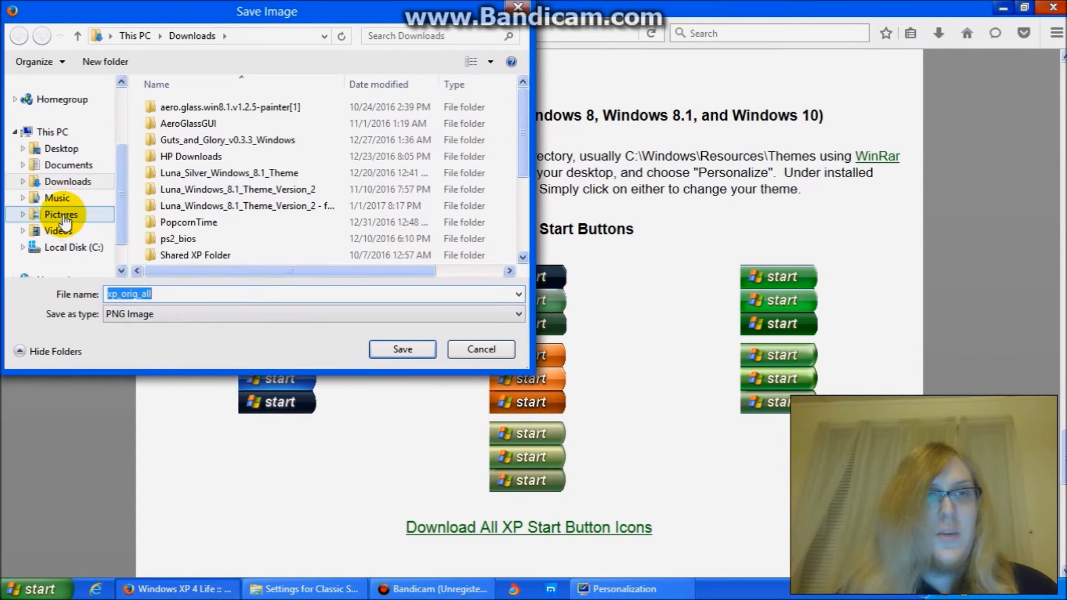
{"action": "left_click", "coordinate": [60, 213]}
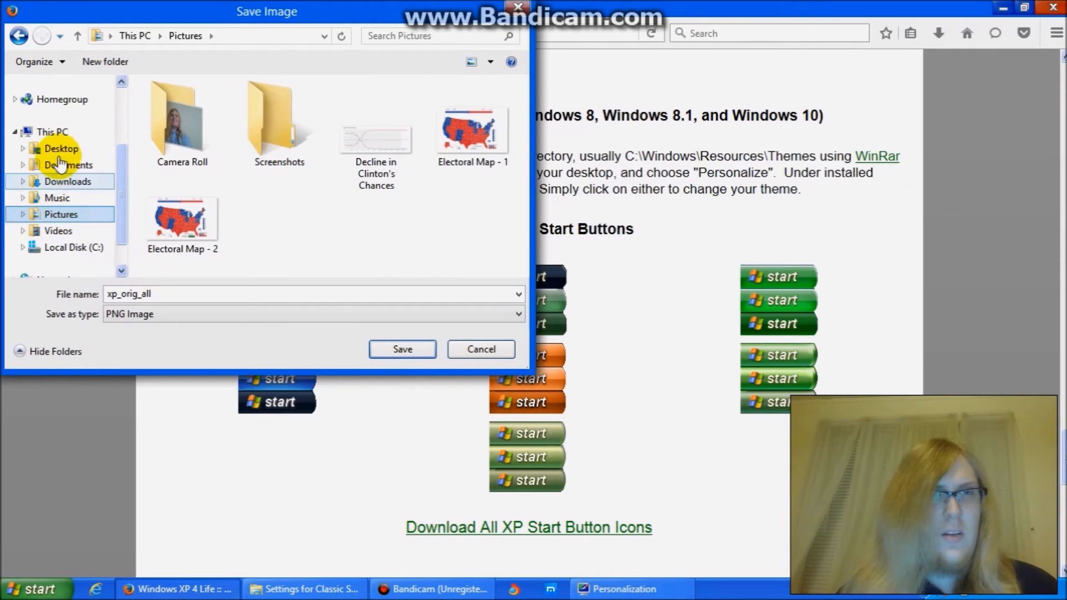
{"action": "mouse_move", "coordinate": [71, 253]}
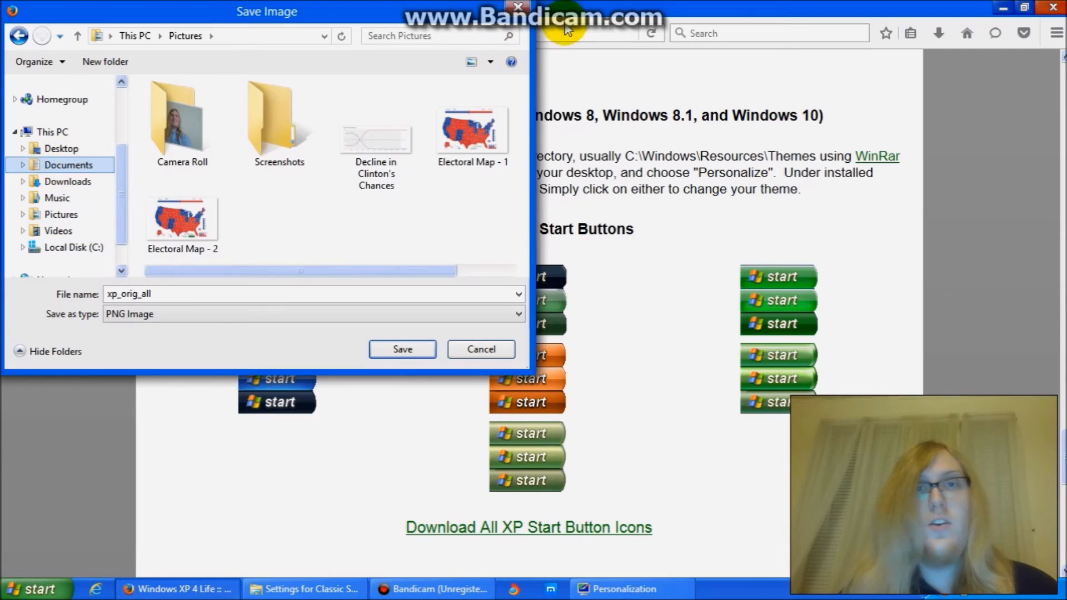
{"action": "left_click", "coordinate": [68, 165]}
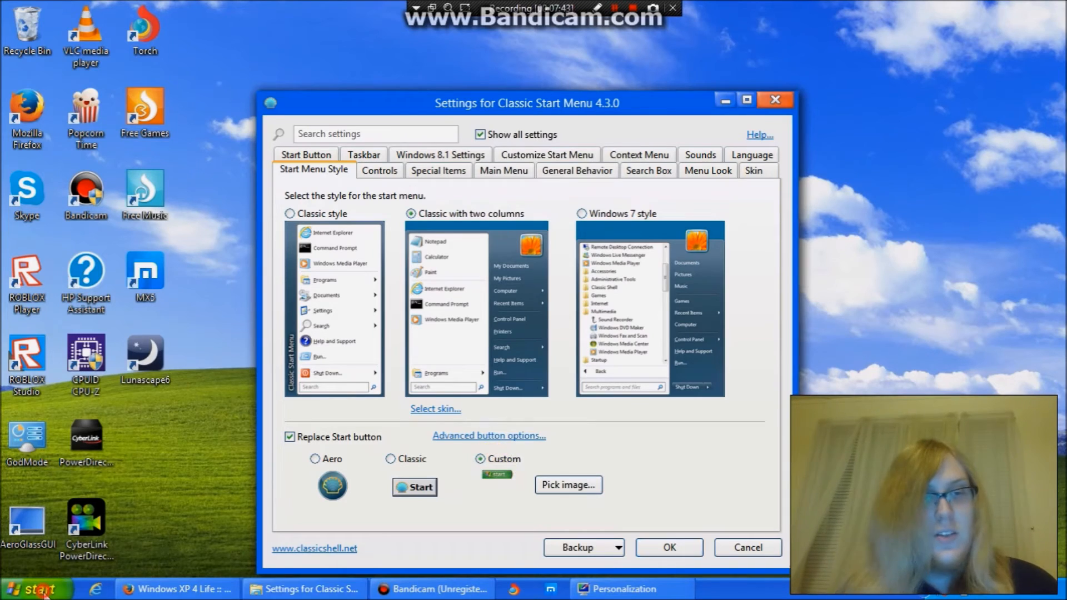
{"action": "mouse_move", "coordinate": [496, 349]}
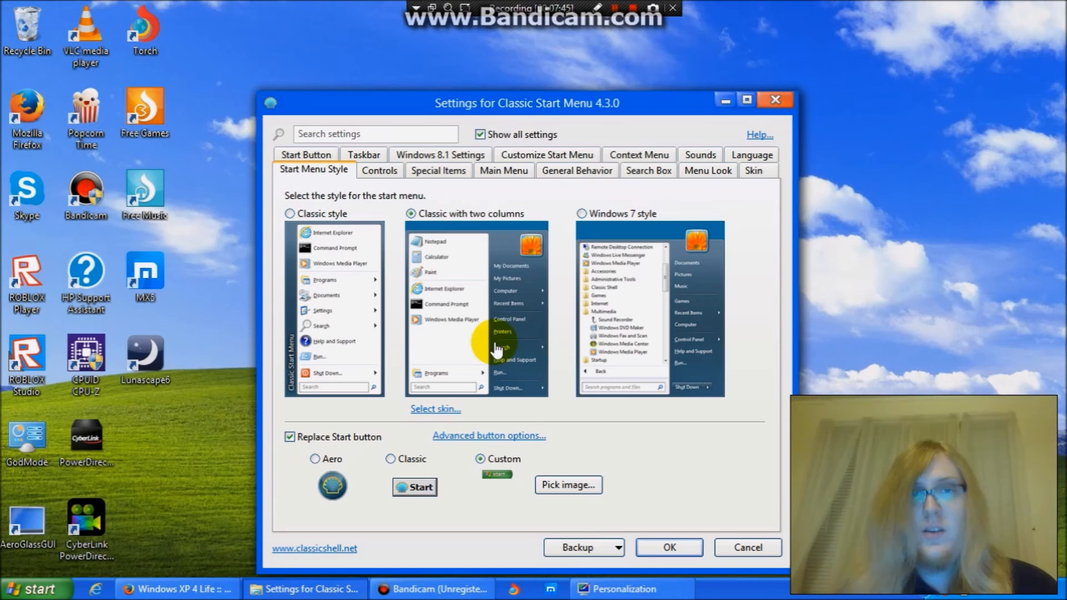
{"action": "mouse_move", "coordinate": [468, 225]}
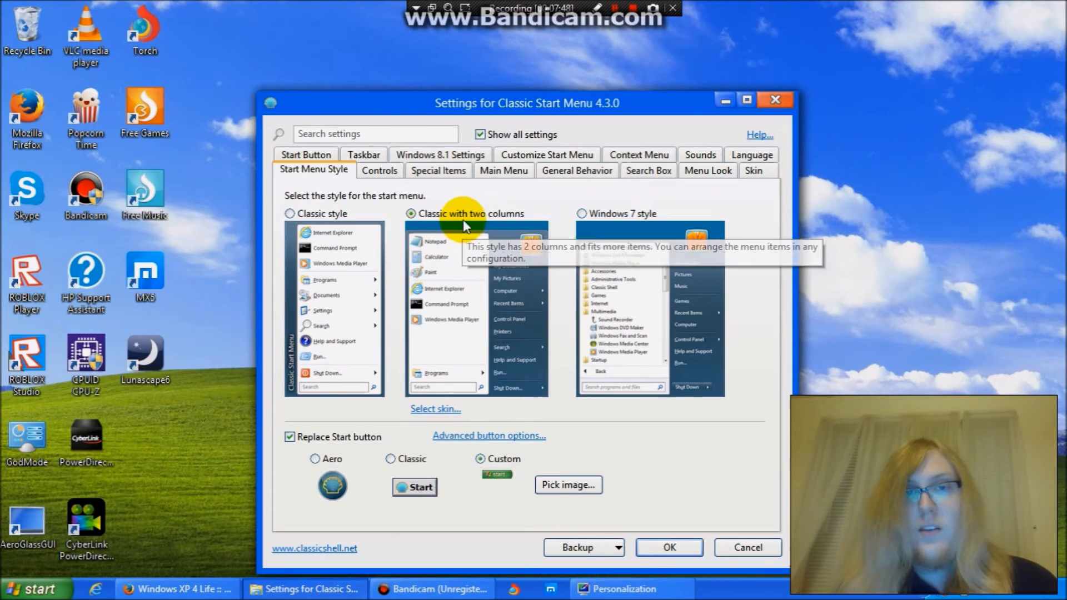
Set 'Left Click opens' to Classic Start Menu on Controls, then review Special Items and Main Menu
{"action": "left_click", "coordinate": [379, 170]}
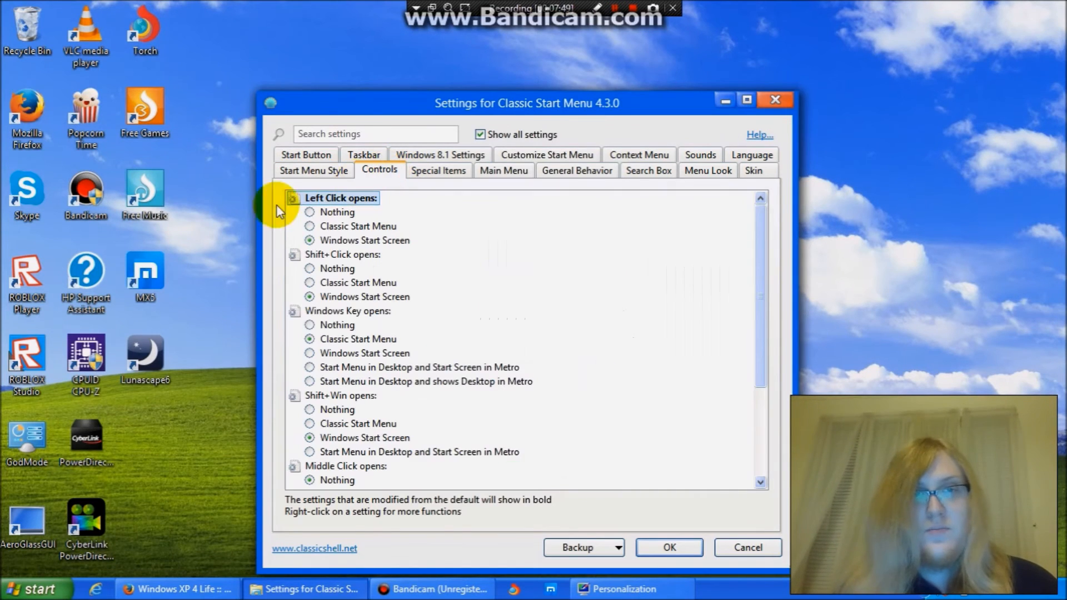
{"action": "left_click", "coordinate": [310, 226]}
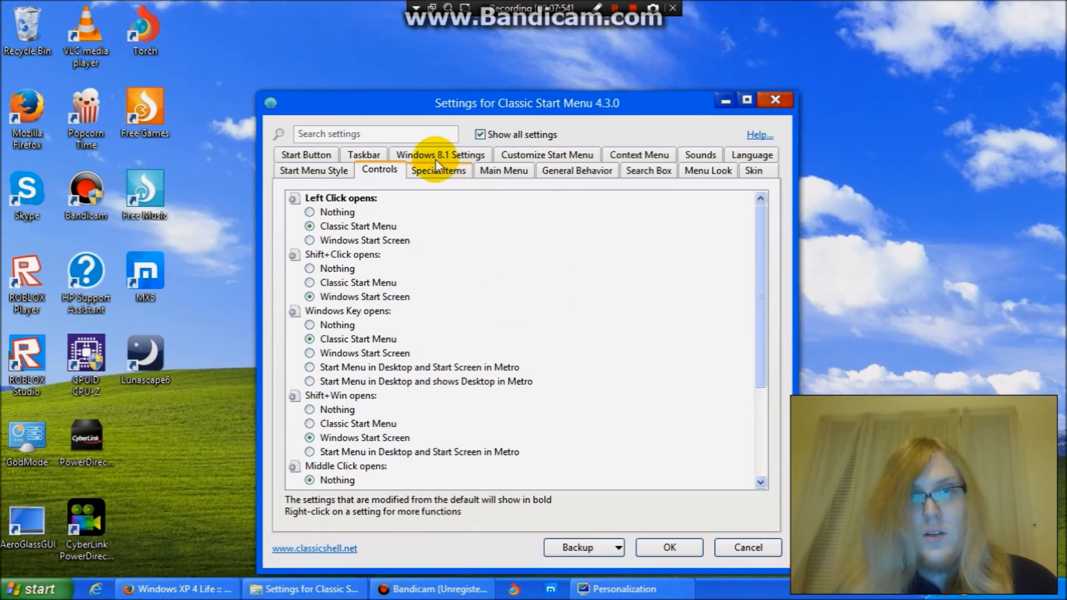
{"action": "left_click", "coordinate": [438, 170]}
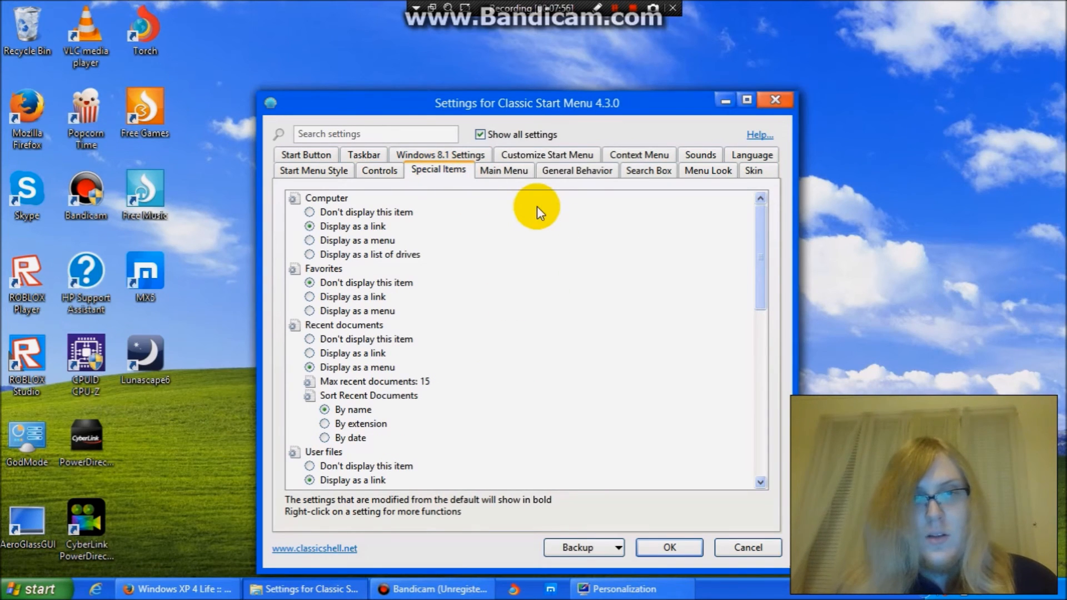
{"action": "left_click", "coordinate": [503, 170]}
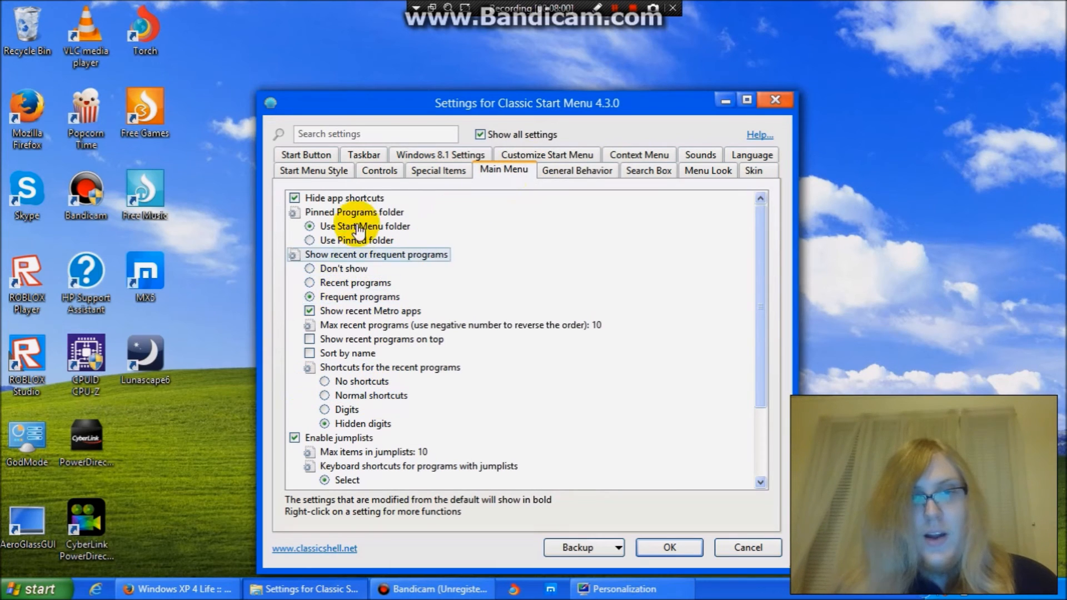
{"action": "mouse_move", "coordinate": [350, 311]}
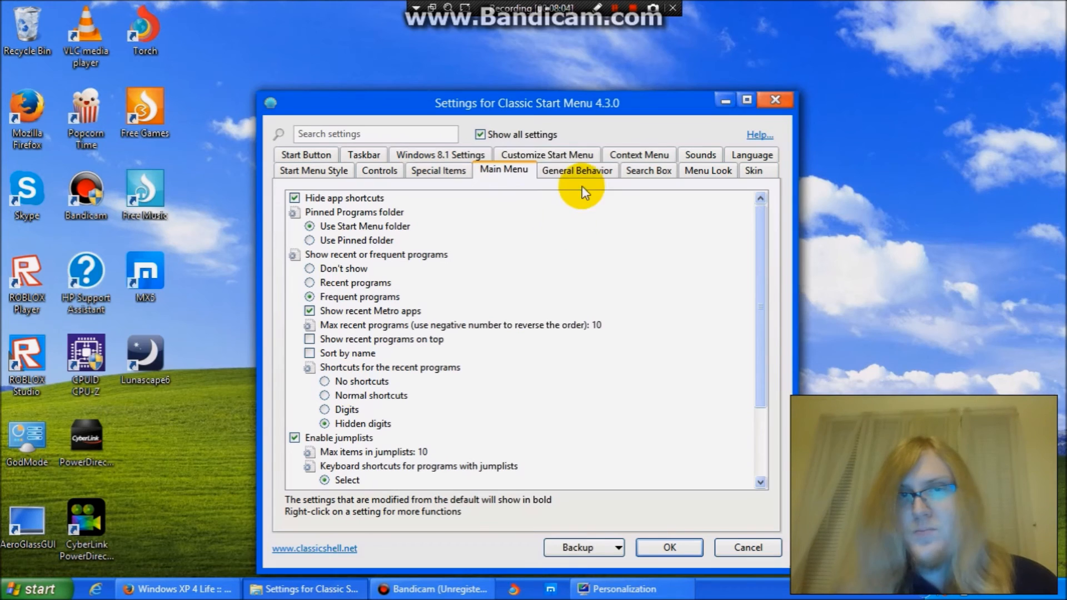
Review the Search Box, Menu Look and Skin pages, showing the Windows XP Luna skin
{"action": "left_click", "coordinate": [647, 171]}
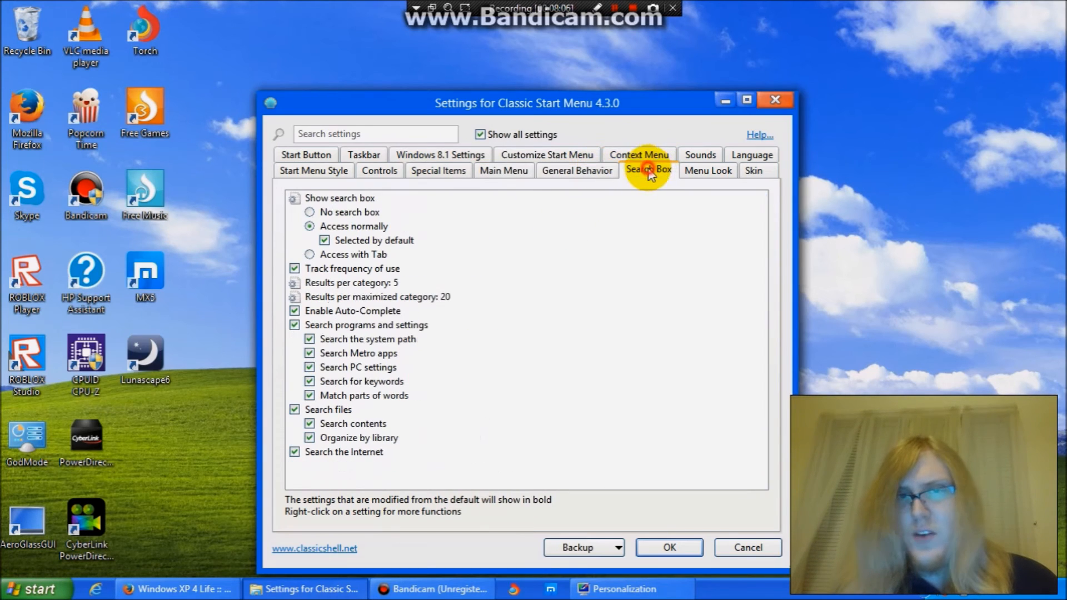
{"action": "left_click", "coordinate": [707, 170]}
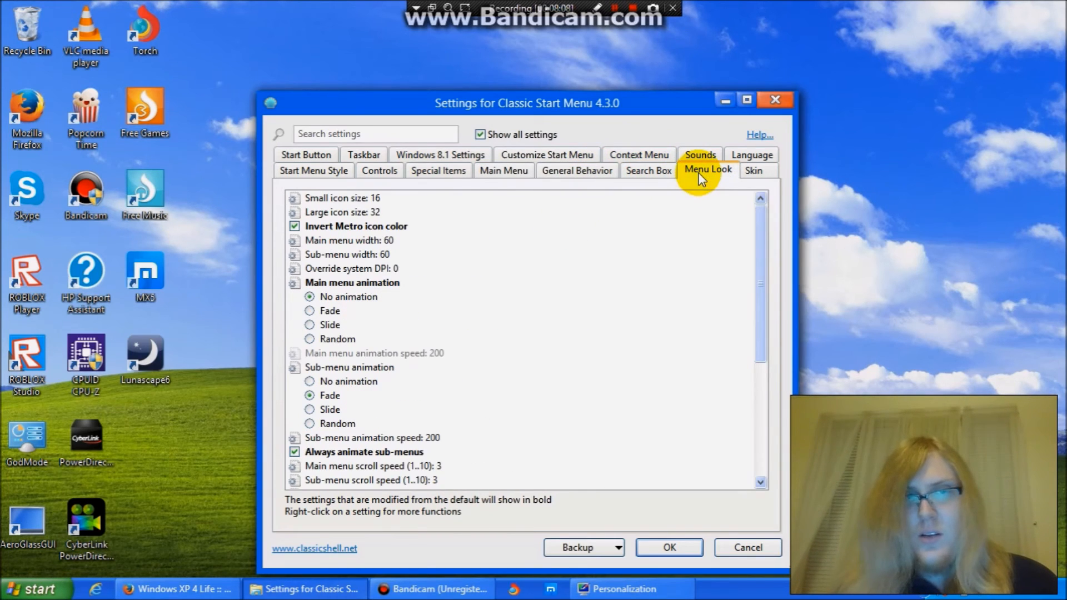
{"action": "left_click", "coordinate": [752, 170]}
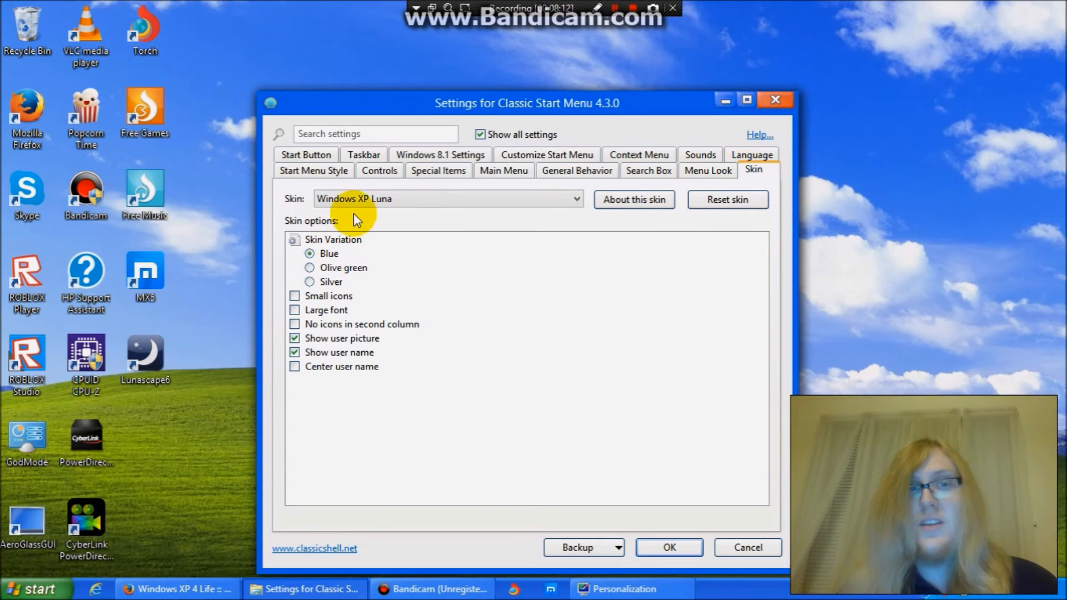
{"action": "mouse_move", "coordinate": [357, 265]}
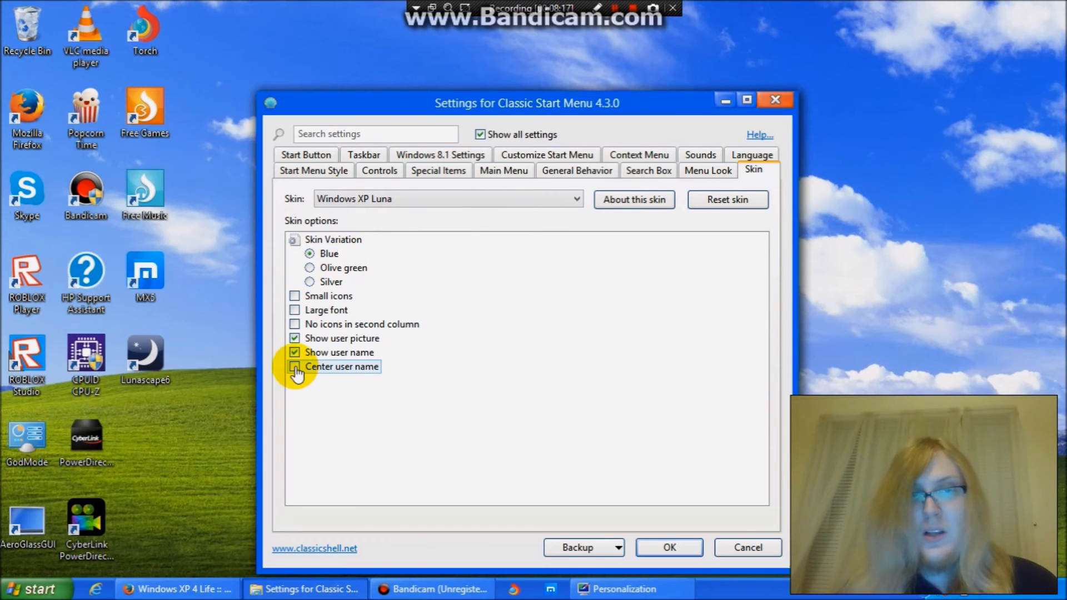
{"action": "mouse_move", "coordinate": [369, 375]}
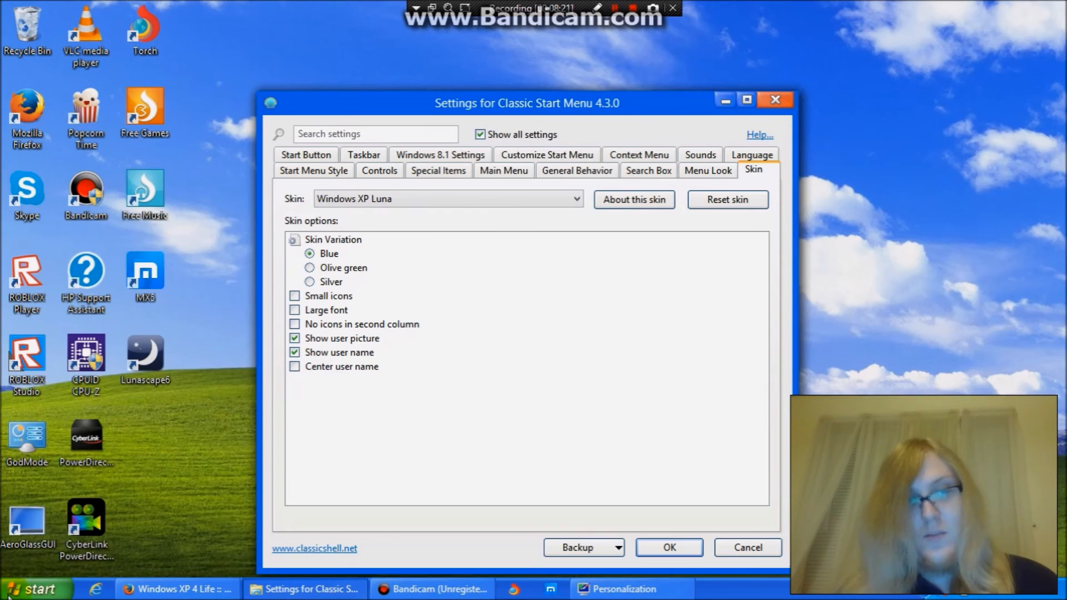
Preview the two-column XP Luna start menu from the Start button and return to Special Items settings
{"action": "left_click", "coordinate": [34, 589]}
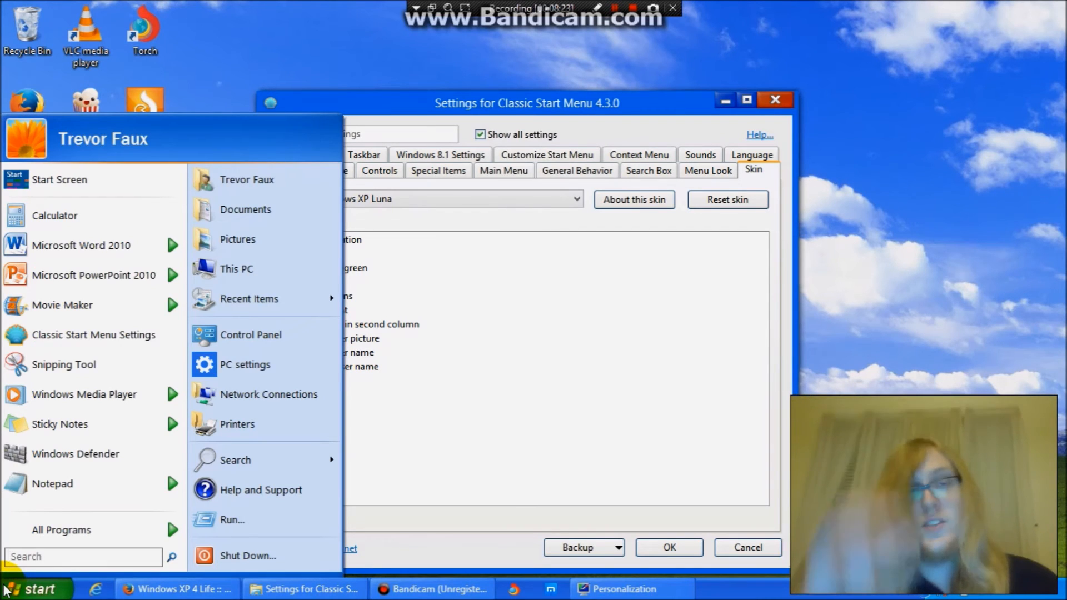
{"action": "mouse_move", "coordinate": [417, 469]}
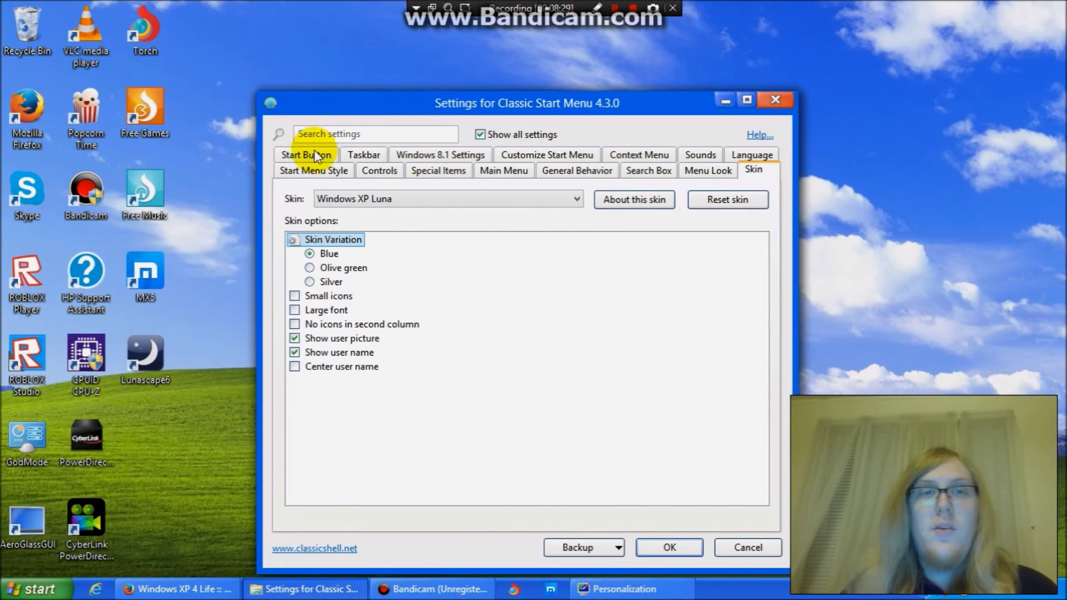
{"action": "left_click", "coordinate": [438, 170]}
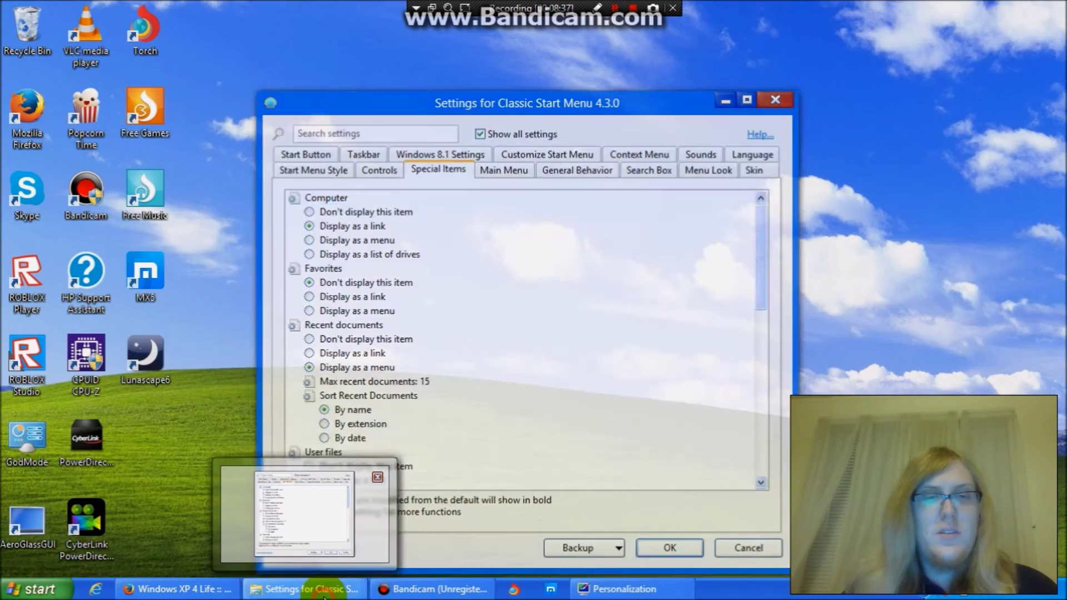
{"action": "left_click", "coordinate": [305, 589]}
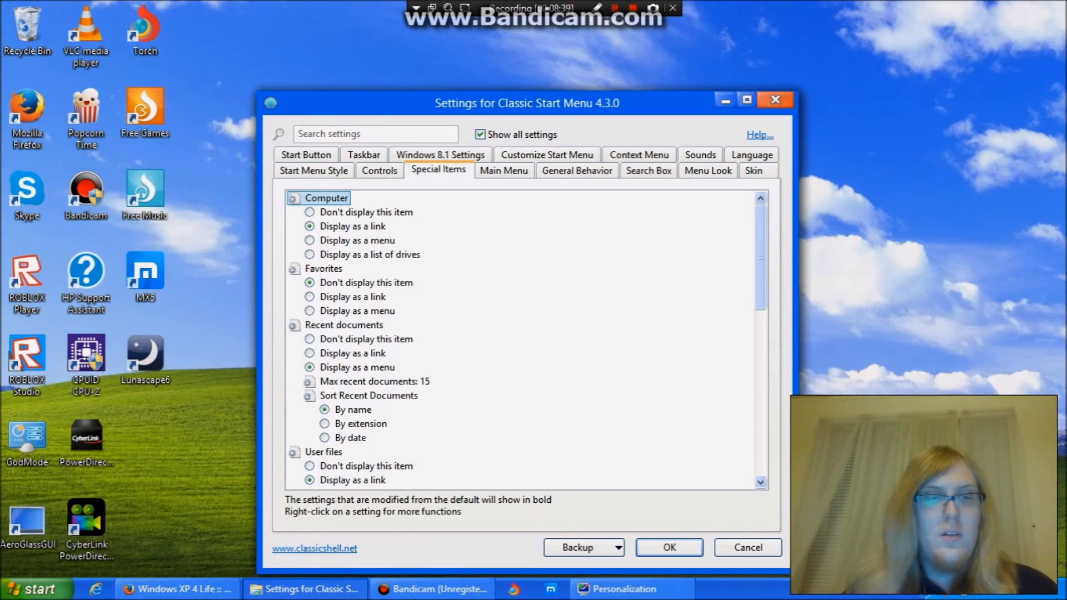
{"action": "left_click", "coordinate": [36, 589]}
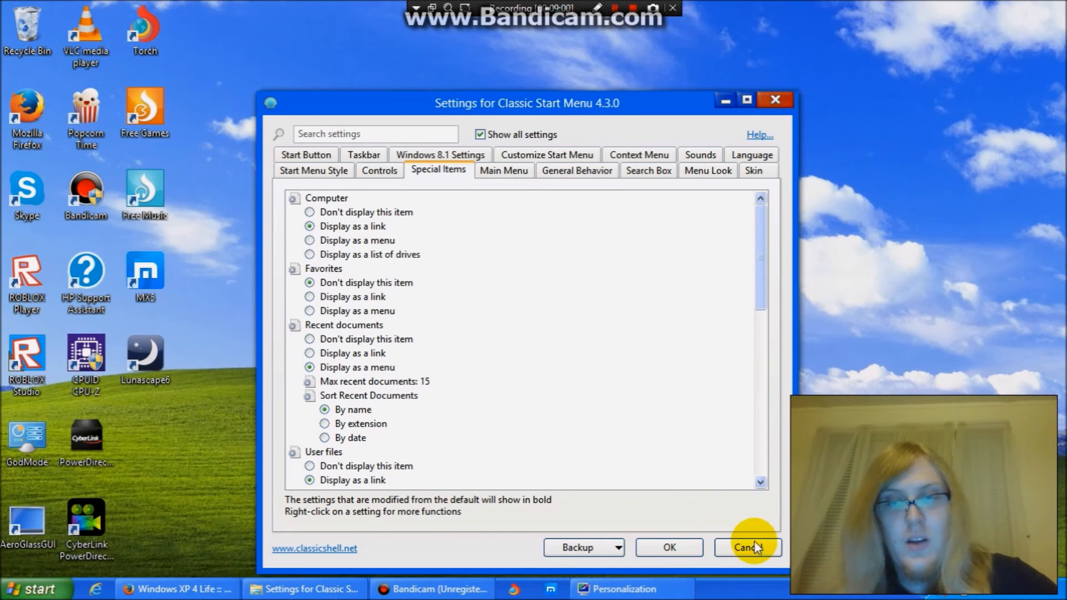
Cancel the Classic Start Menu settings, close Personalization, and return to the winxp4life page in Firefox
{"action": "left_click", "coordinate": [747, 547]}
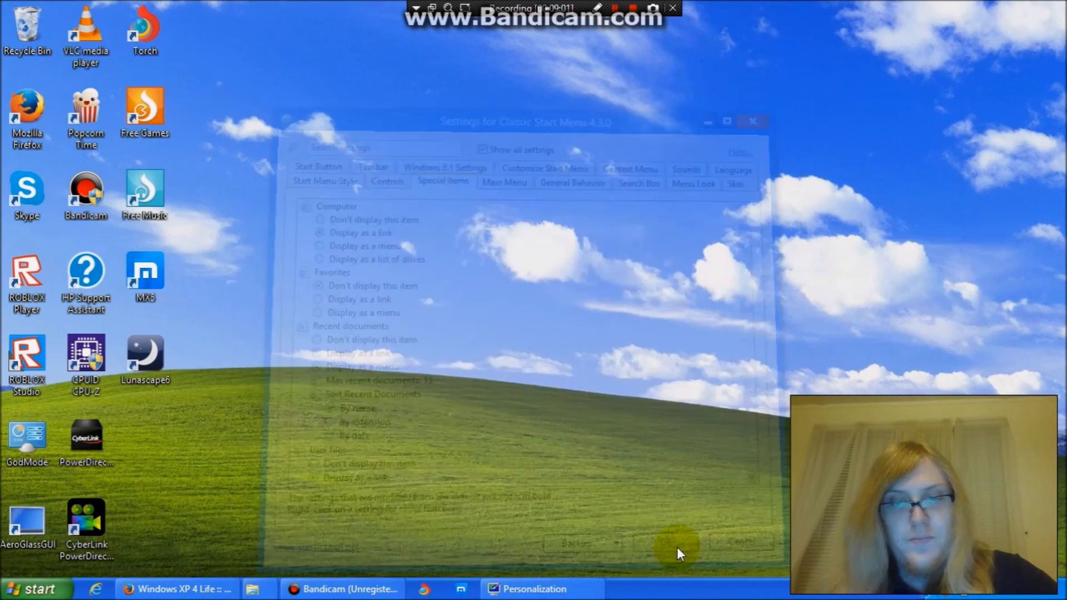
{"action": "left_click", "coordinate": [531, 590]}
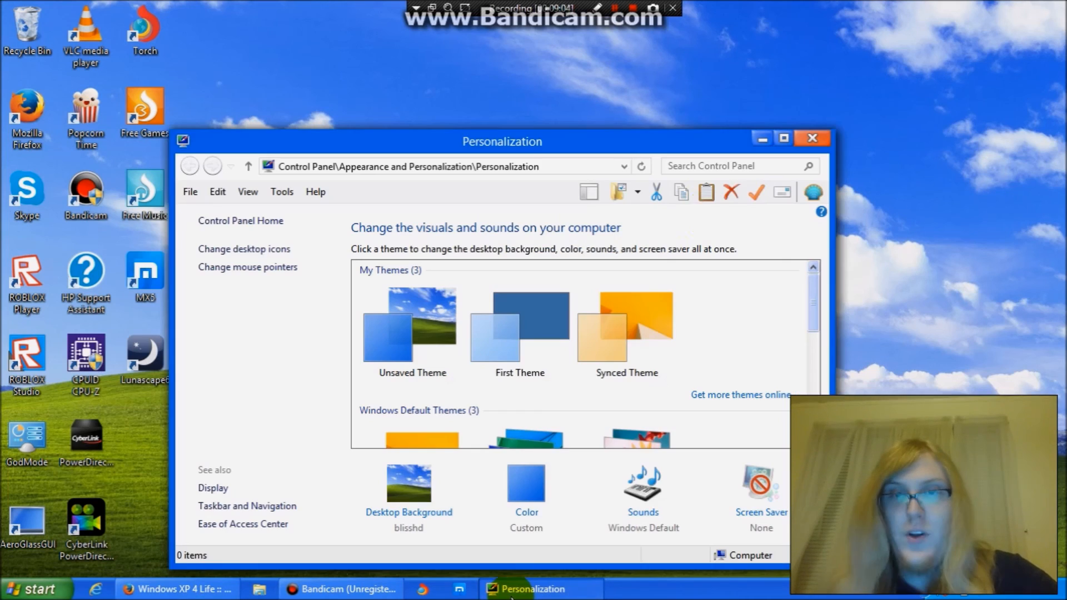
{"action": "left_click", "coordinate": [812, 138]}
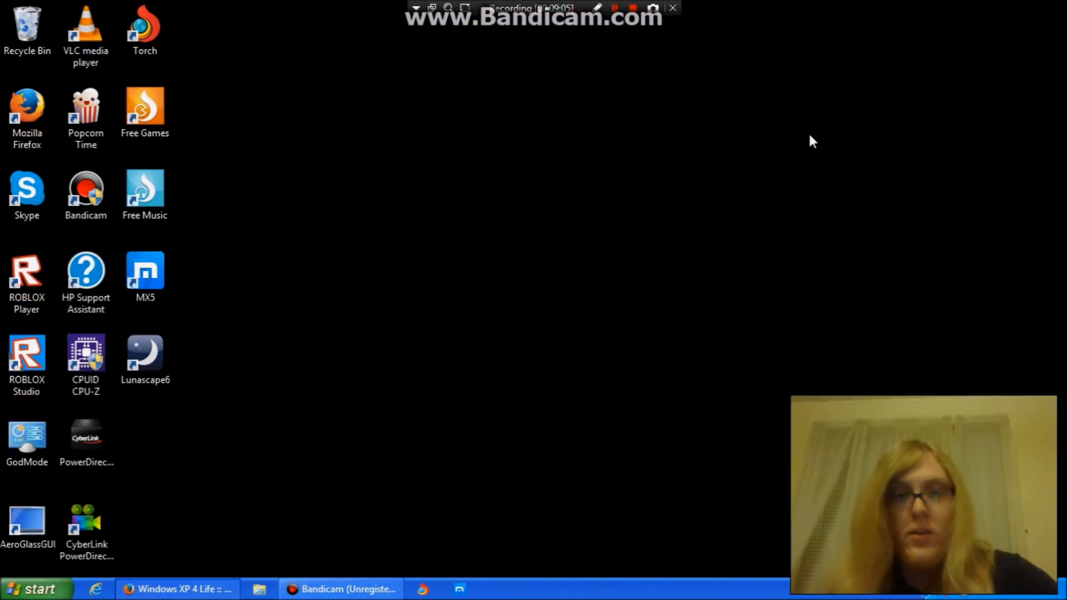
{"action": "mouse_move", "coordinate": [178, 589]}
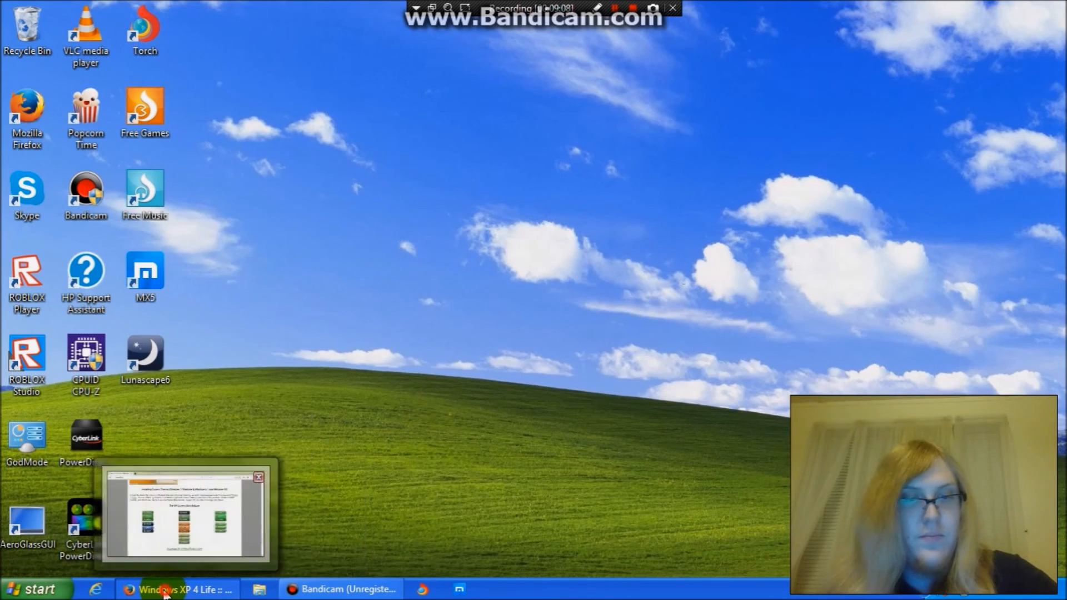
{"action": "left_click", "coordinate": [180, 589]}
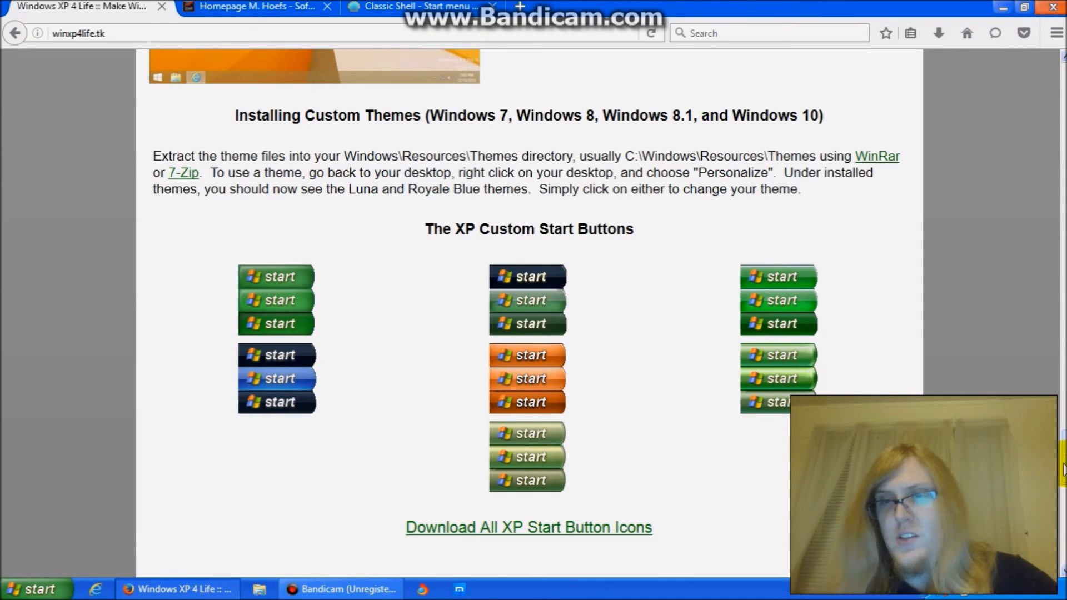
{"action": "scroll", "scroll_direction": "up", "scroll_amount": 3}
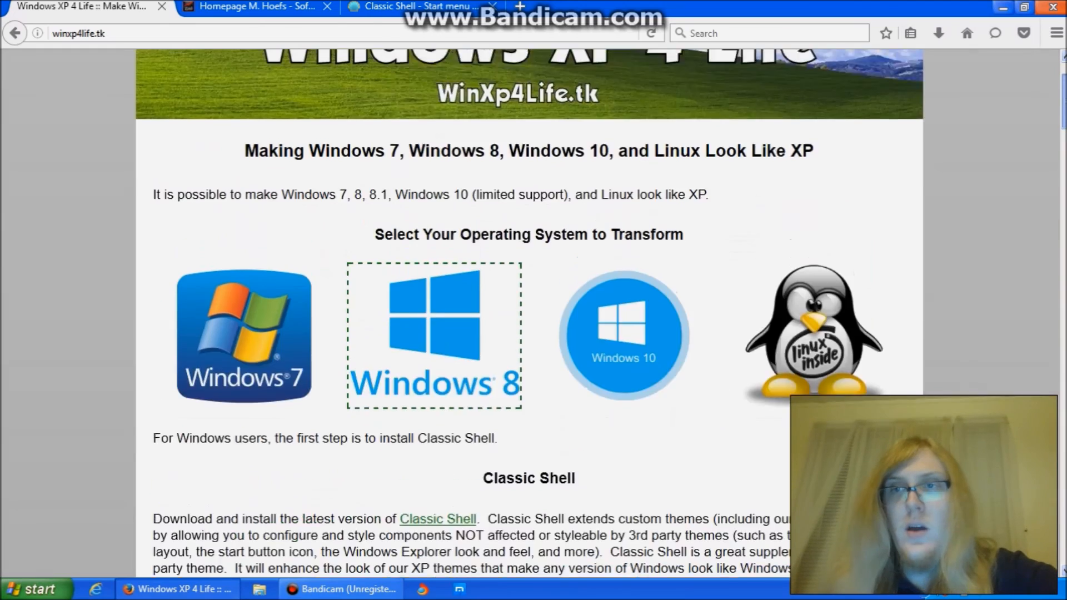
{"action": "scroll", "scroll_direction": "down", "scroll_amount": 3}
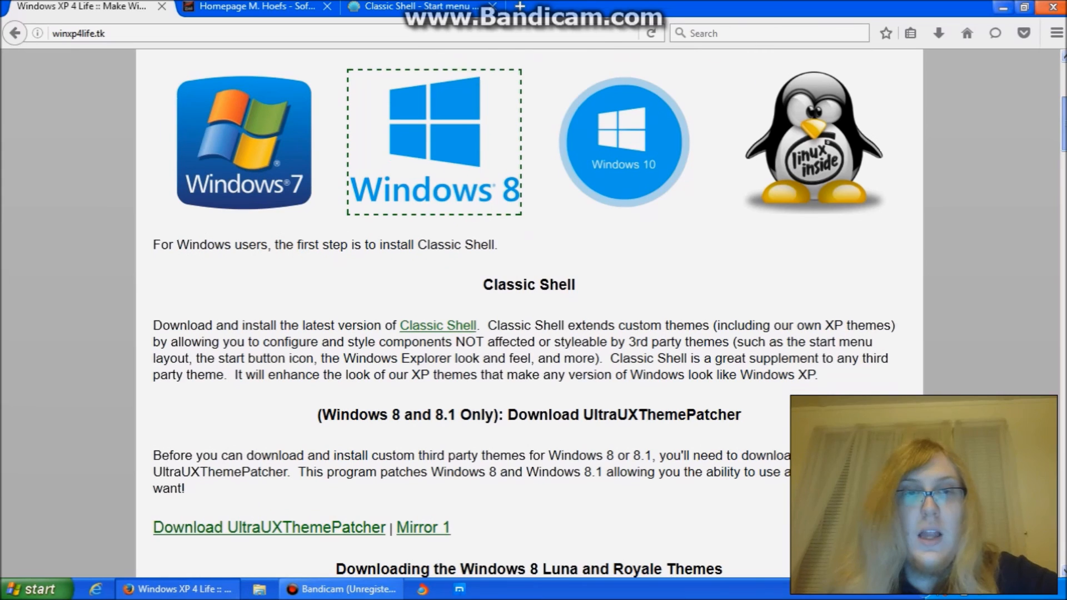
{"action": "scroll", "scroll_direction": "down", "scroll_amount": 3}
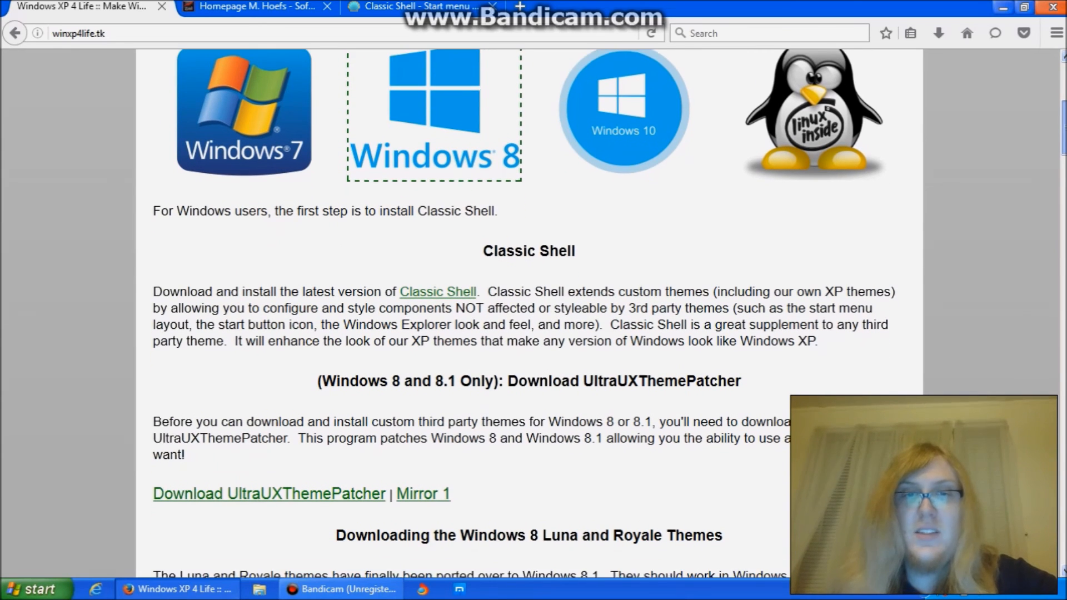
{"action": "scroll", "scroll_direction": "down", "scroll_amount": 3}
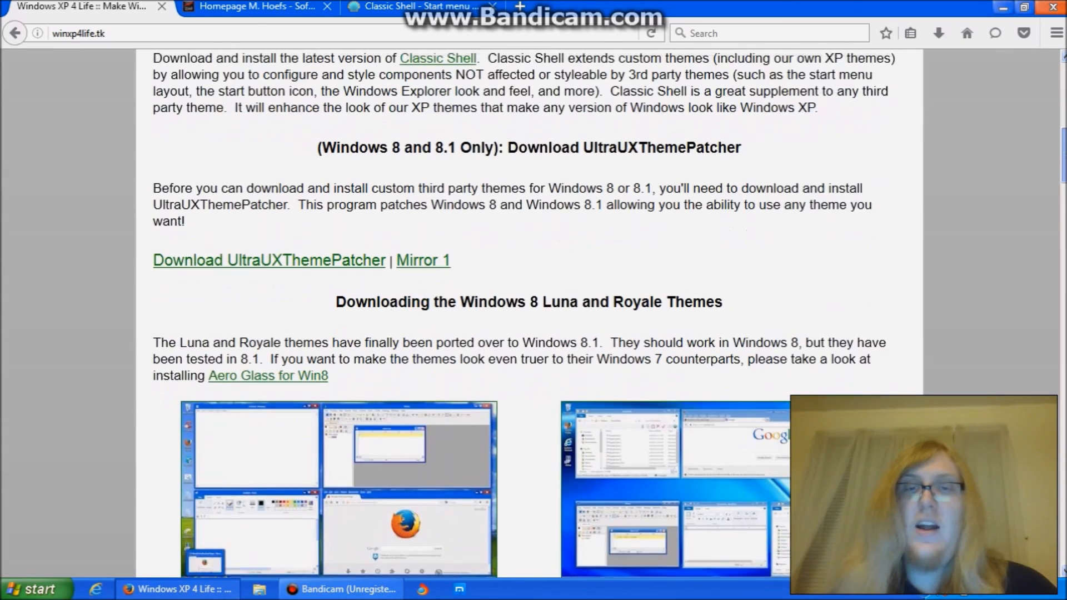
{"action": "scroll", "scroll_direction": "down", "scroll_amount": 3}
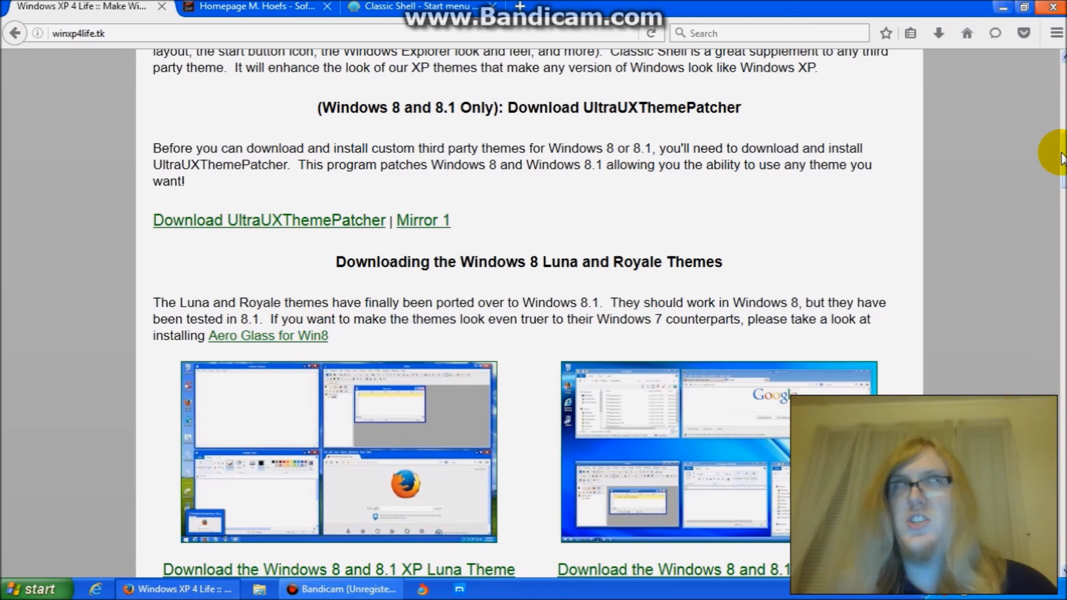
{"action": "scroll", "scroll_direction": "down", "scroll_amount": 3}
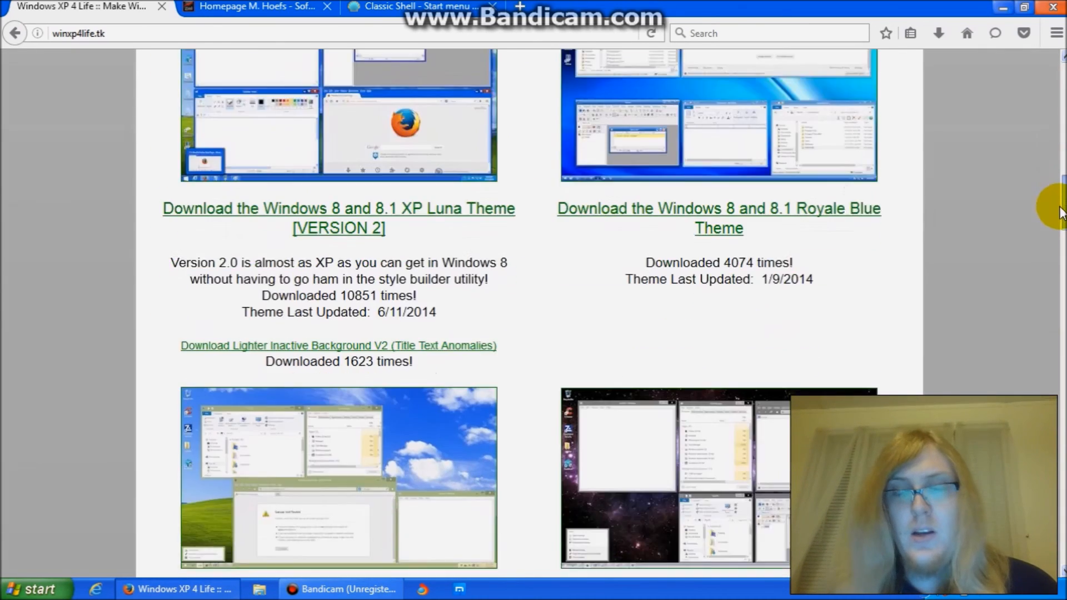
{"action": "scroll", "scroll_direction": "up", "scroll_amount": 3}
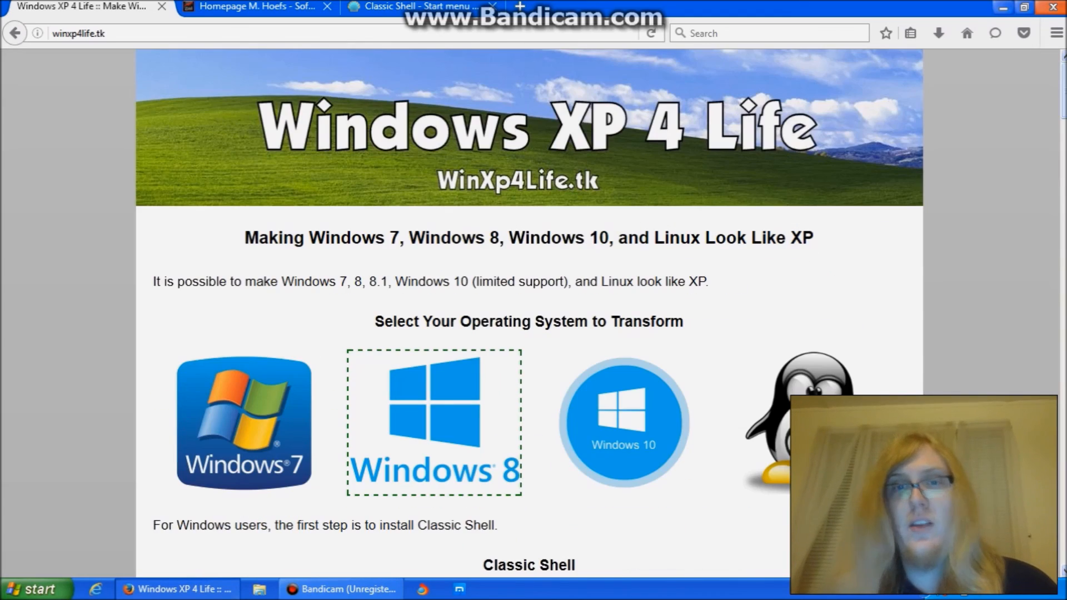
{"action": "mouse_move", "coordinate": [1006, 10]}
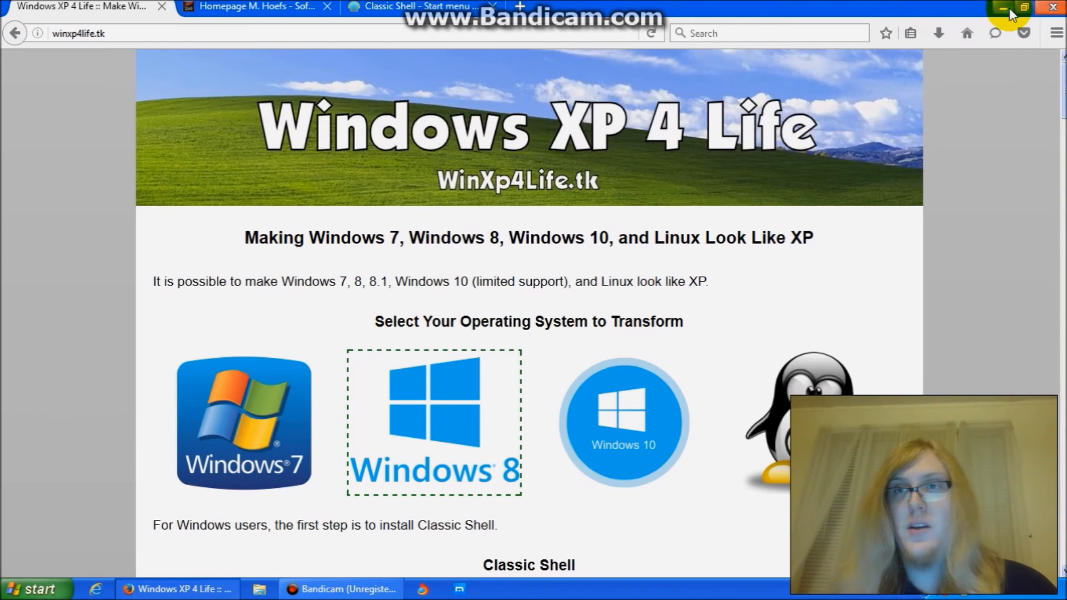